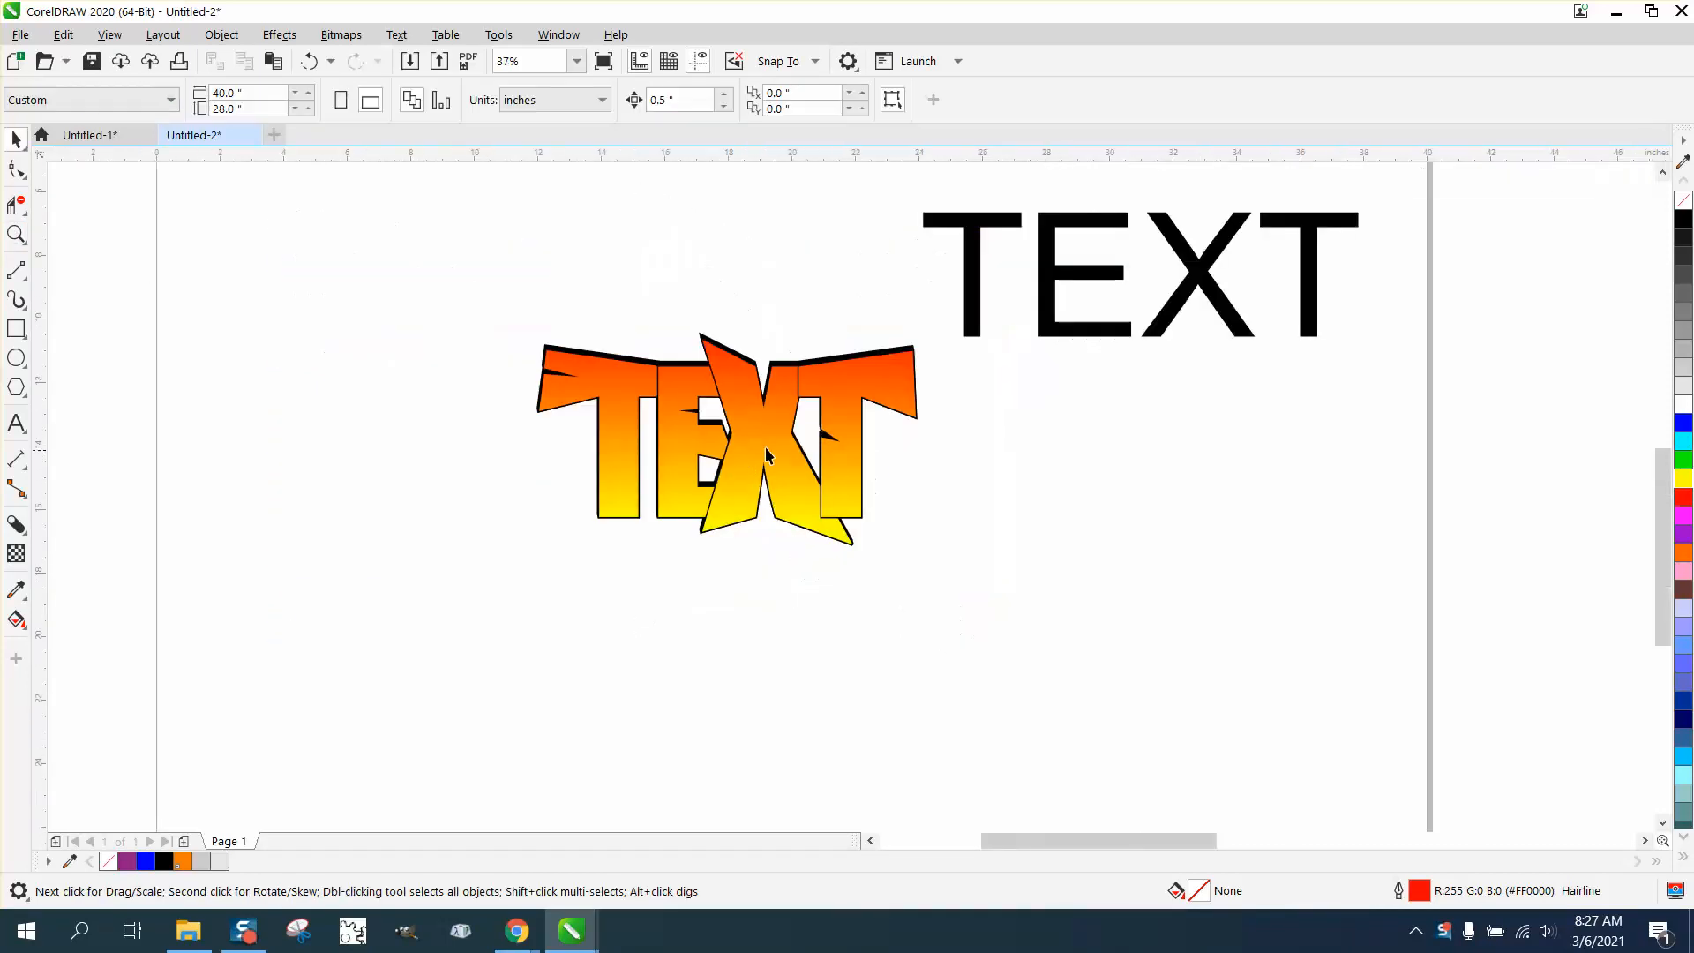
Move the black TEXT centred below the example and set it in Impact
drag(1140, 270, 351, 583)
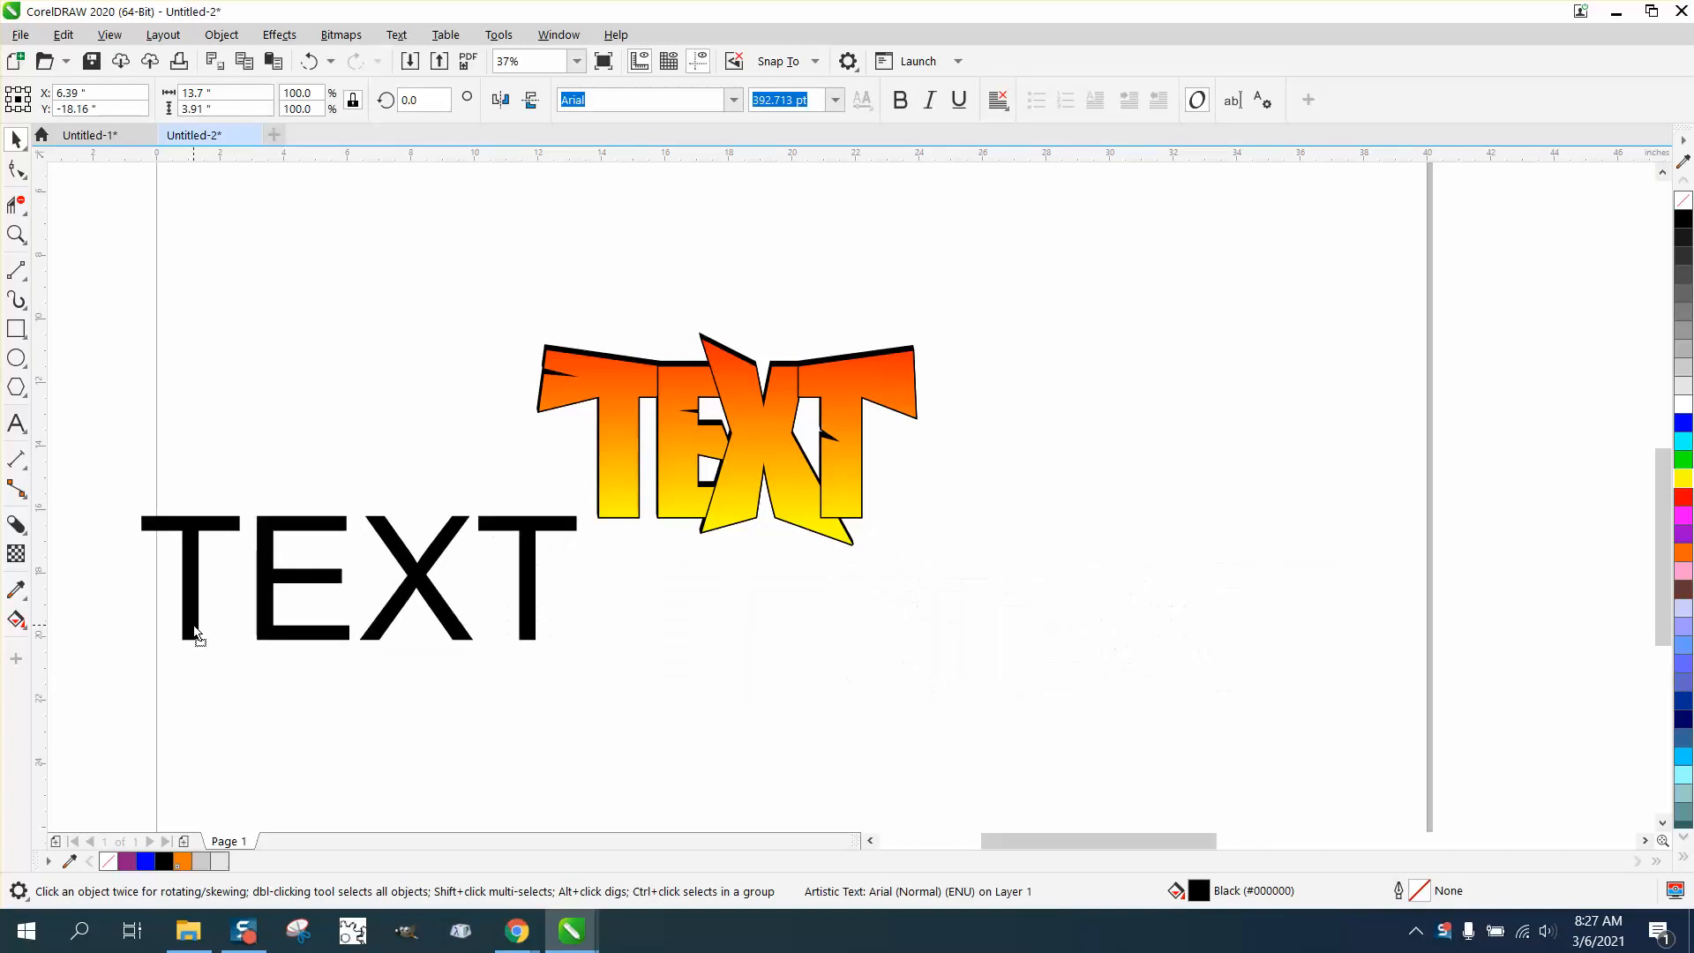
drag(335, 583, 896, 703)
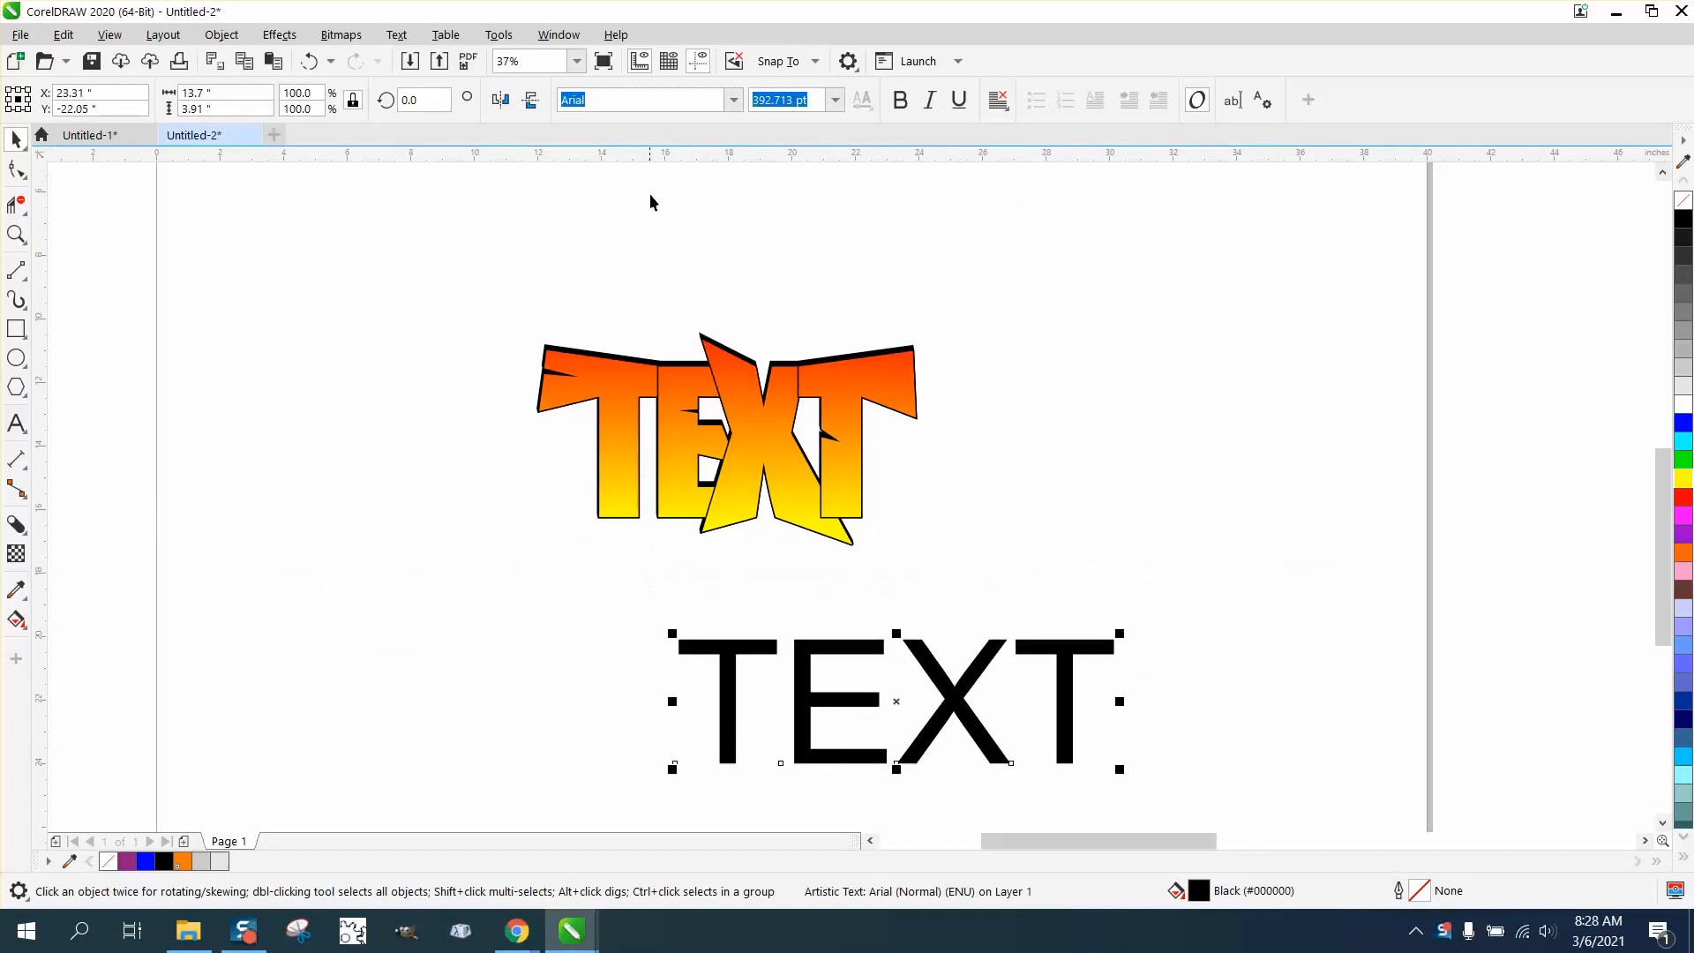
click(643, 98)
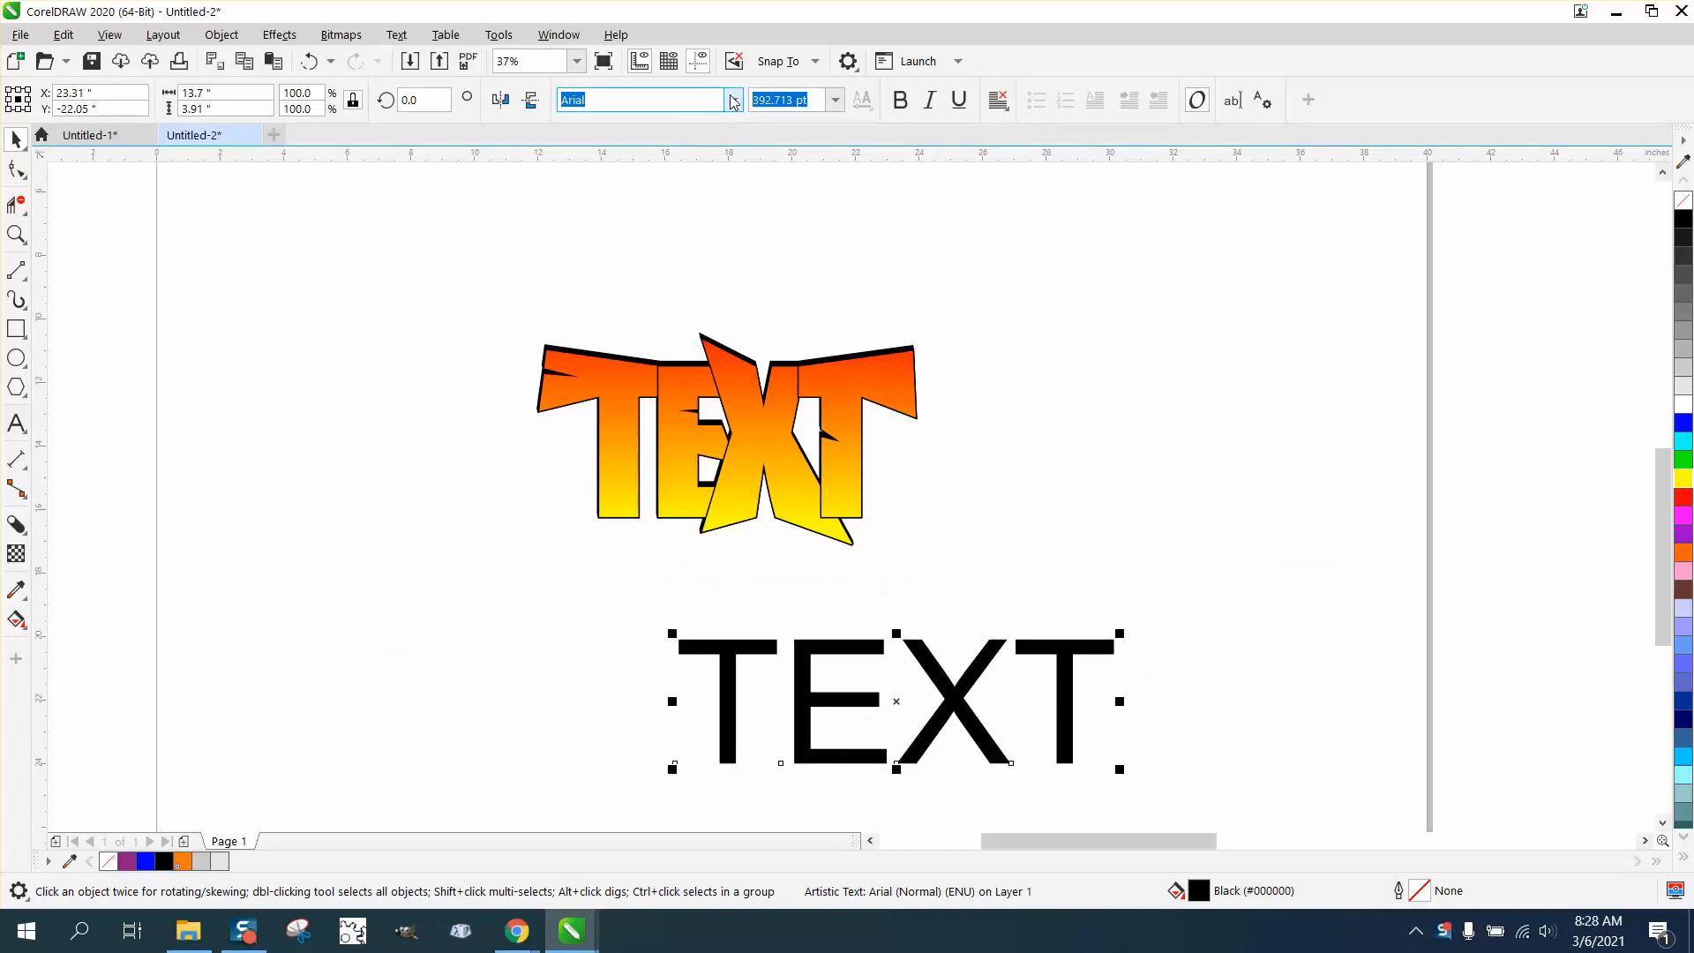
click(733, 100)
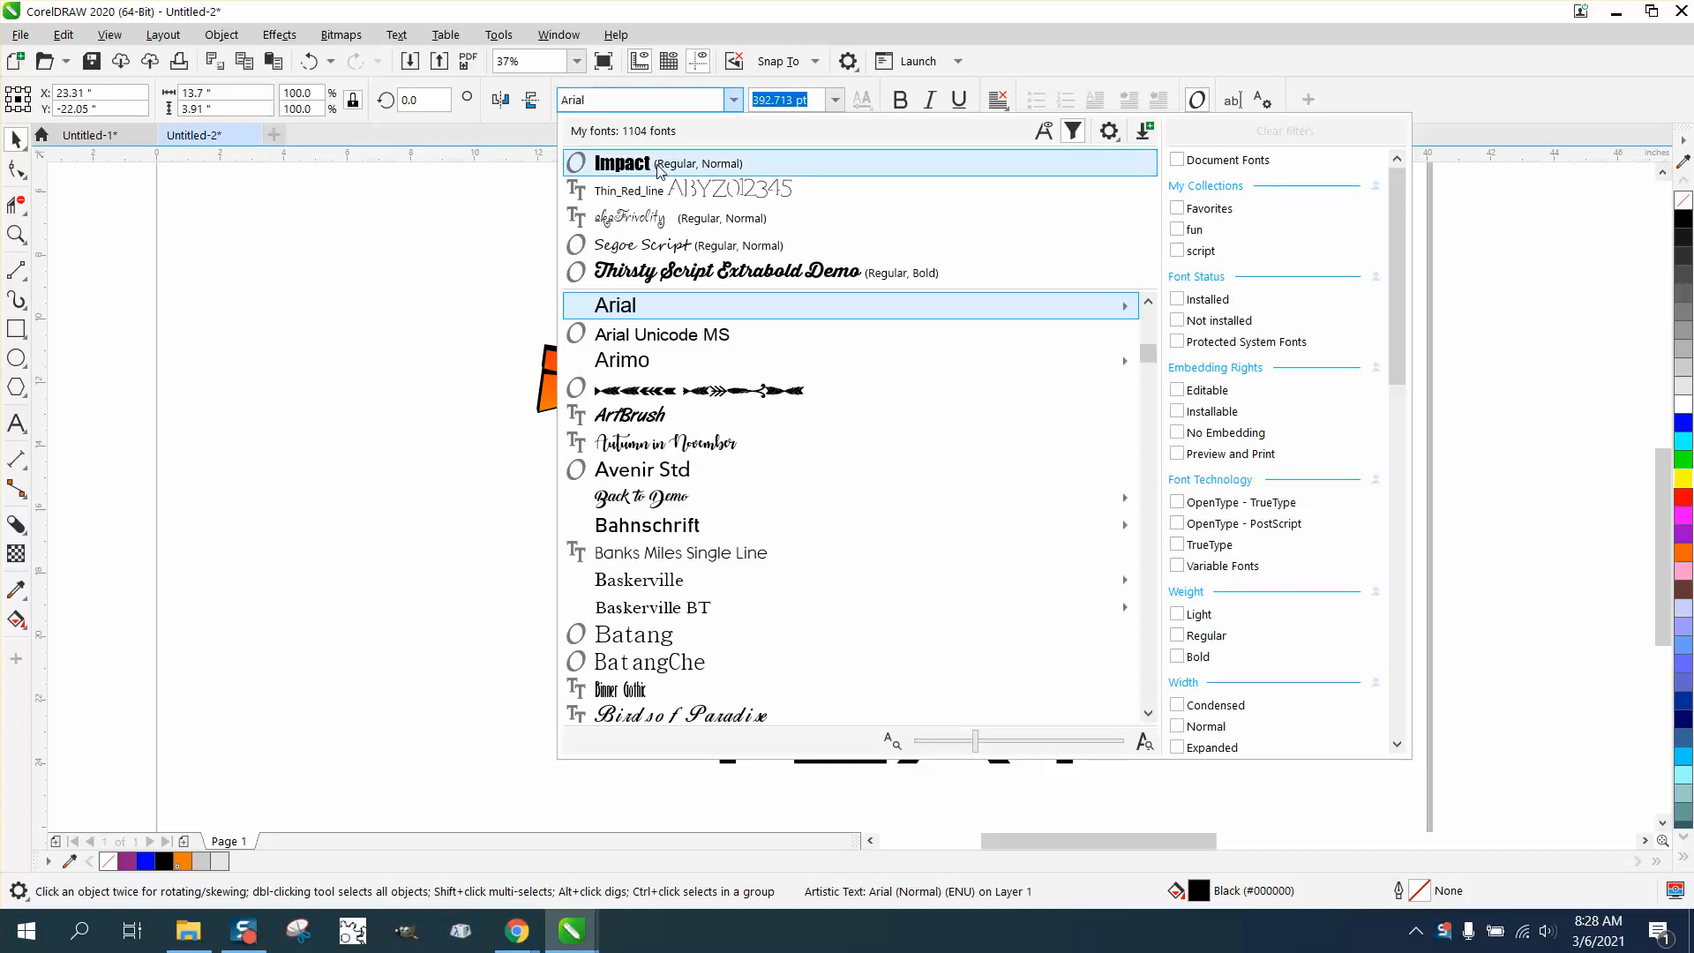
click(621, 164)
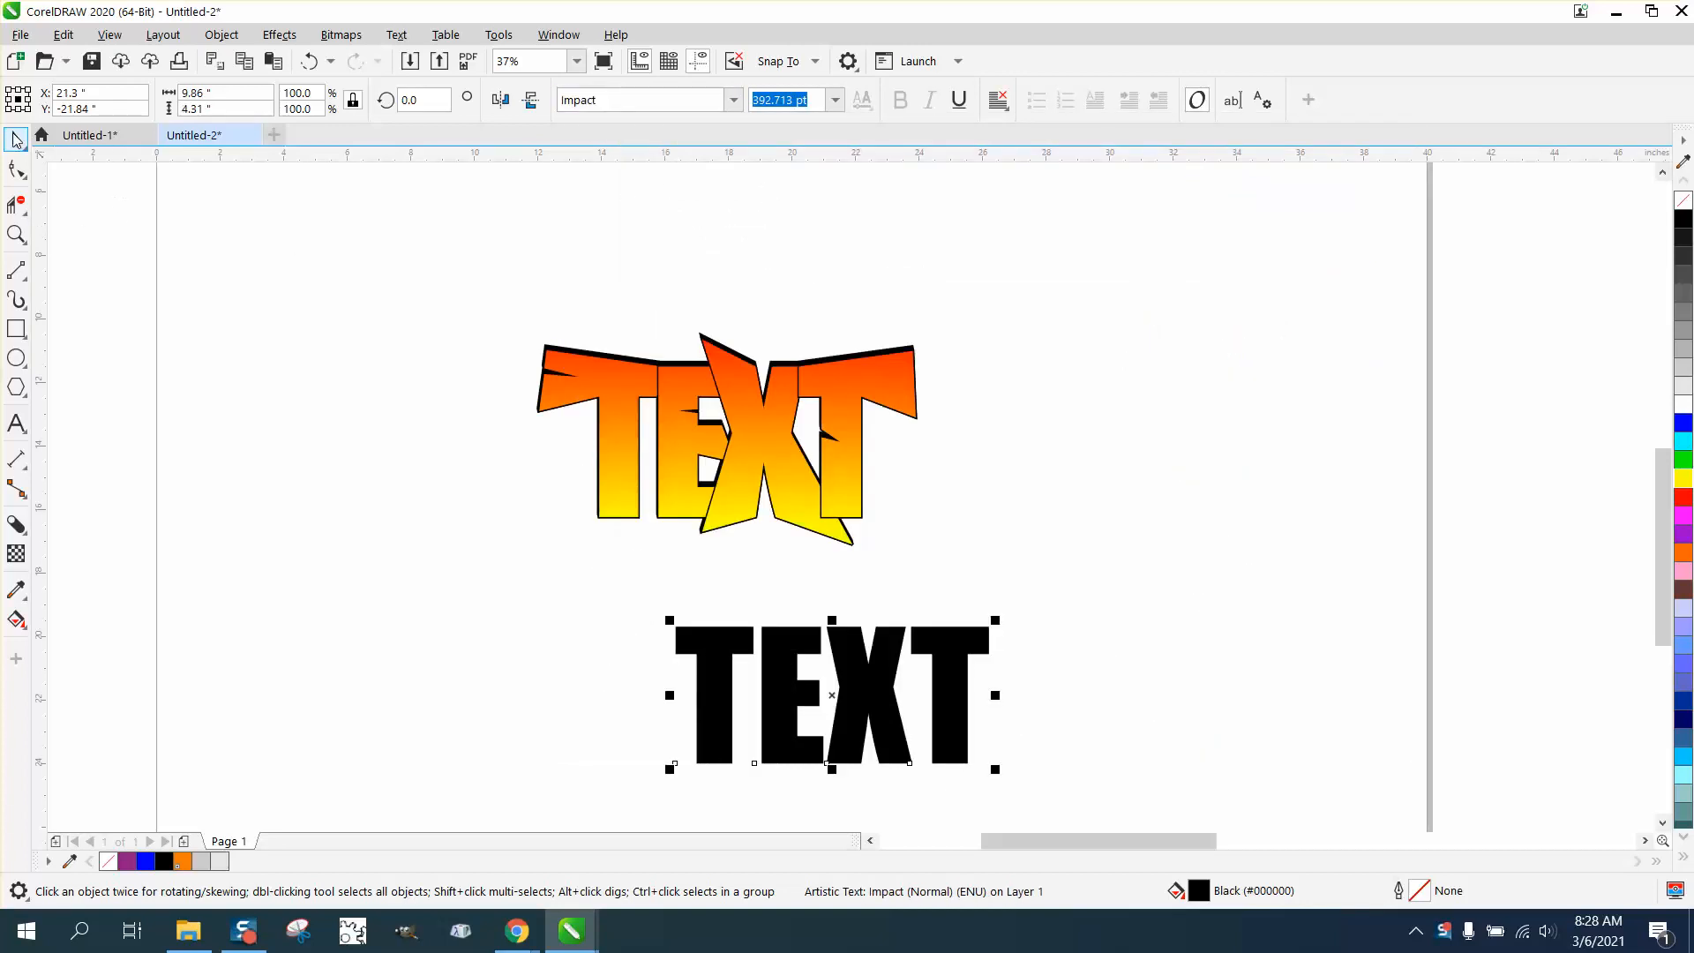
mouse_move(41, 217)
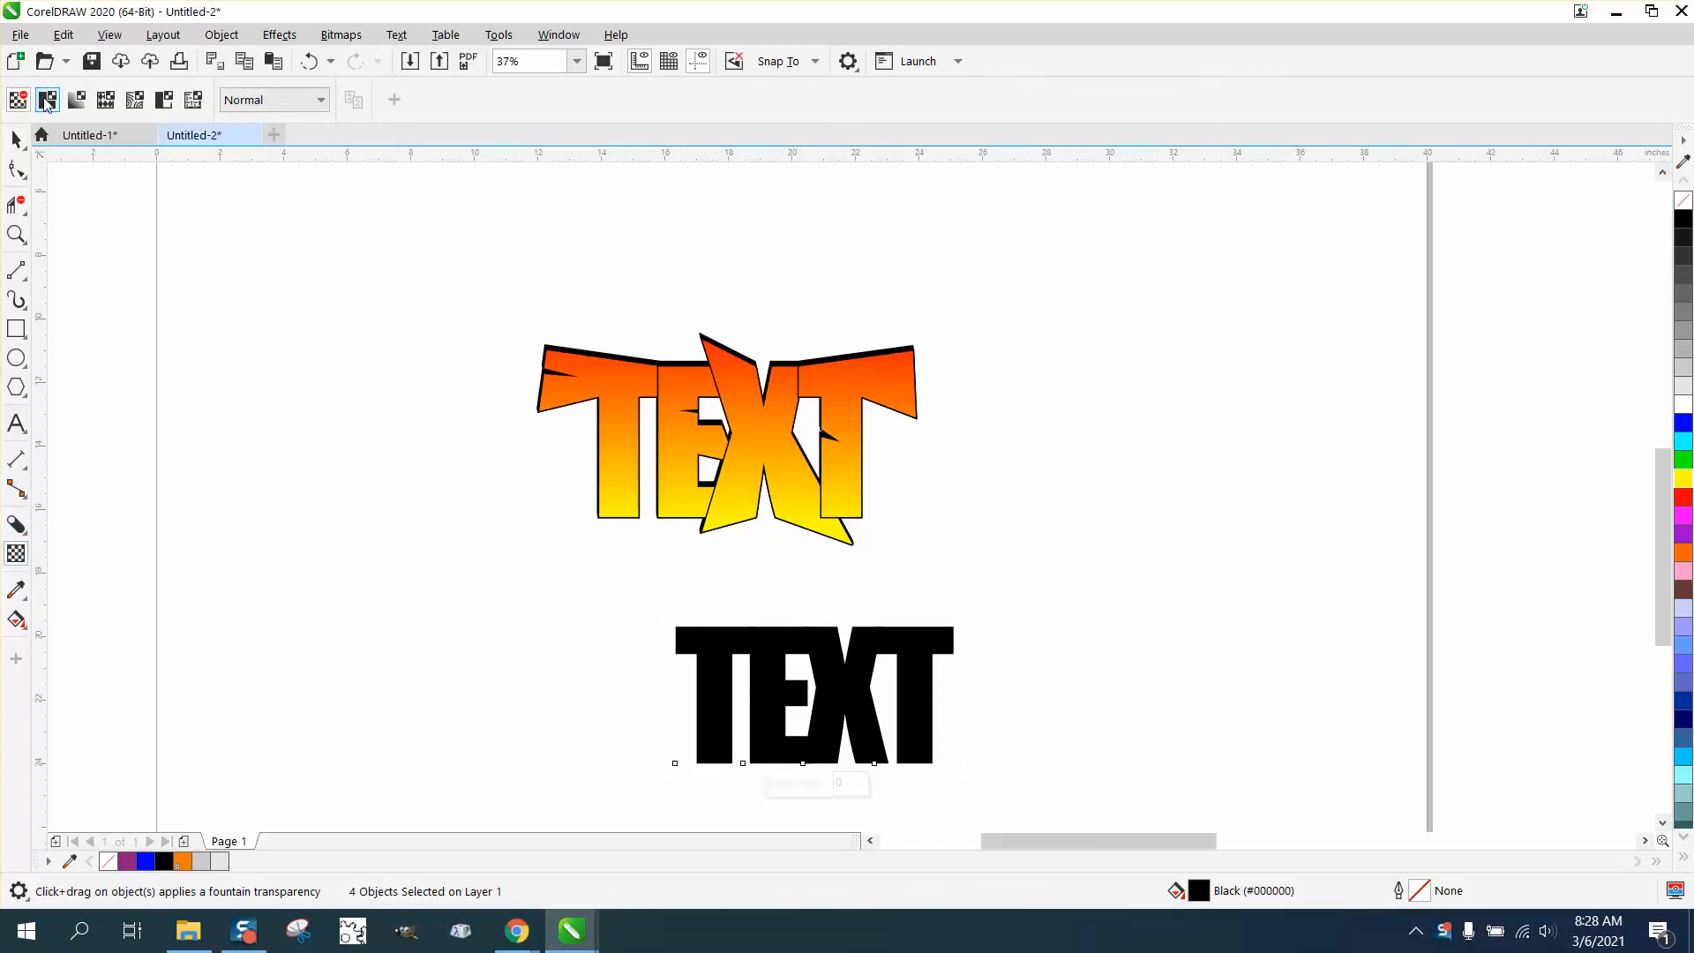
Give the four Impact letters uniform transparency and zoom in on them
click(46, 98)
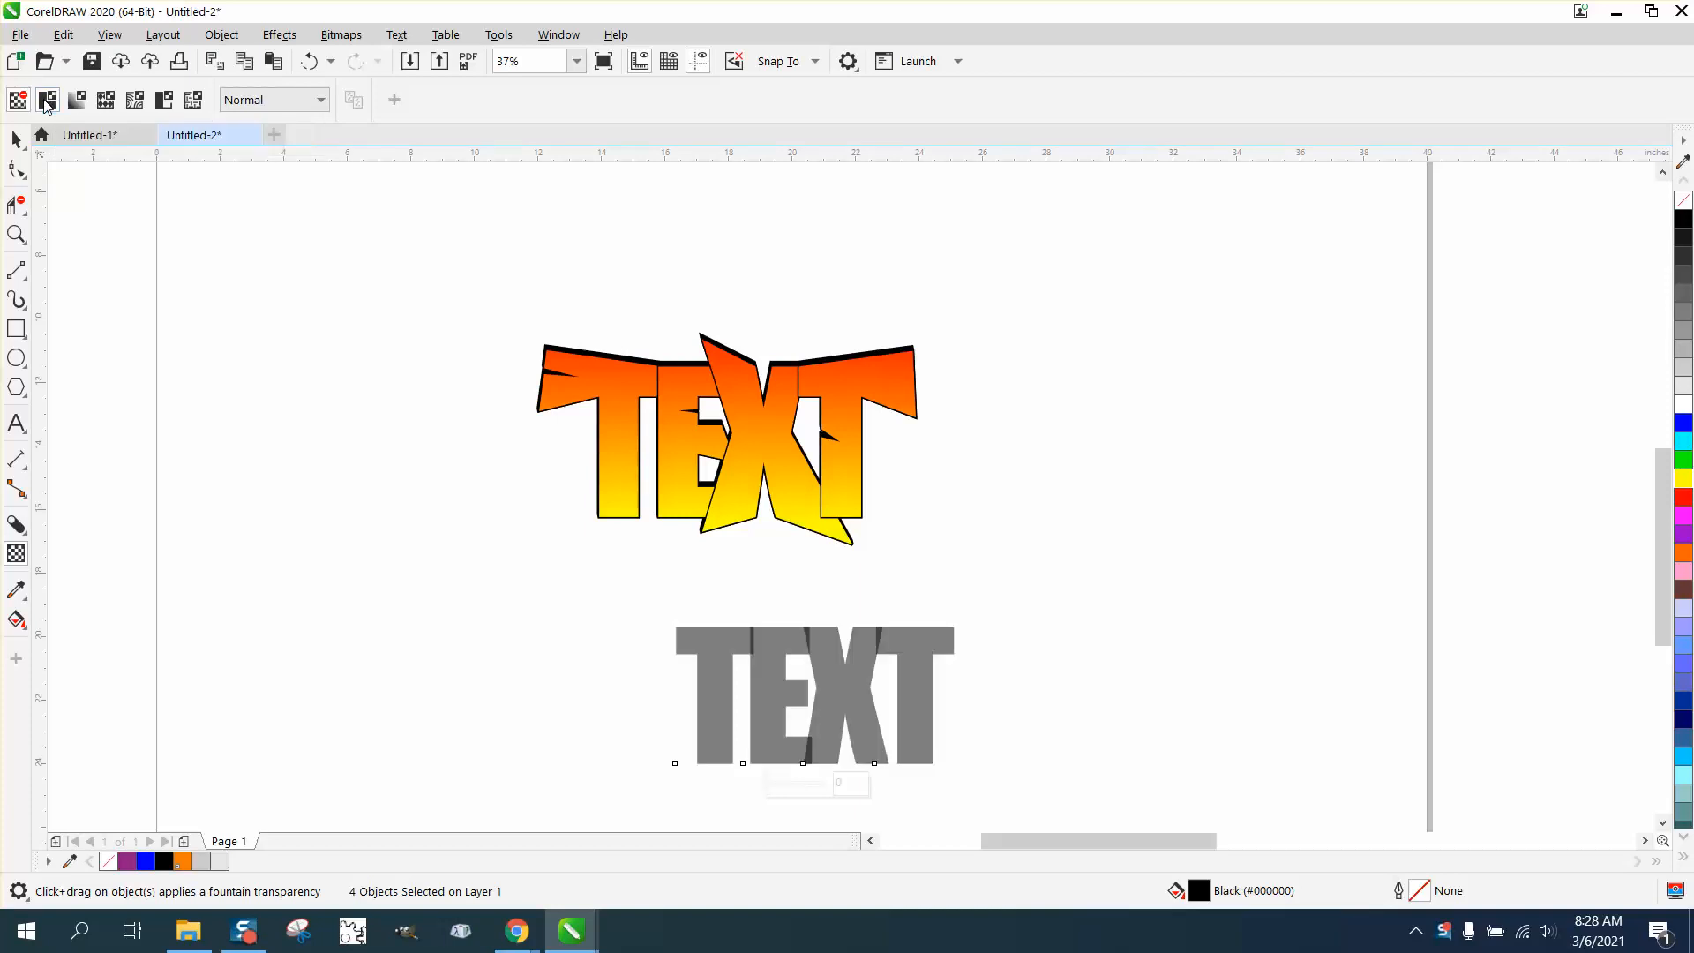
click(18, 235)
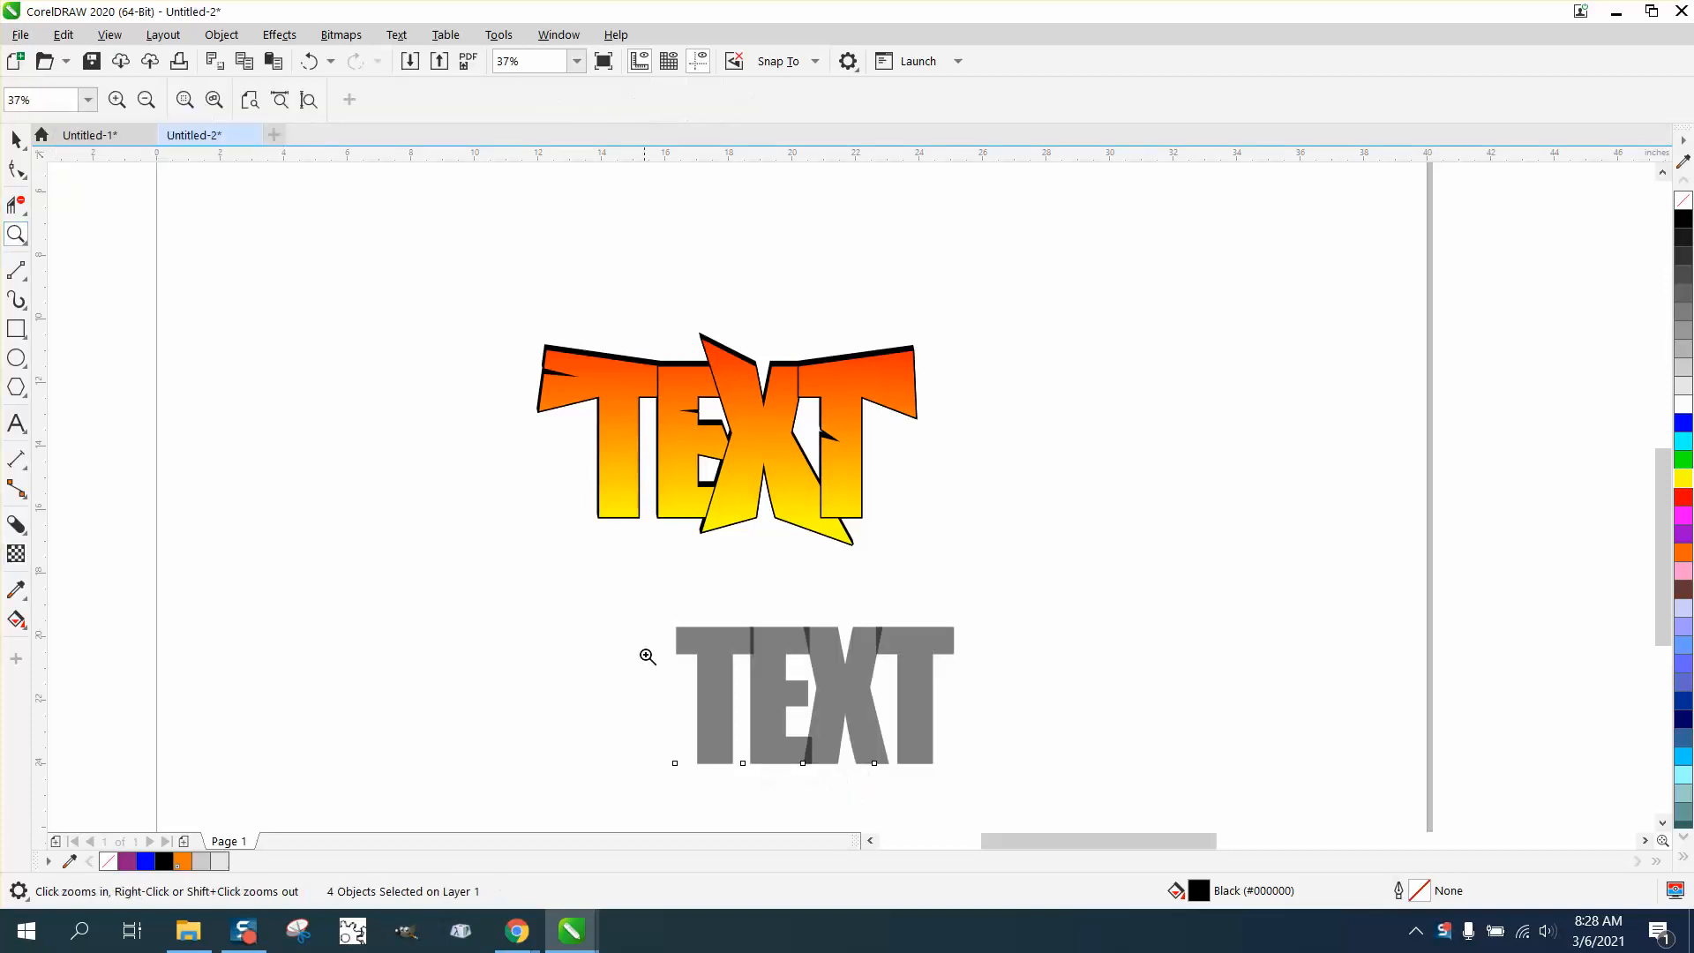
click(646, 656)
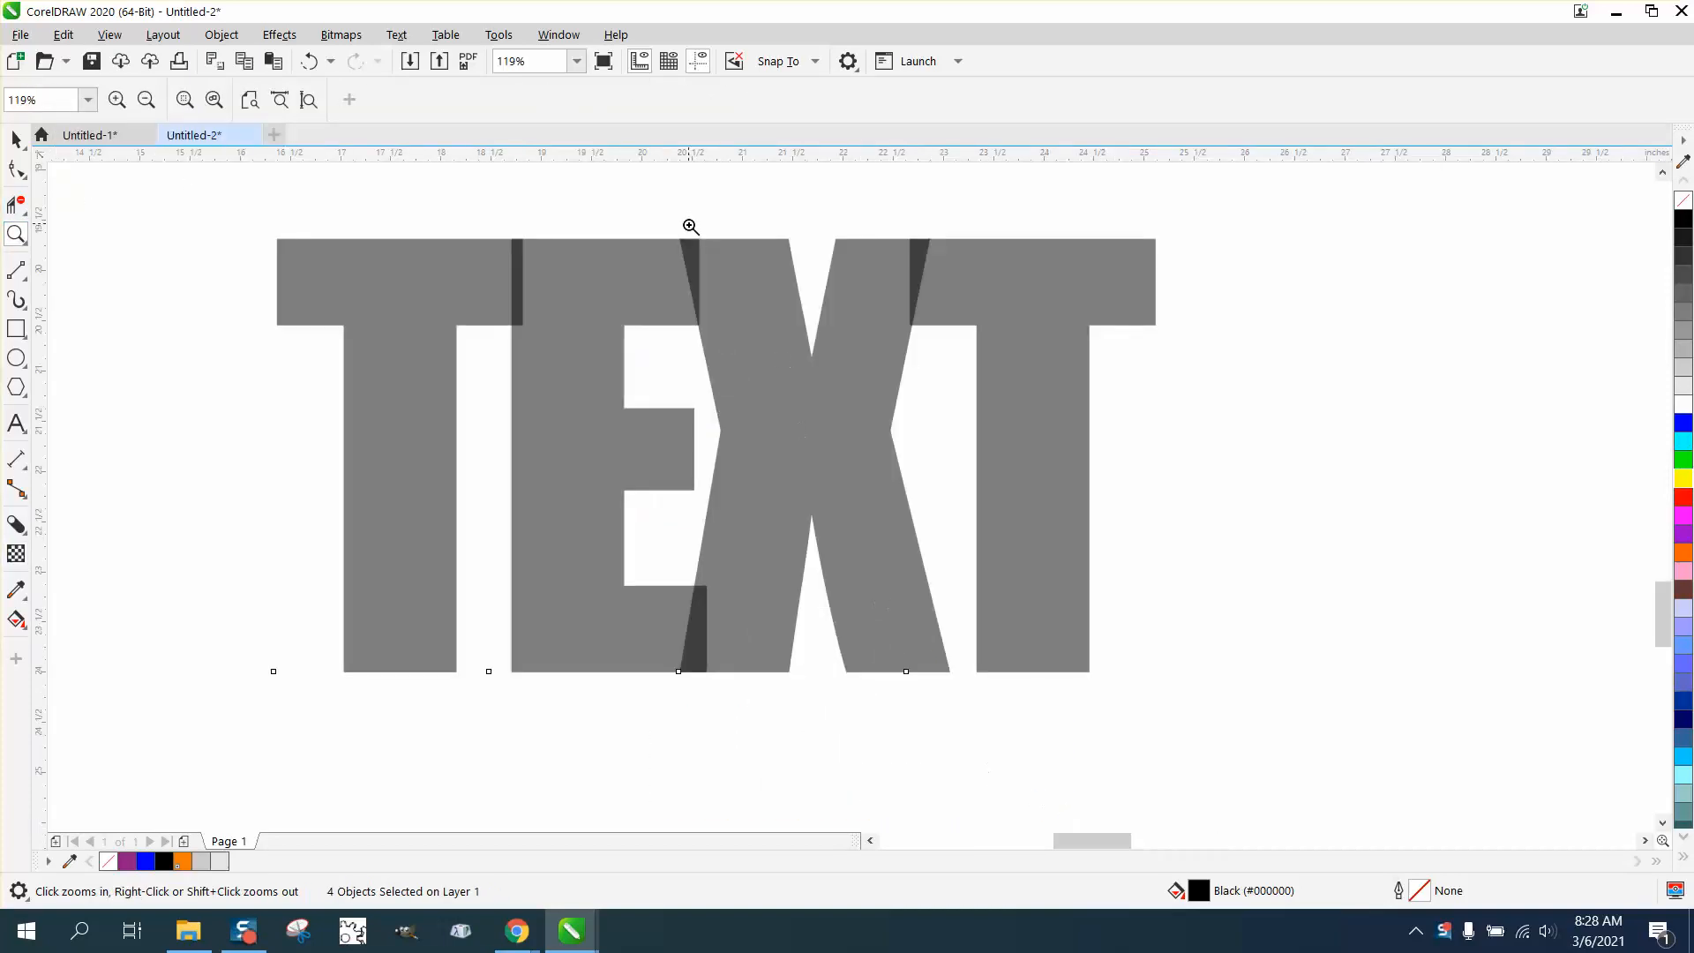
mouse_move(711, 346)
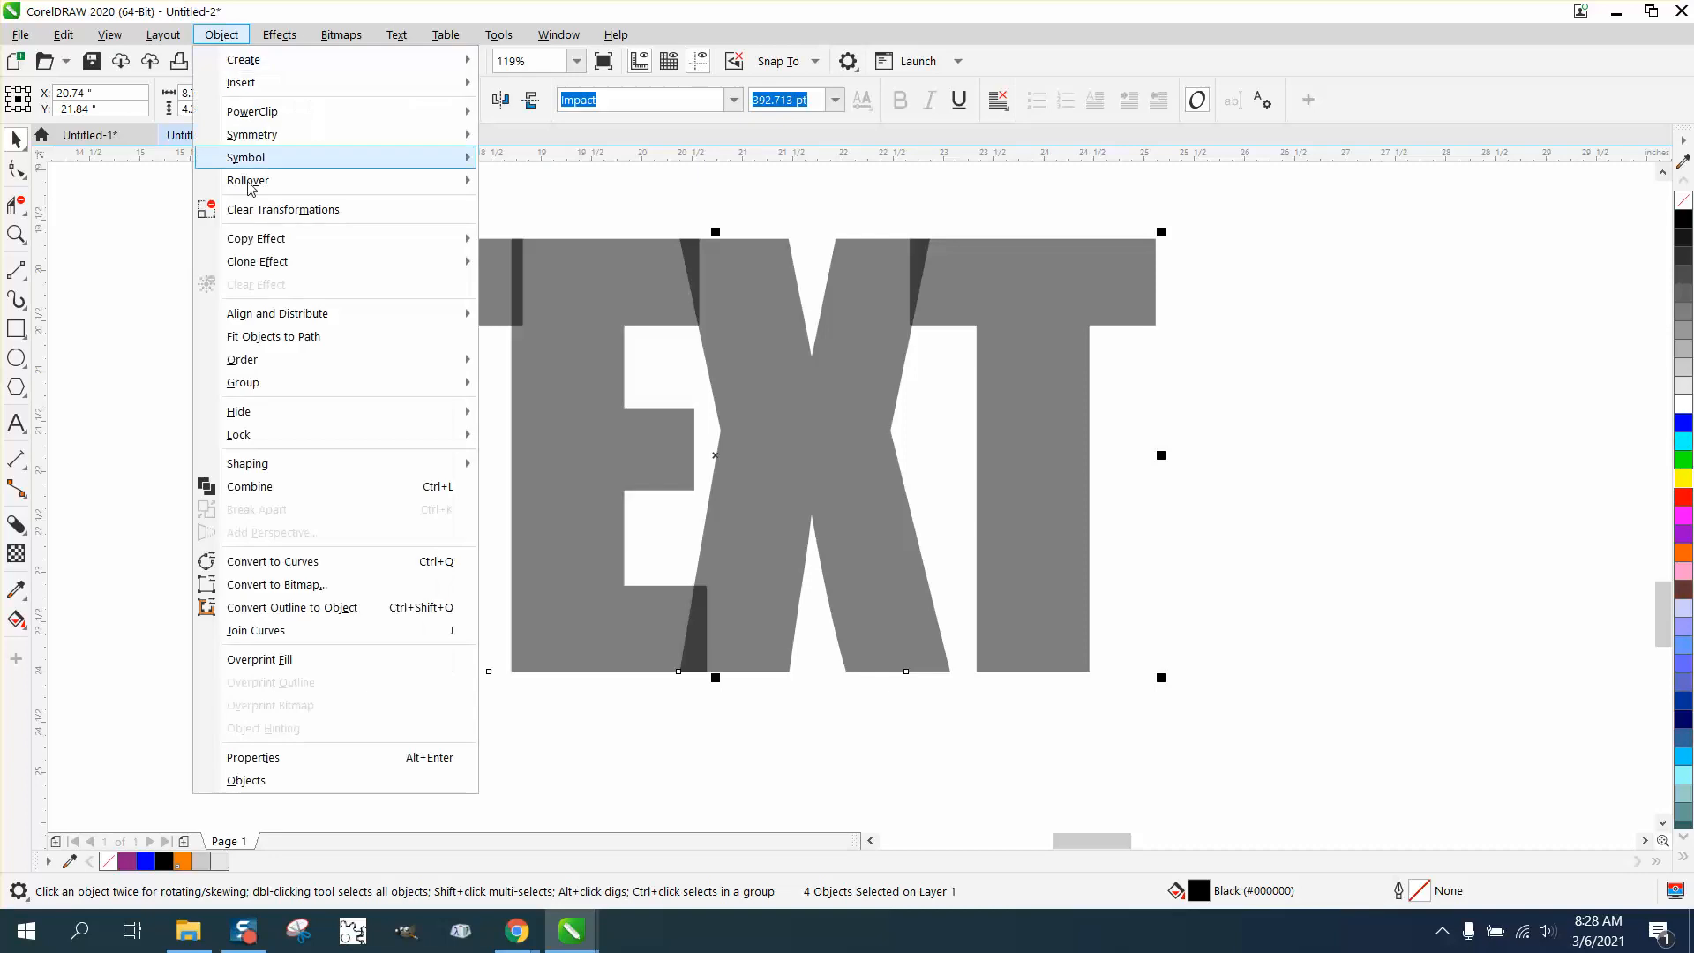
mouse_move(285, 561)
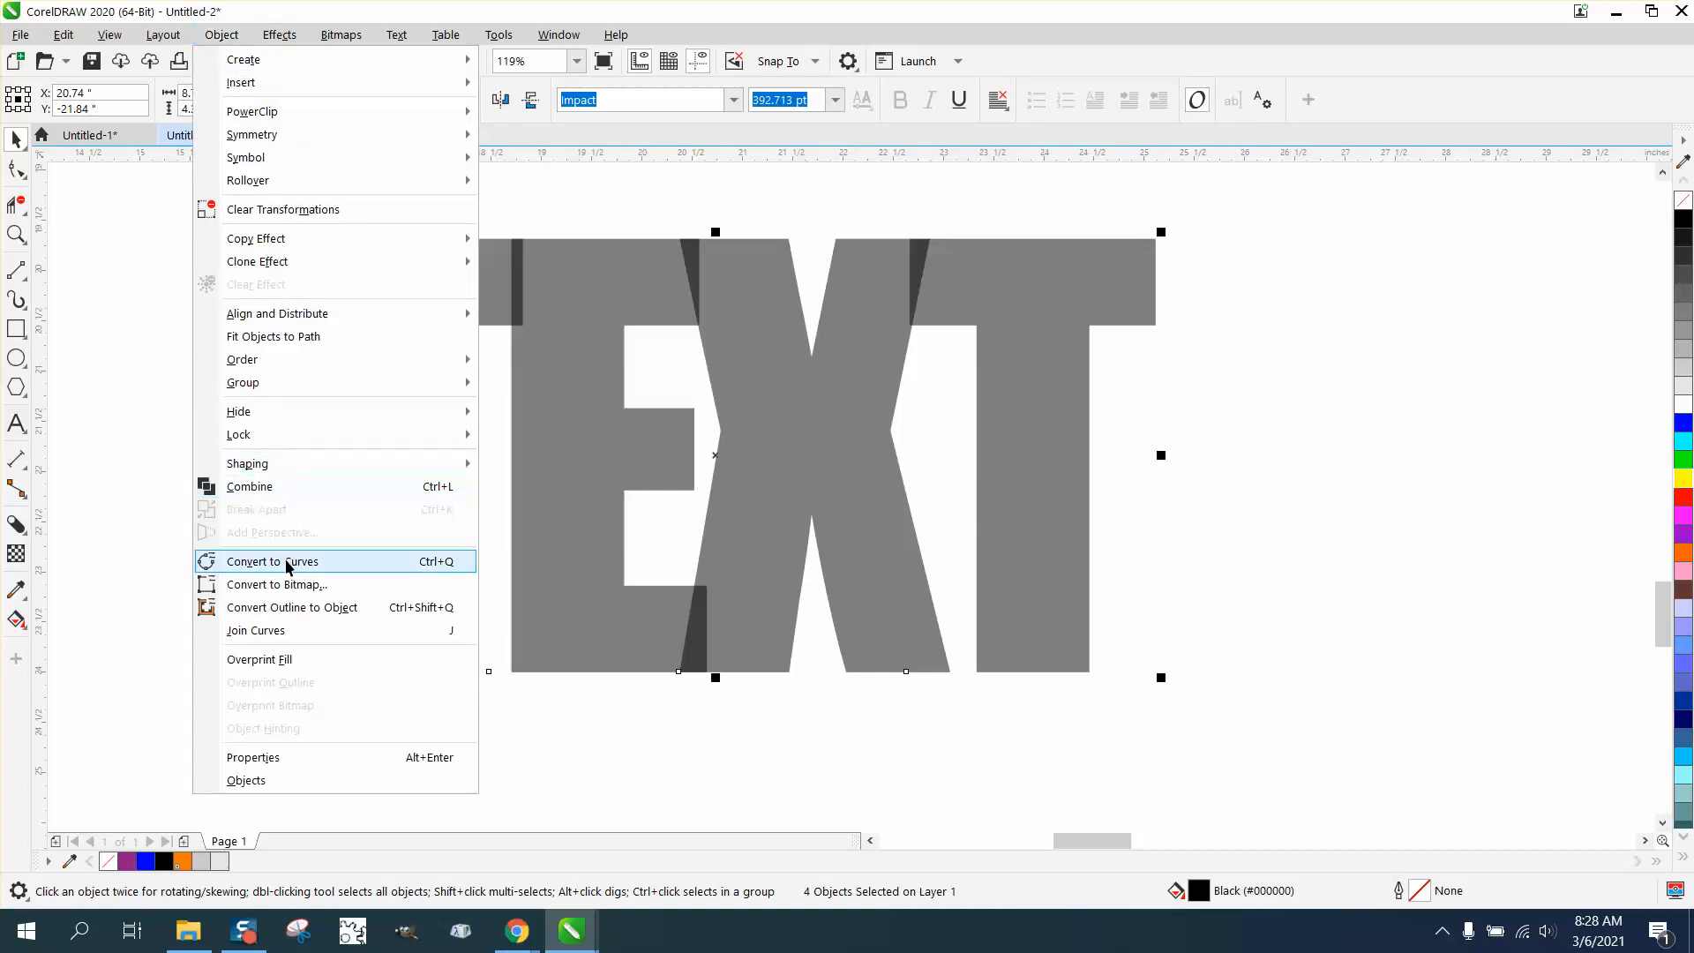
Convert the letters to curves and drag the first T's corner and X's leg into spikes
click(271, 561)
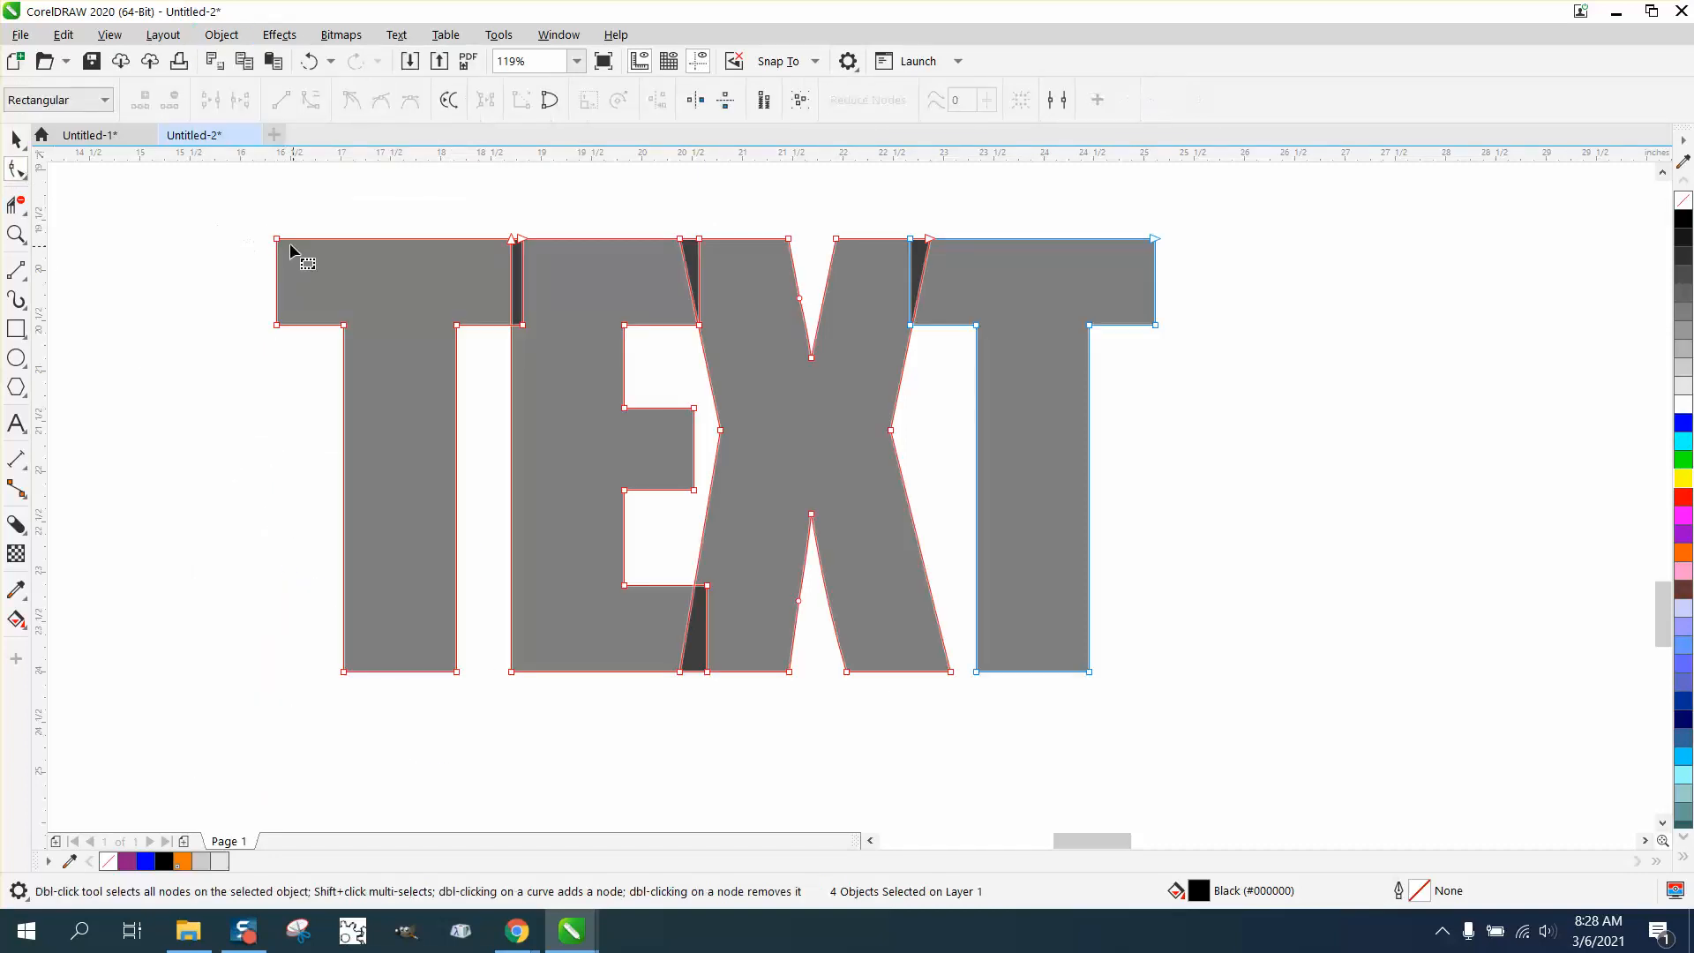
drag(276, 240, 225, 197)
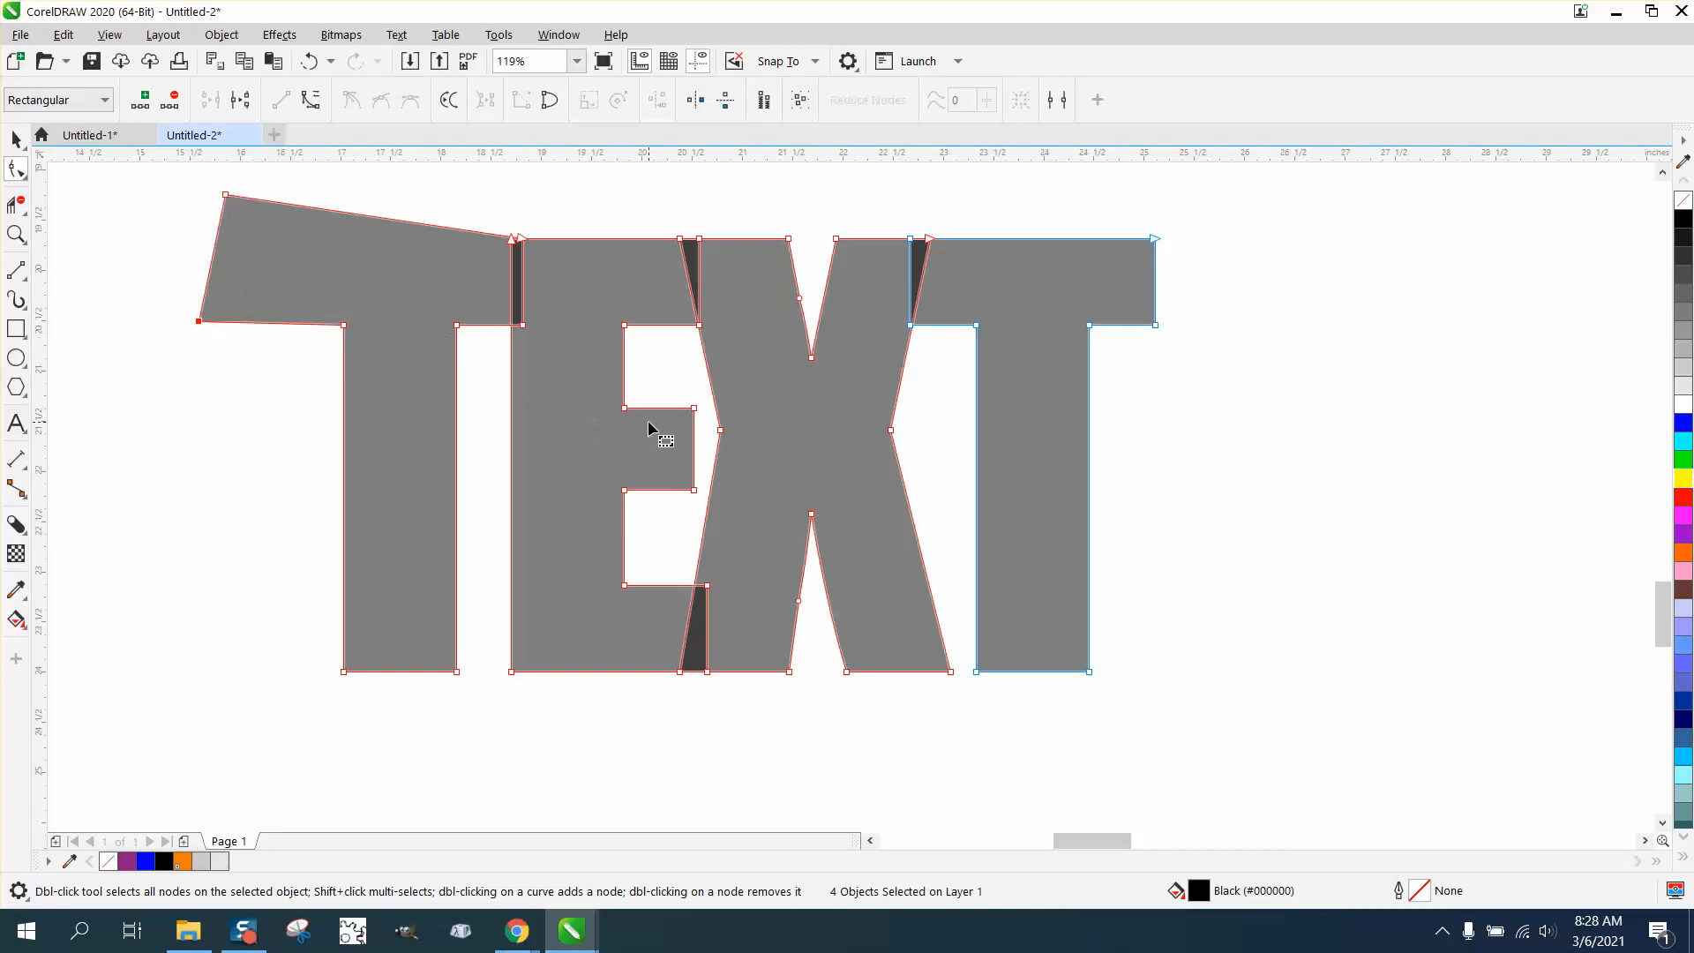
mouse_move(699, 488)
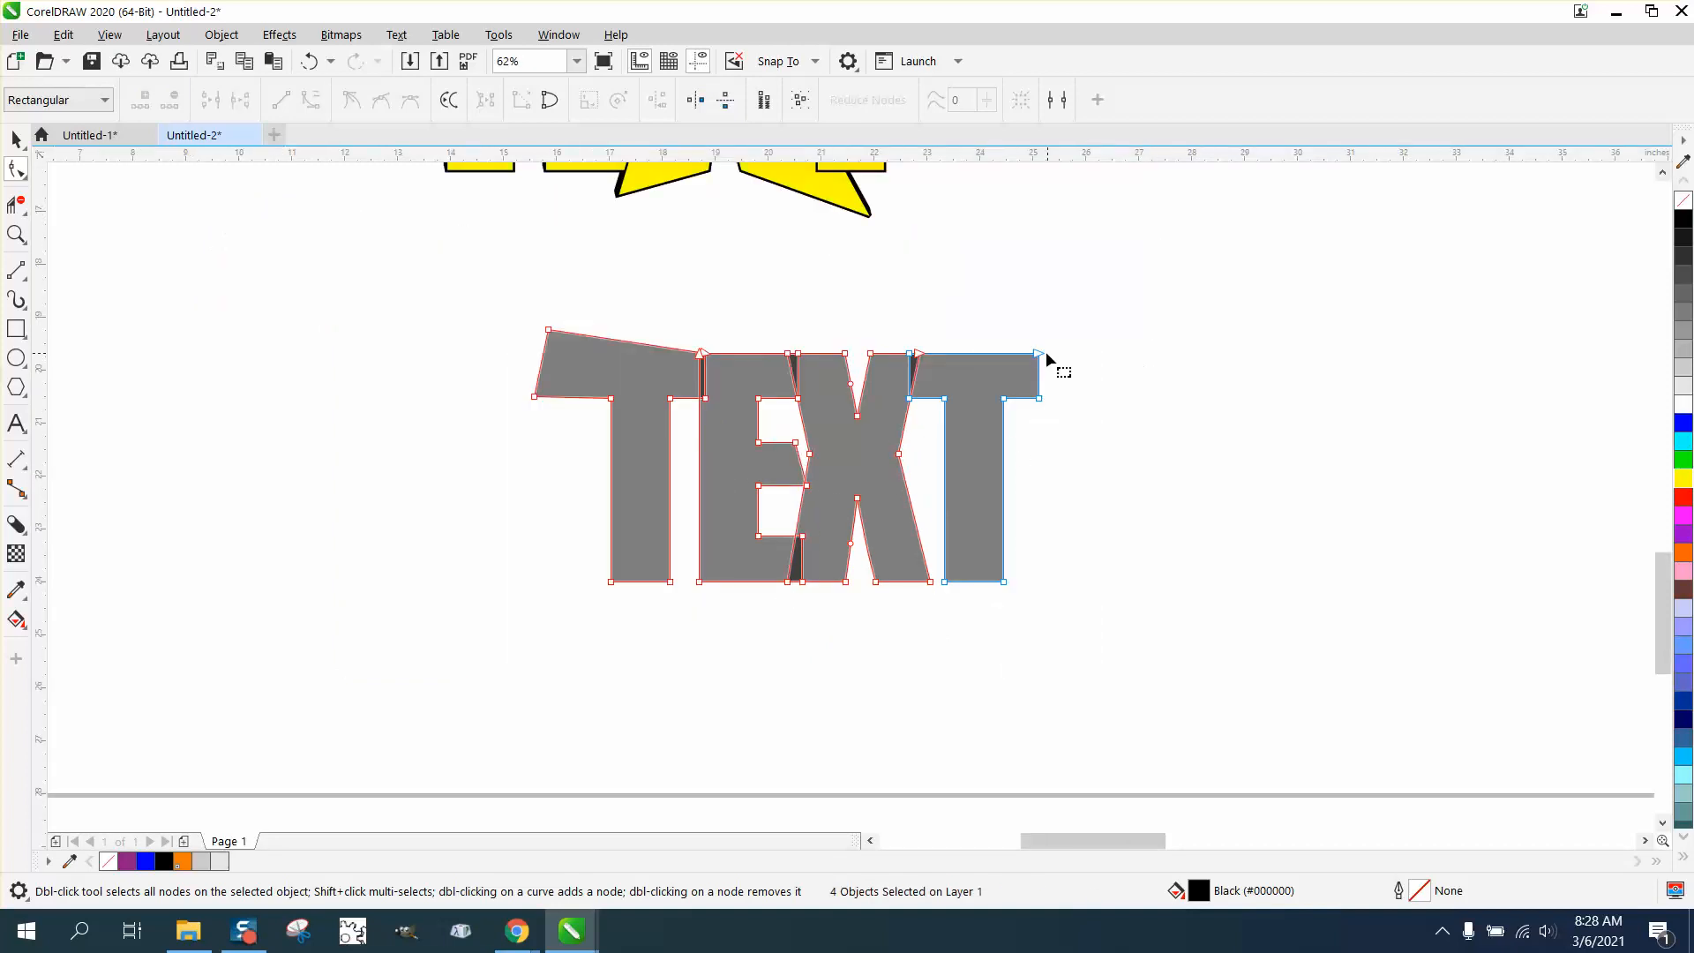
scroll(down, 3)
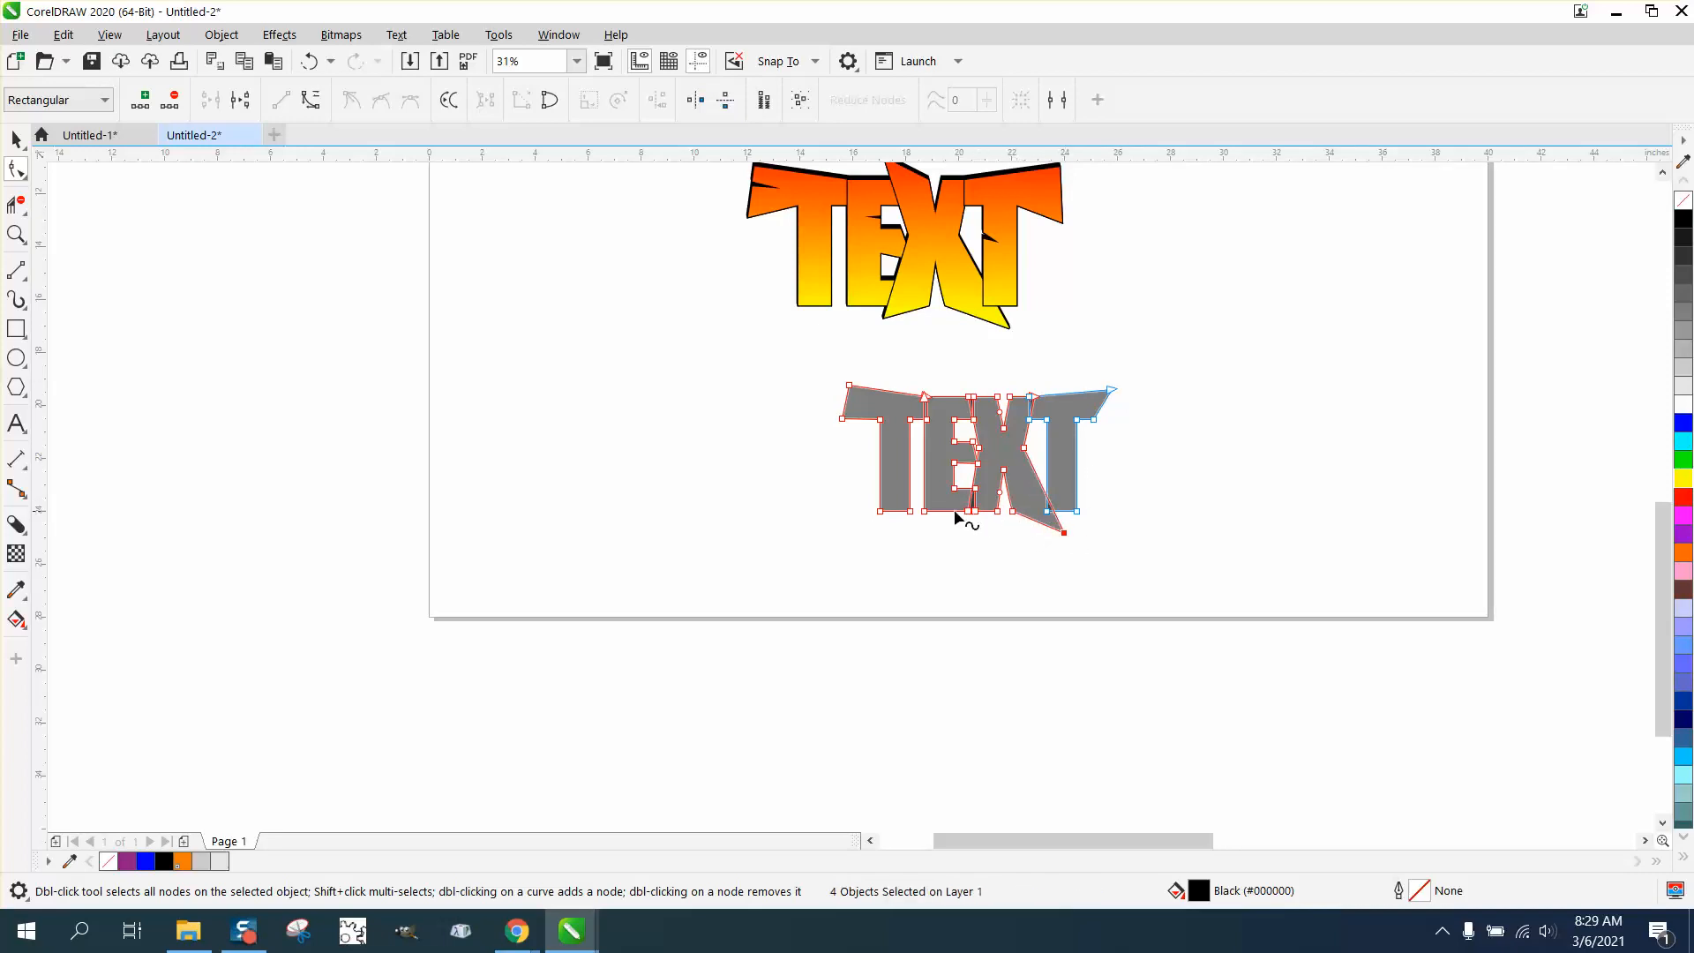
click(16, 235)
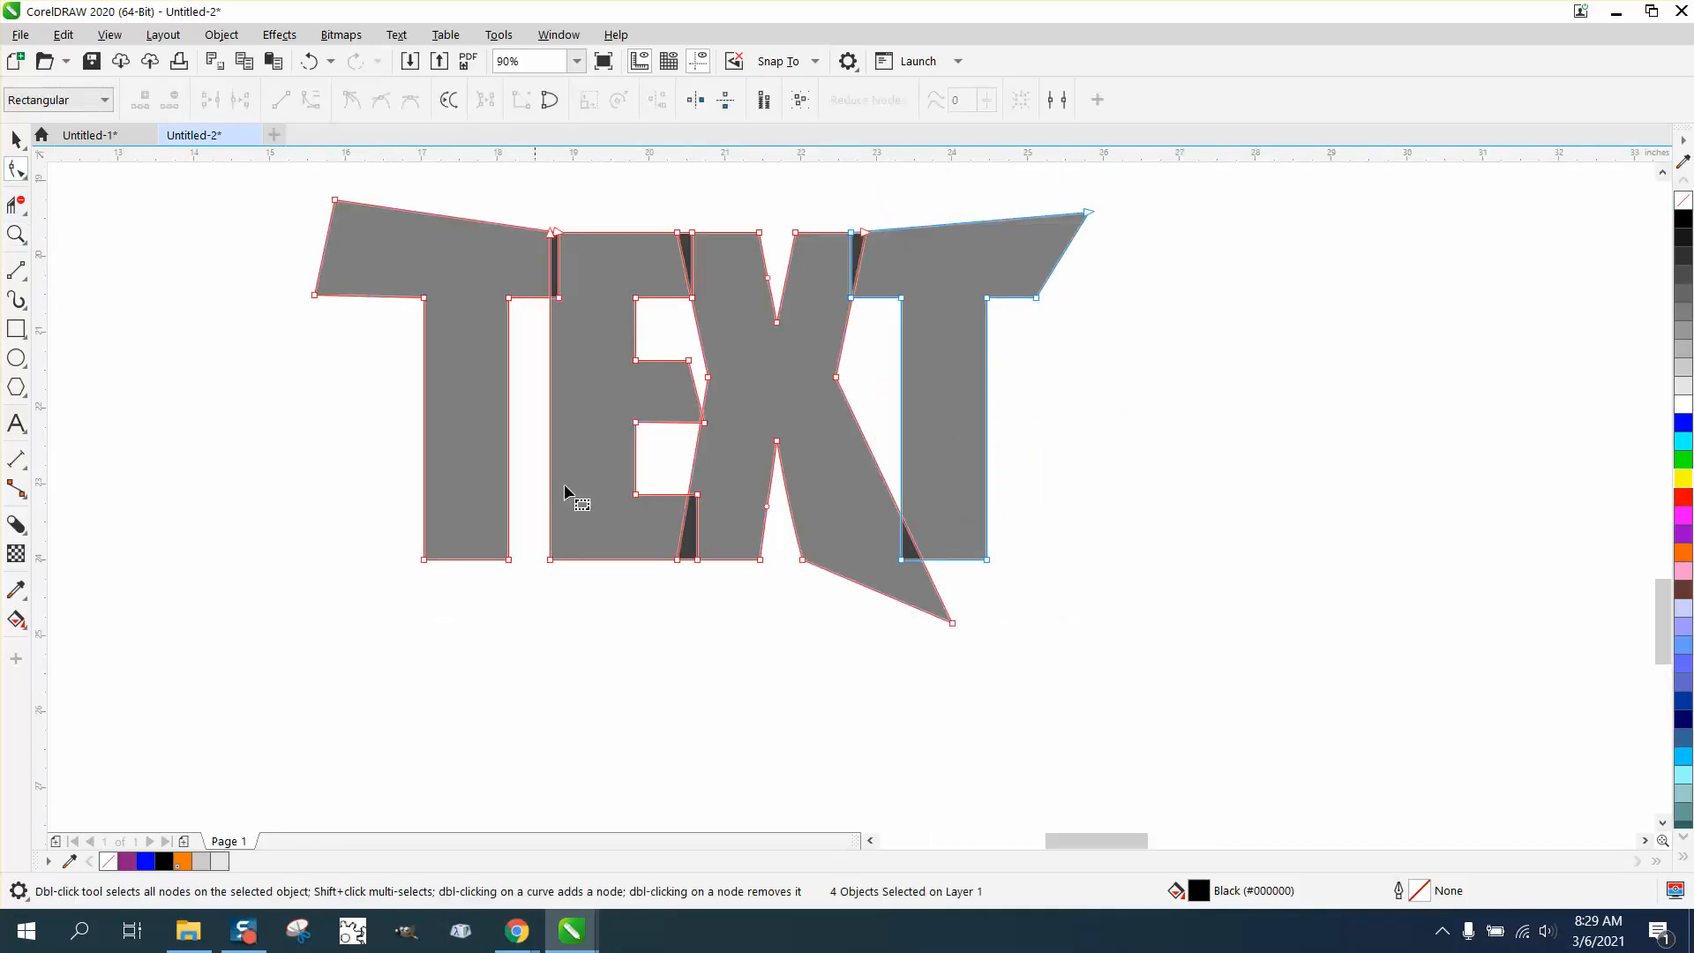
drag(712, 379, 649, 597)
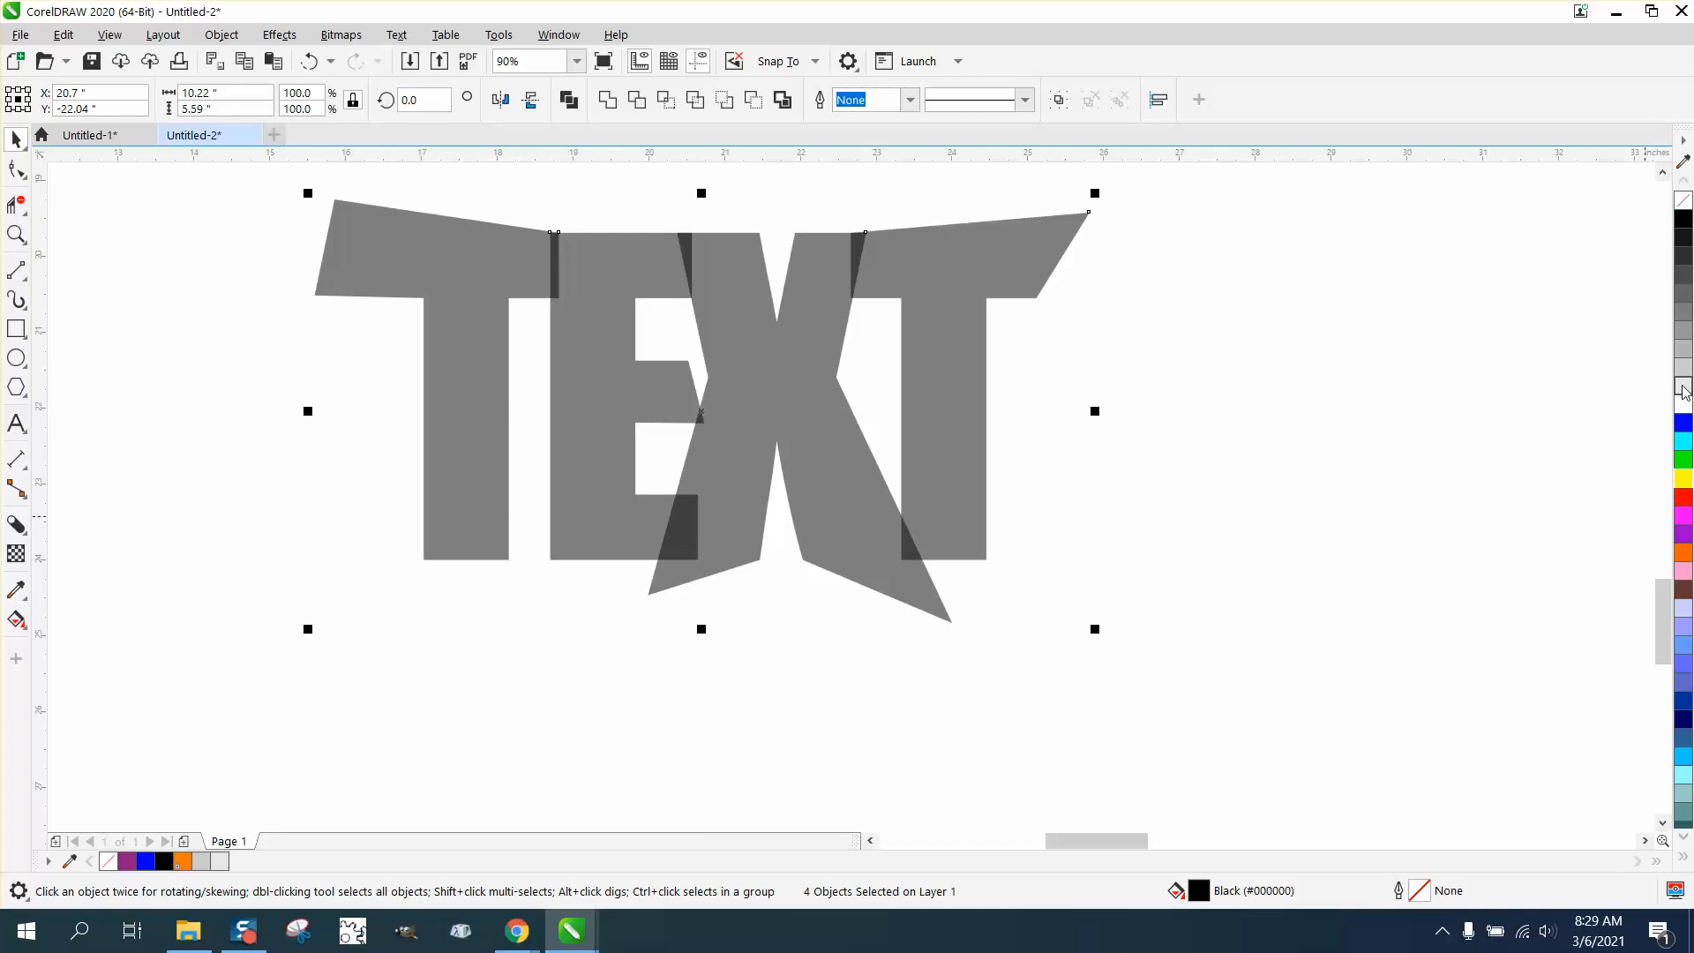
Recolour the letters pale grey and cut a sharp notch into the T's stem
click(1682, 357)
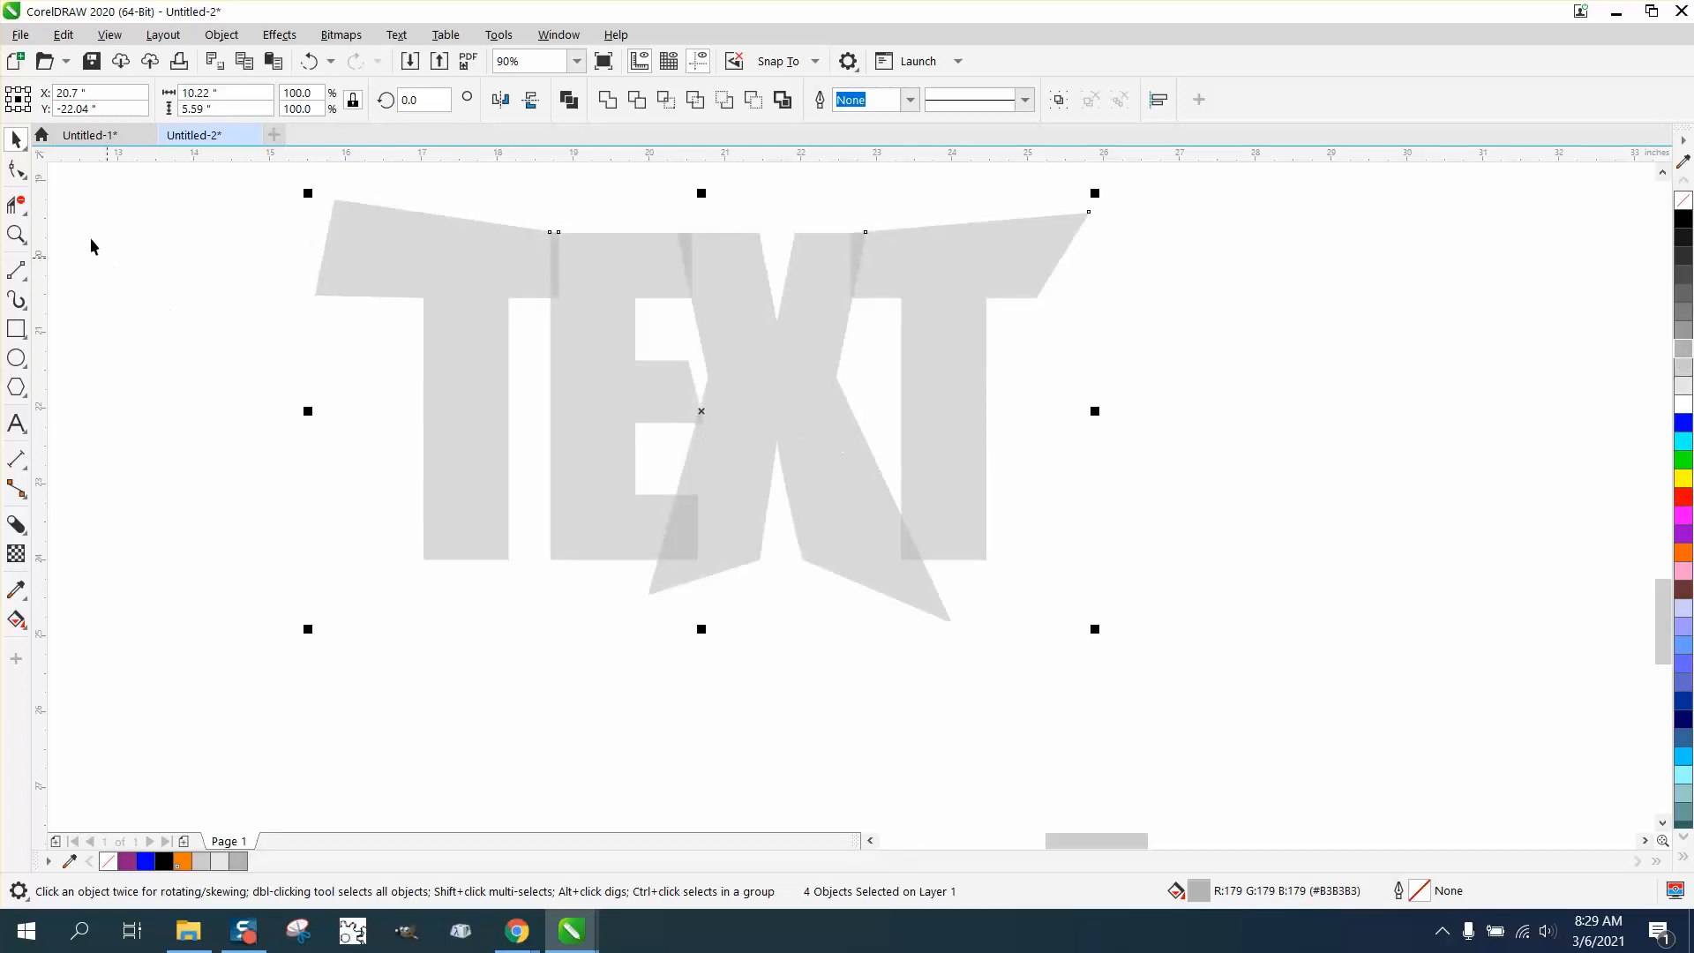
click(17, 170)
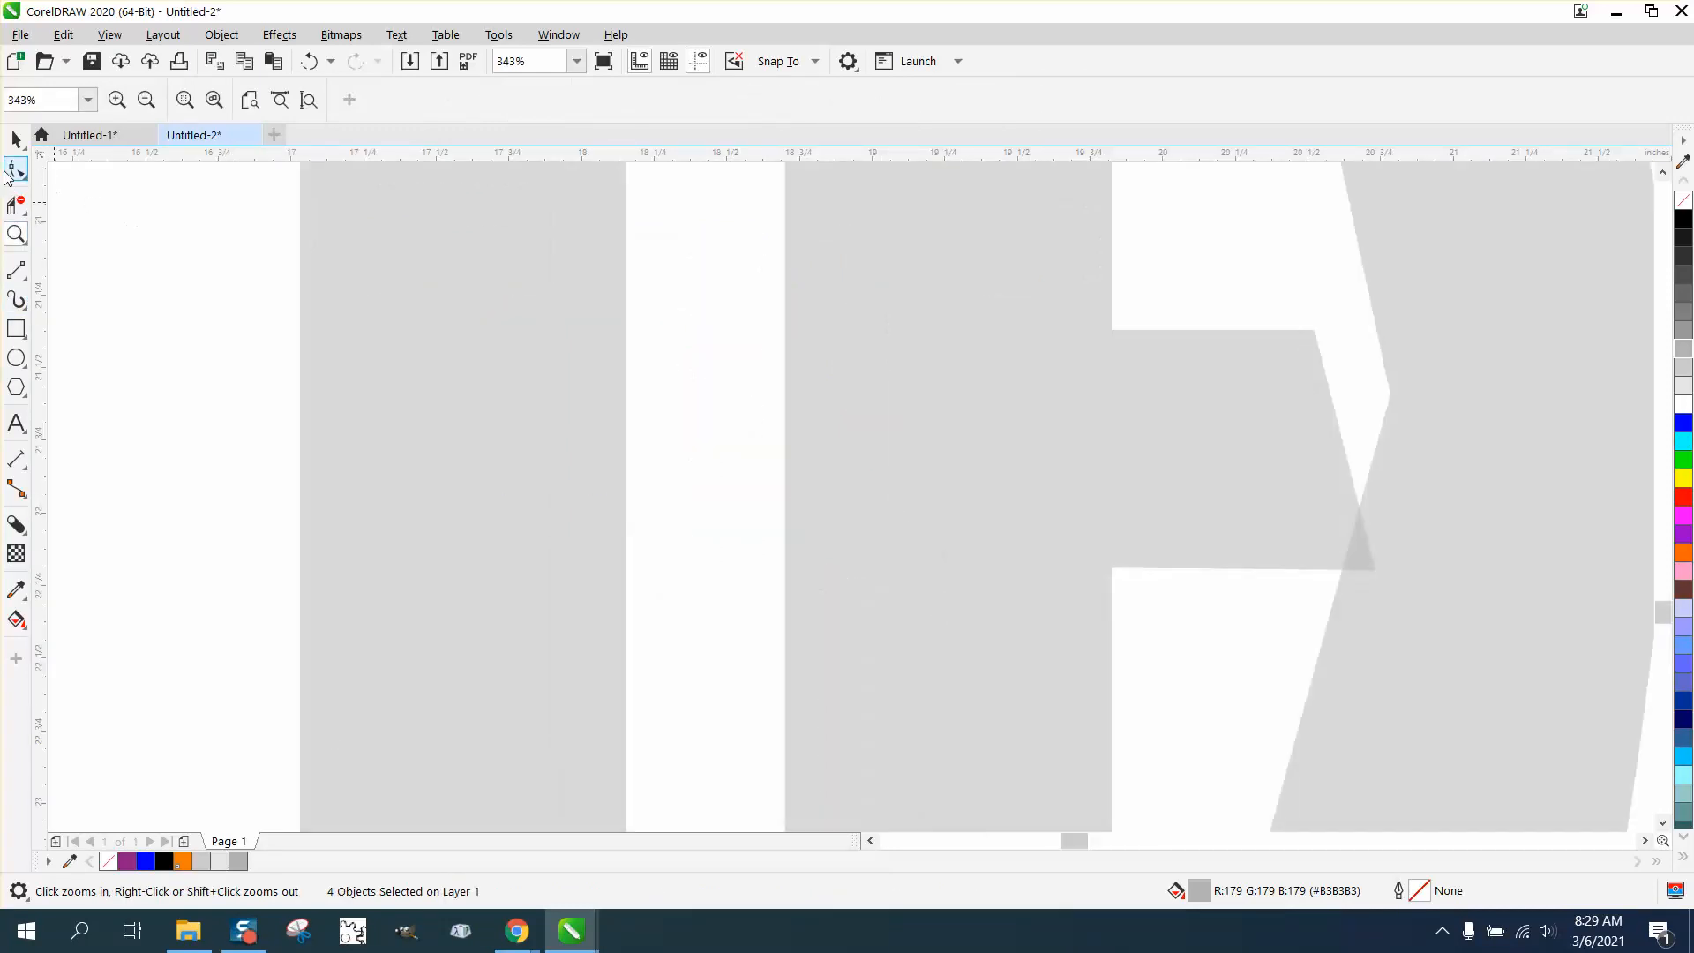
click(16, 169)
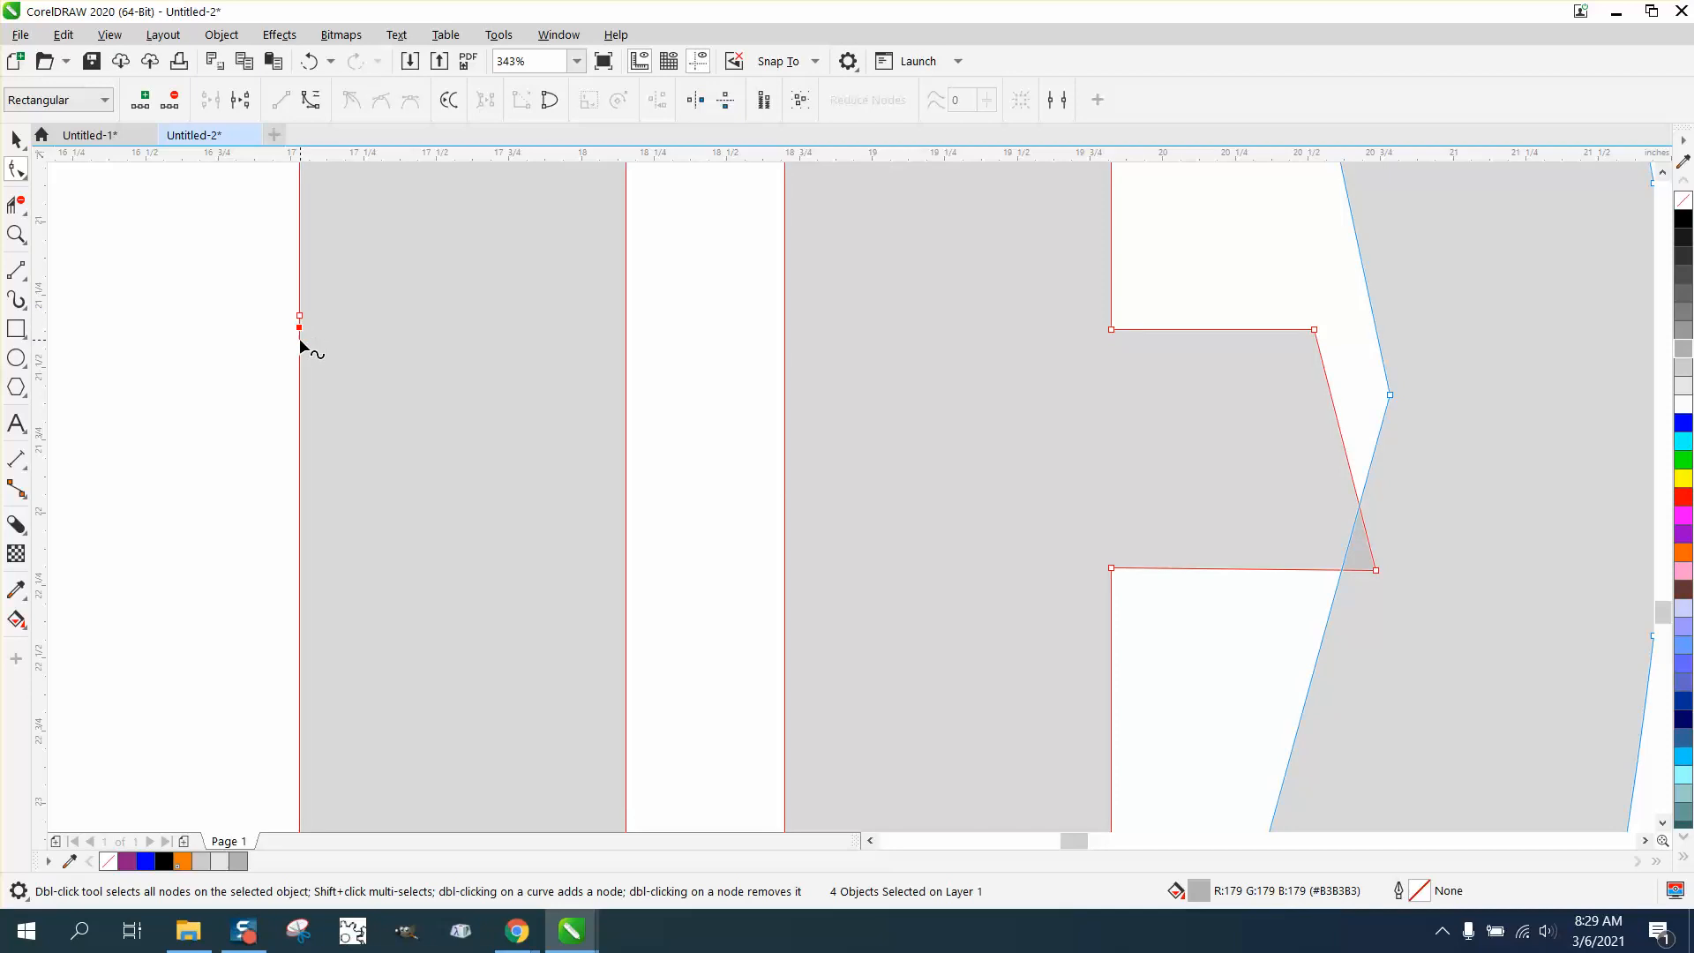
drag(299, 323, 381, 329)
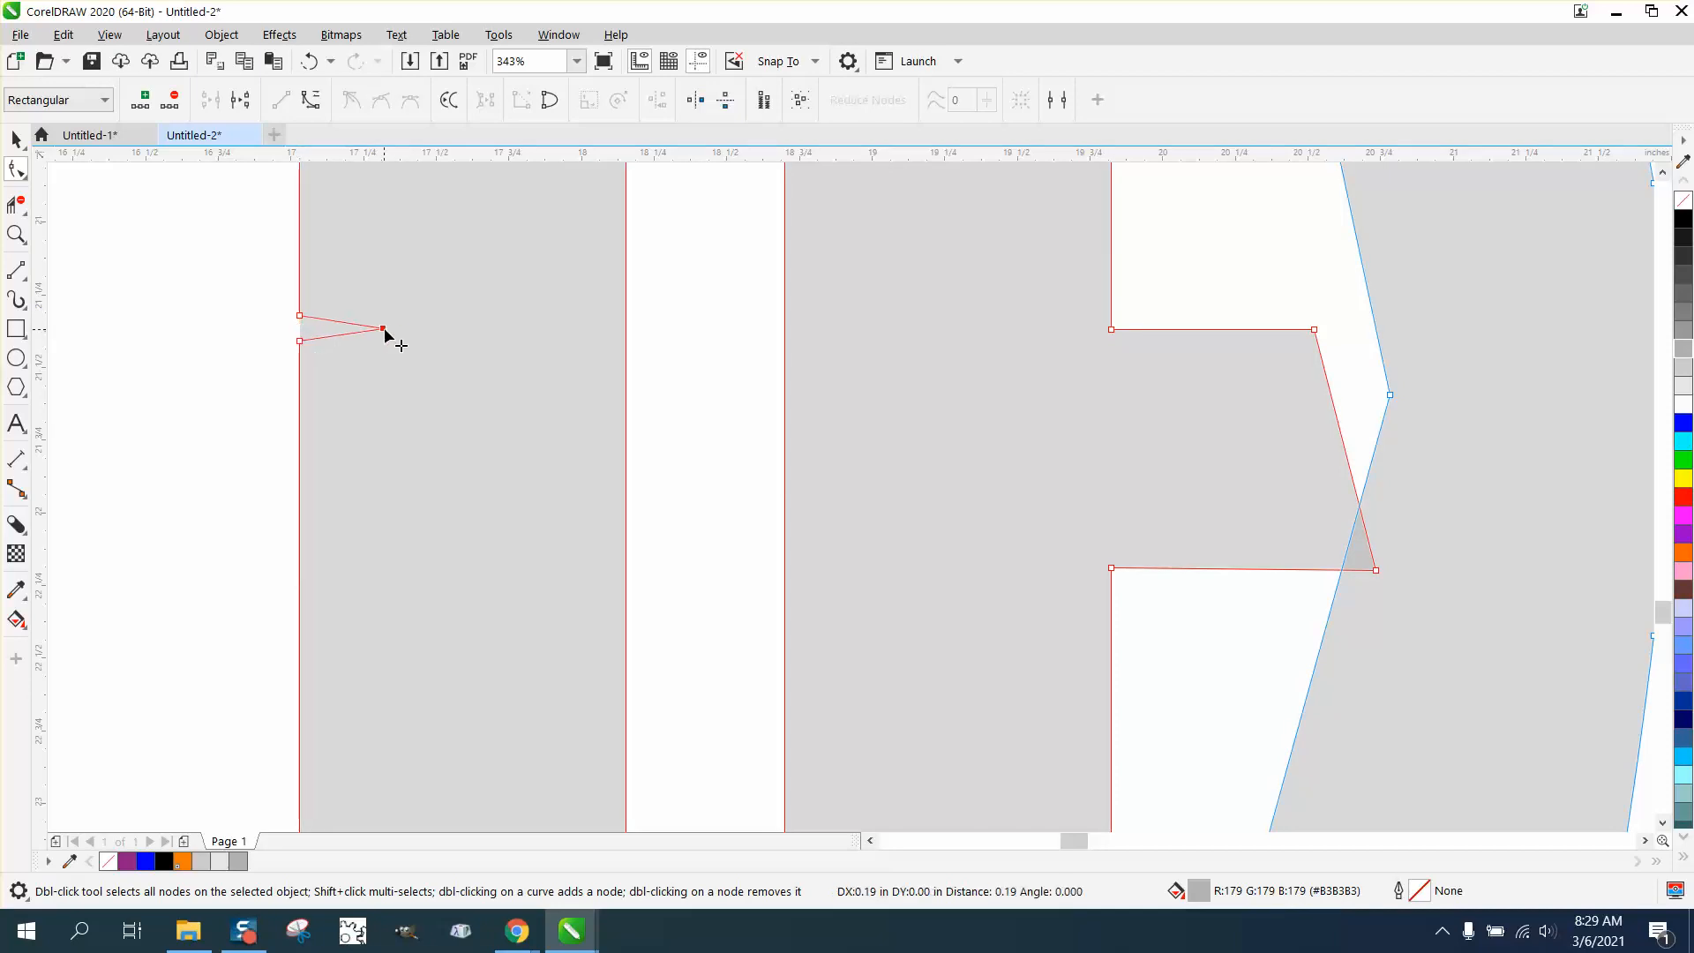
drag(382, 327, 419, 332)
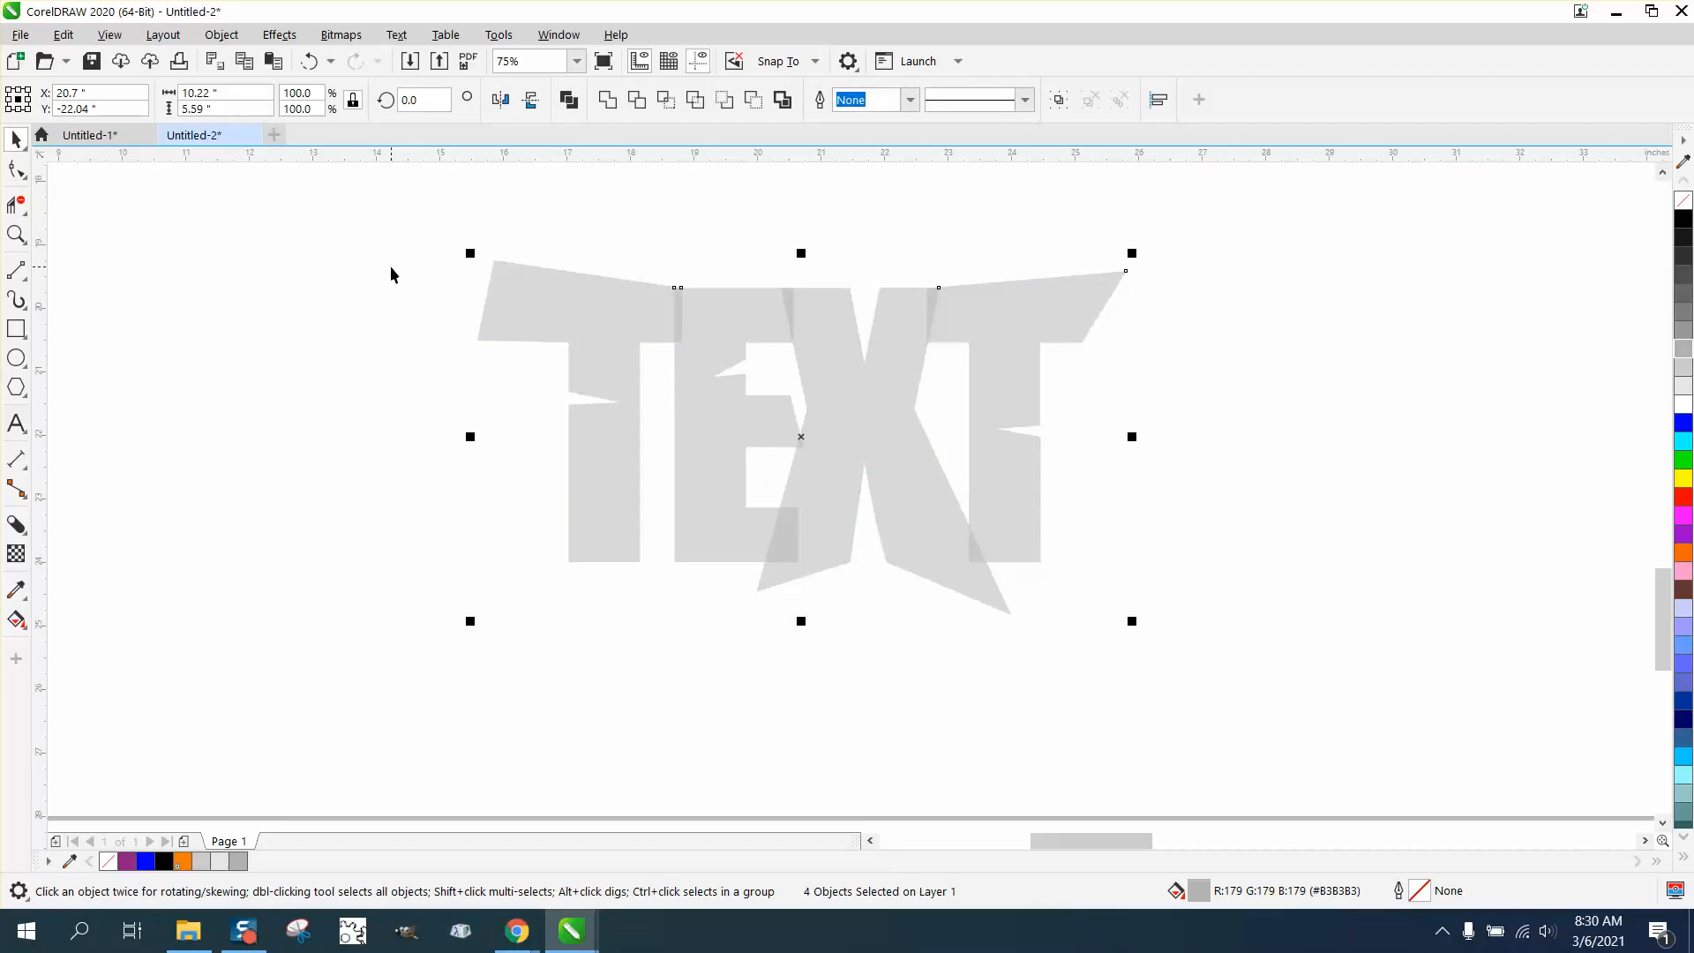
mouse_move(82, 564)
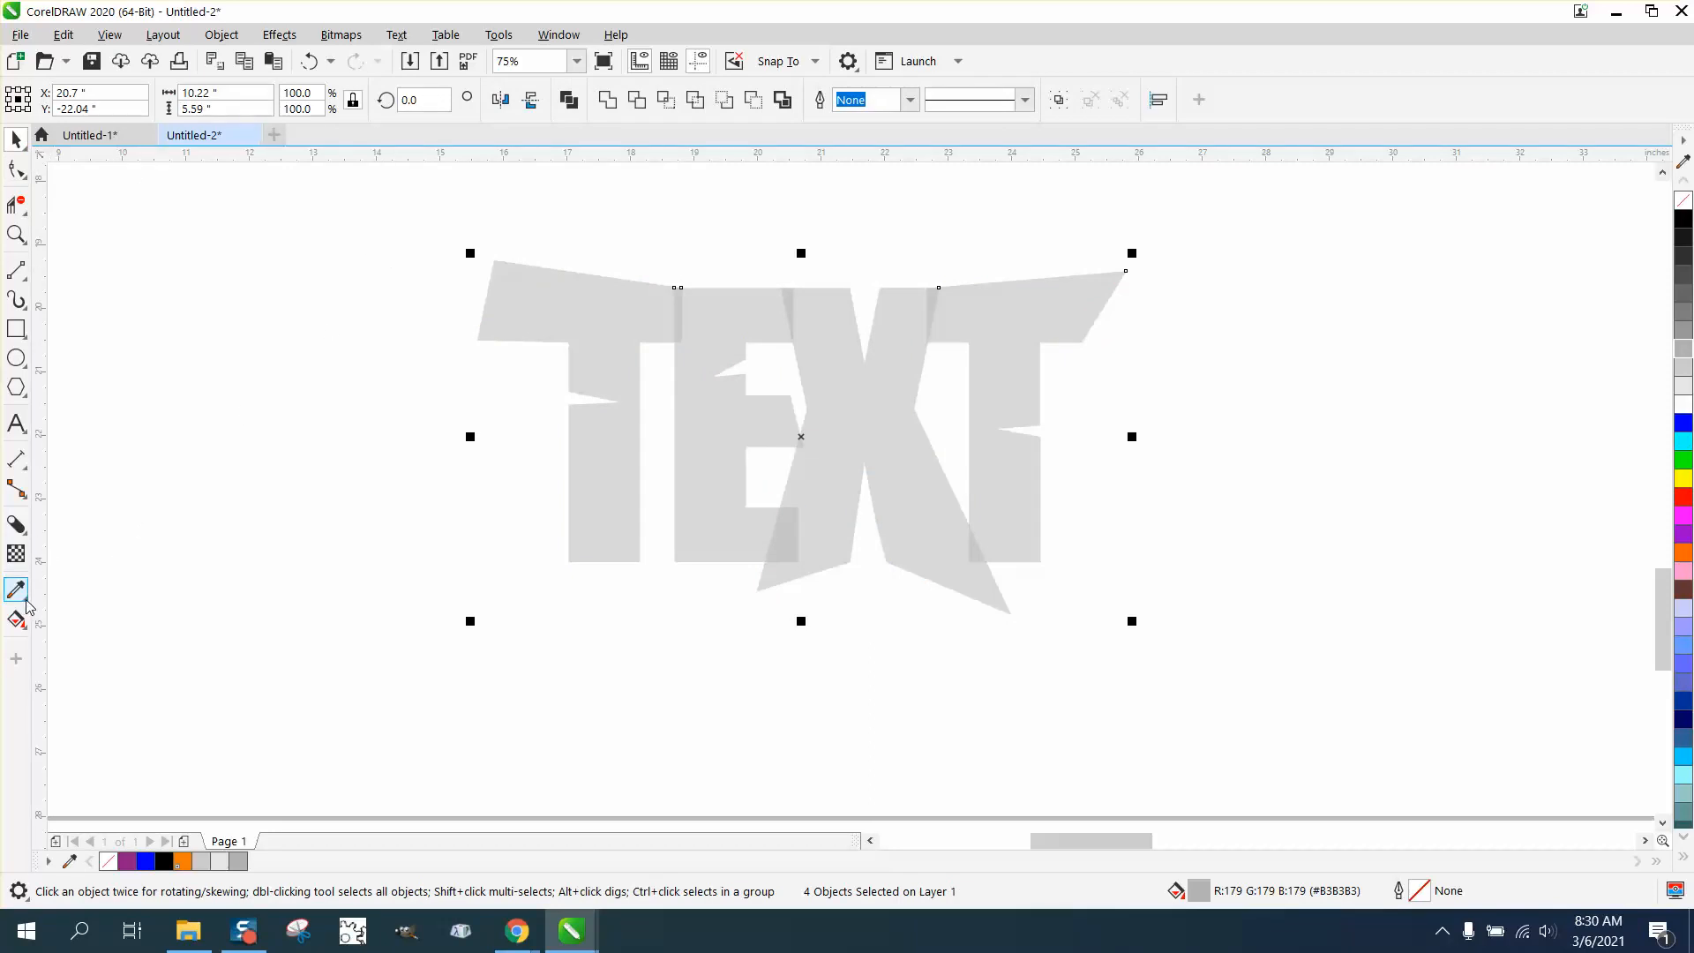
Apply a vertical fountain fill to the letters, yellow at the top and red at the bottom
click(16, 619)
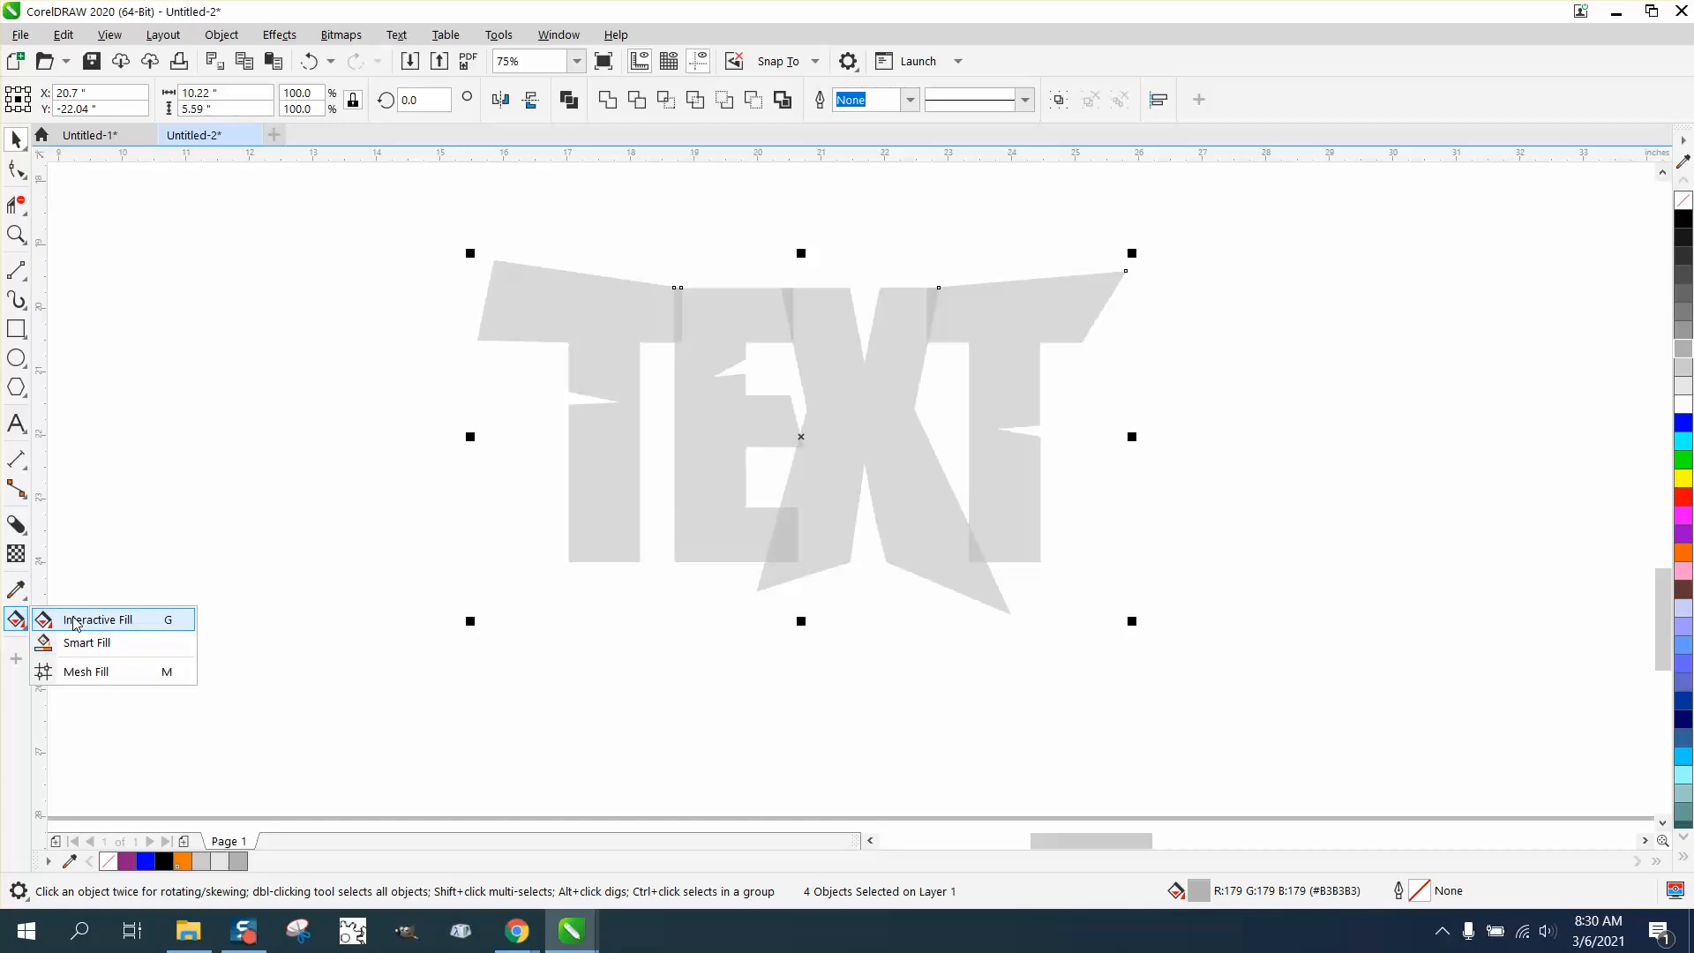
click(97, 619)
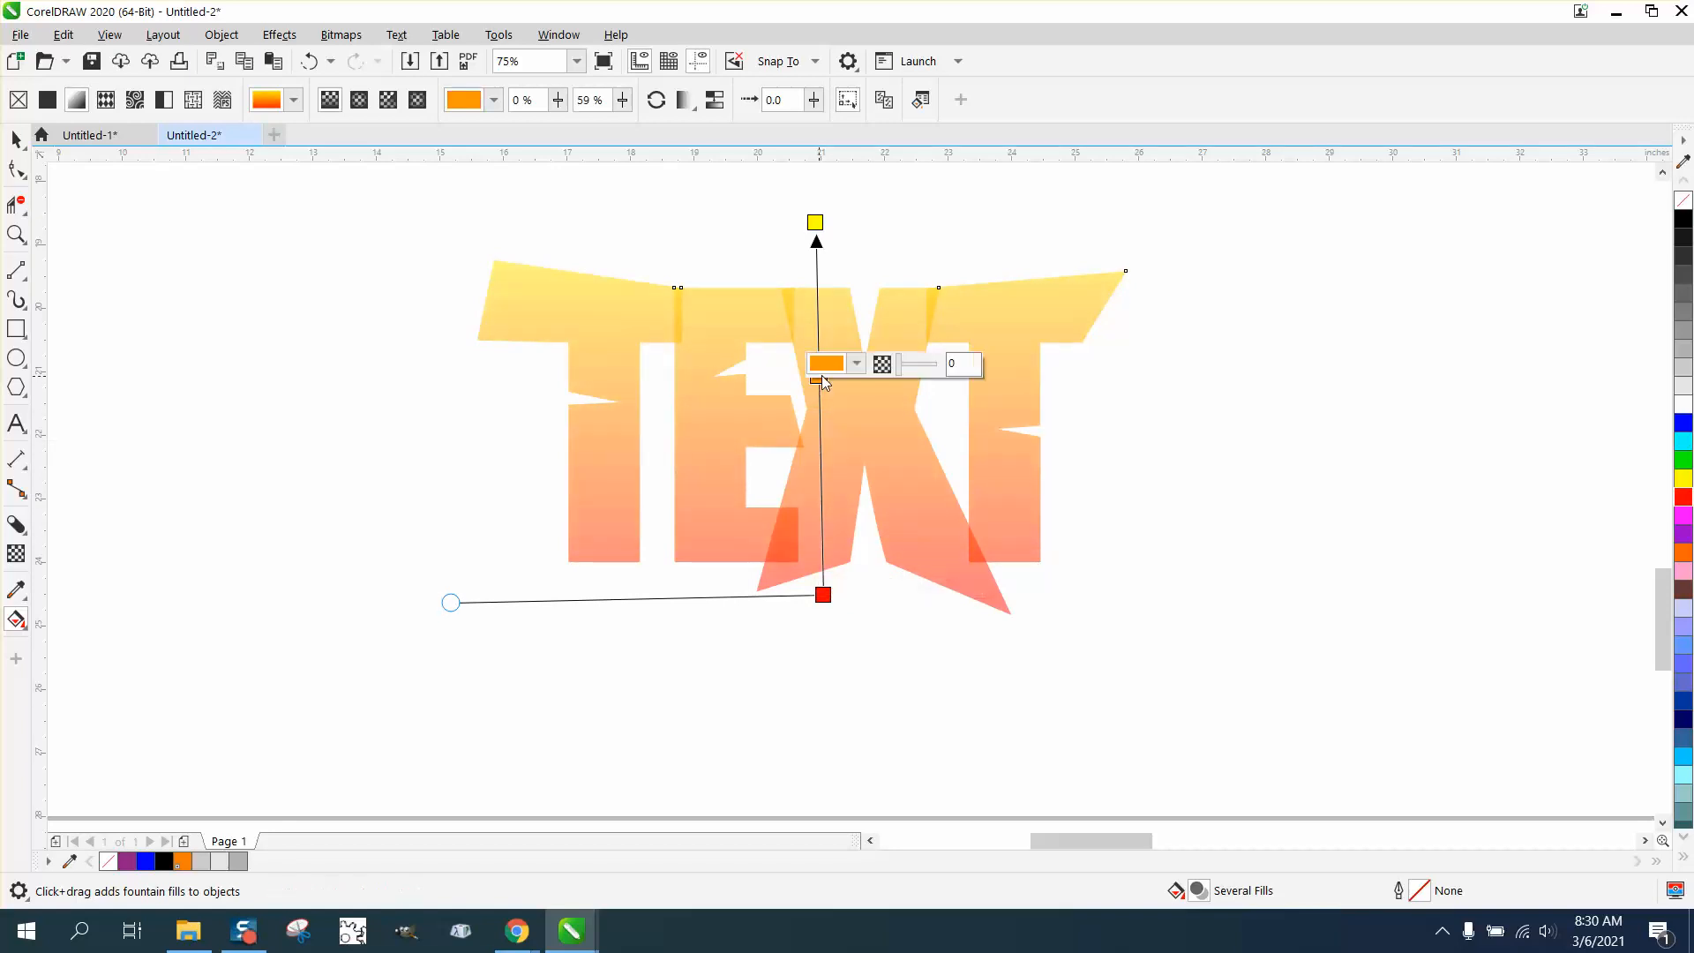
click(855, 362)
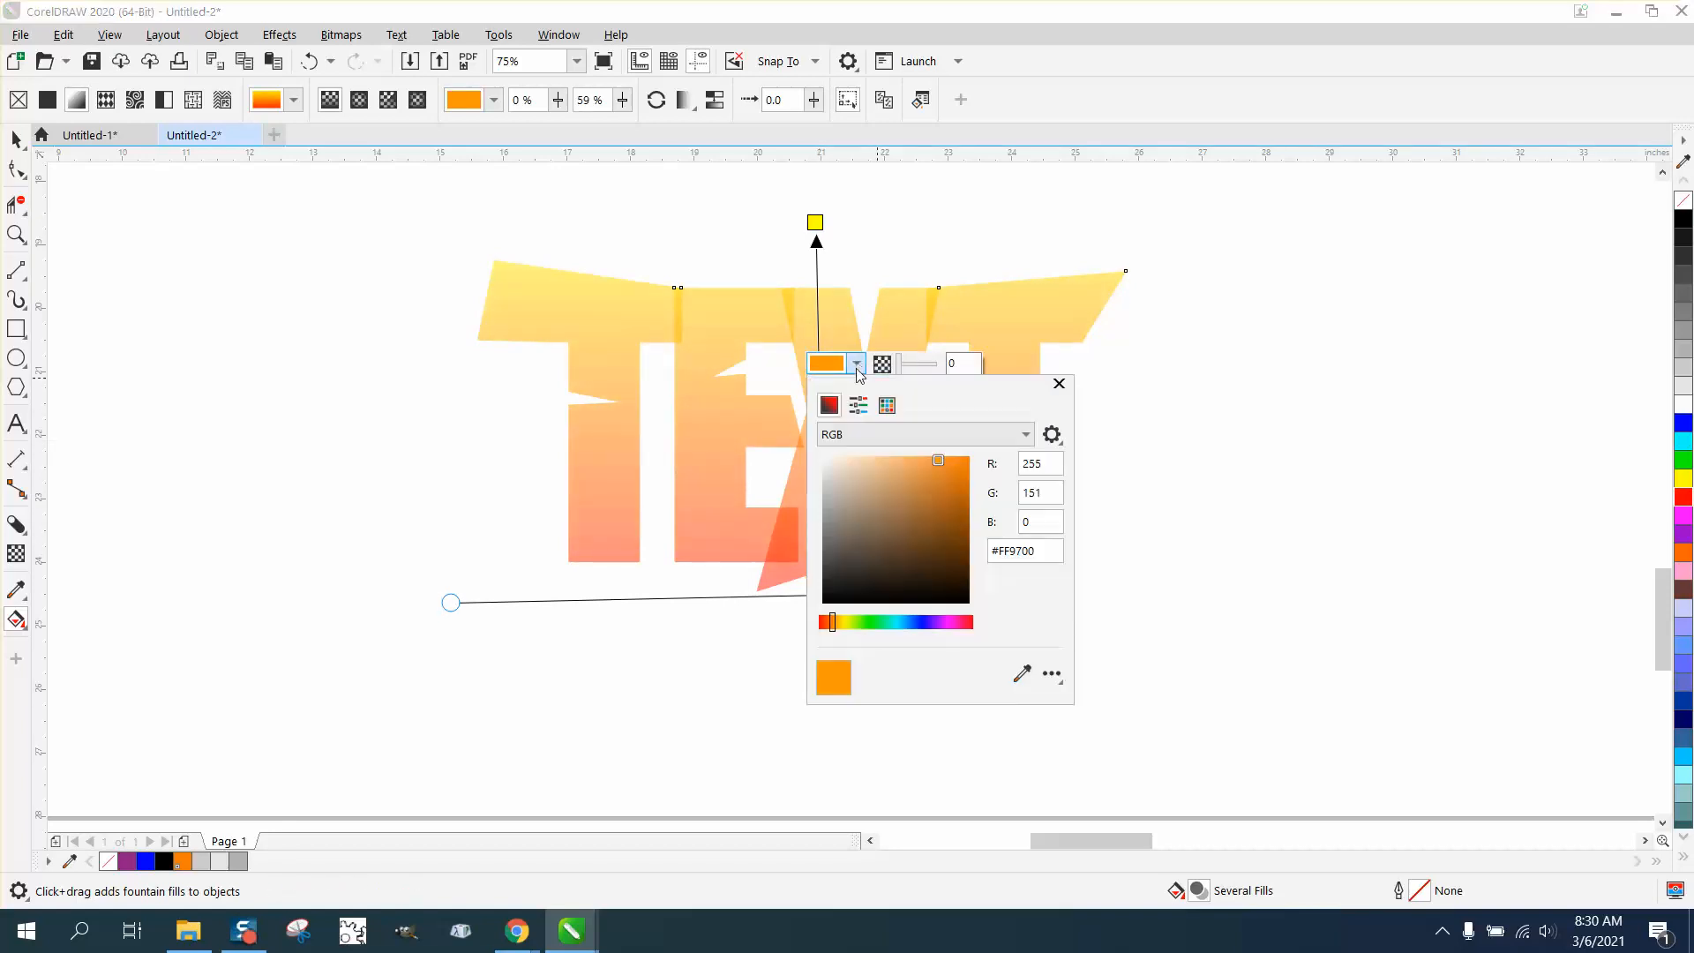
click(886, 404)
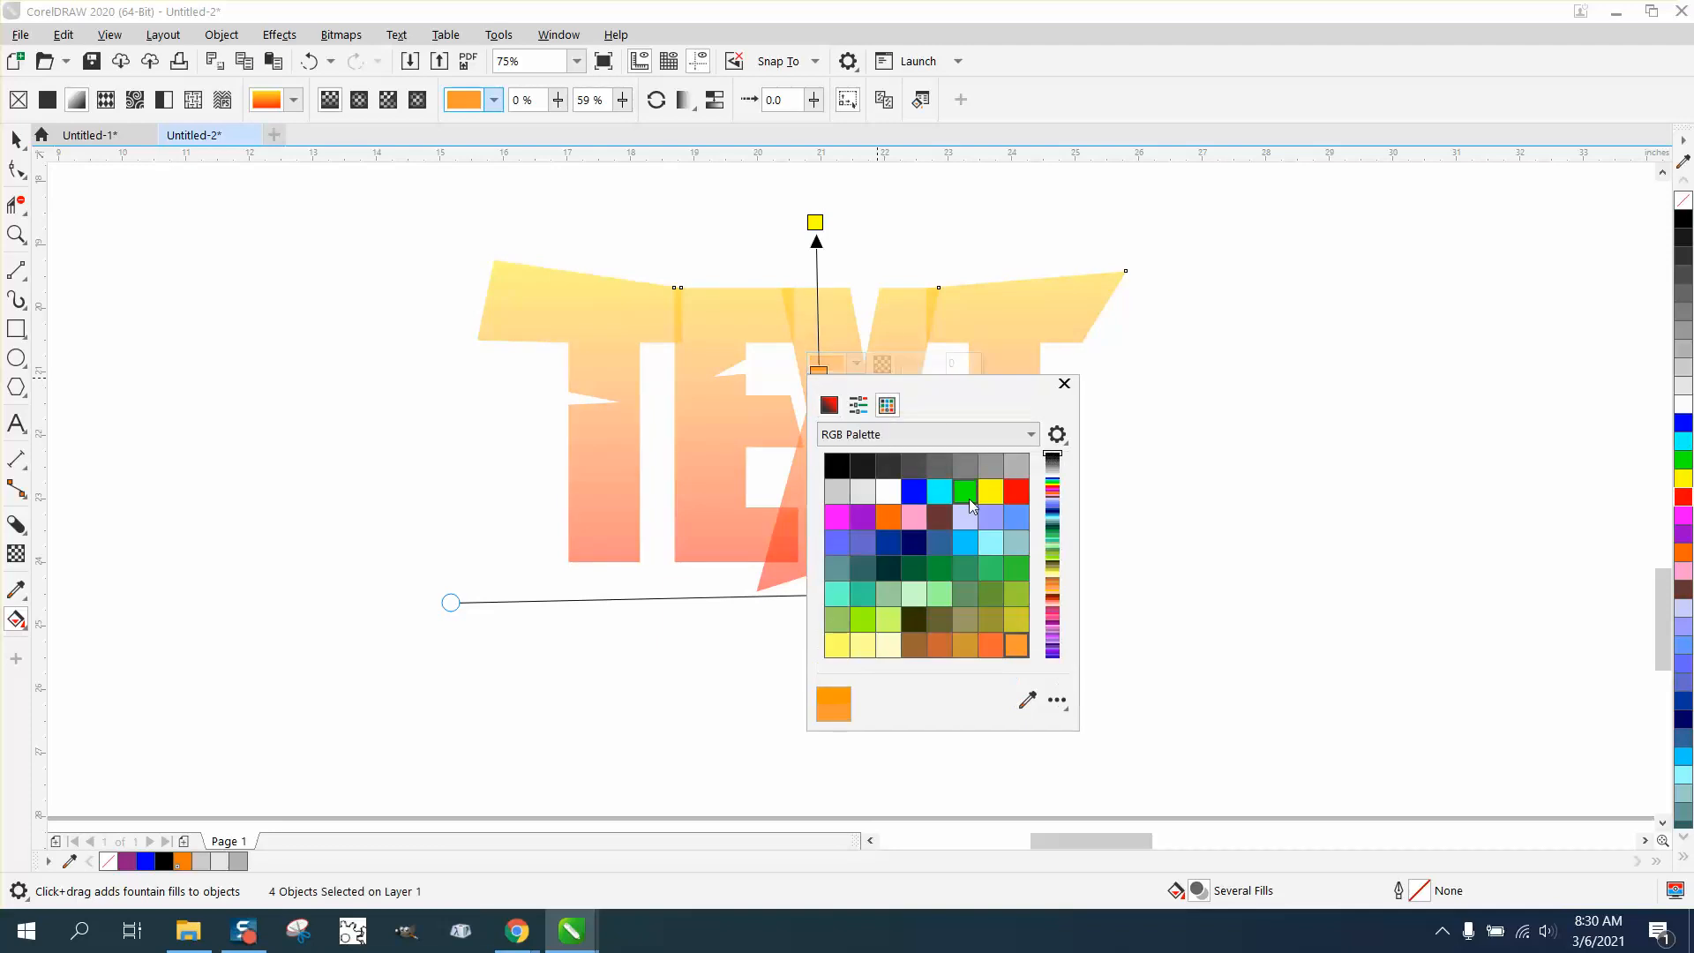
click(990, 492)
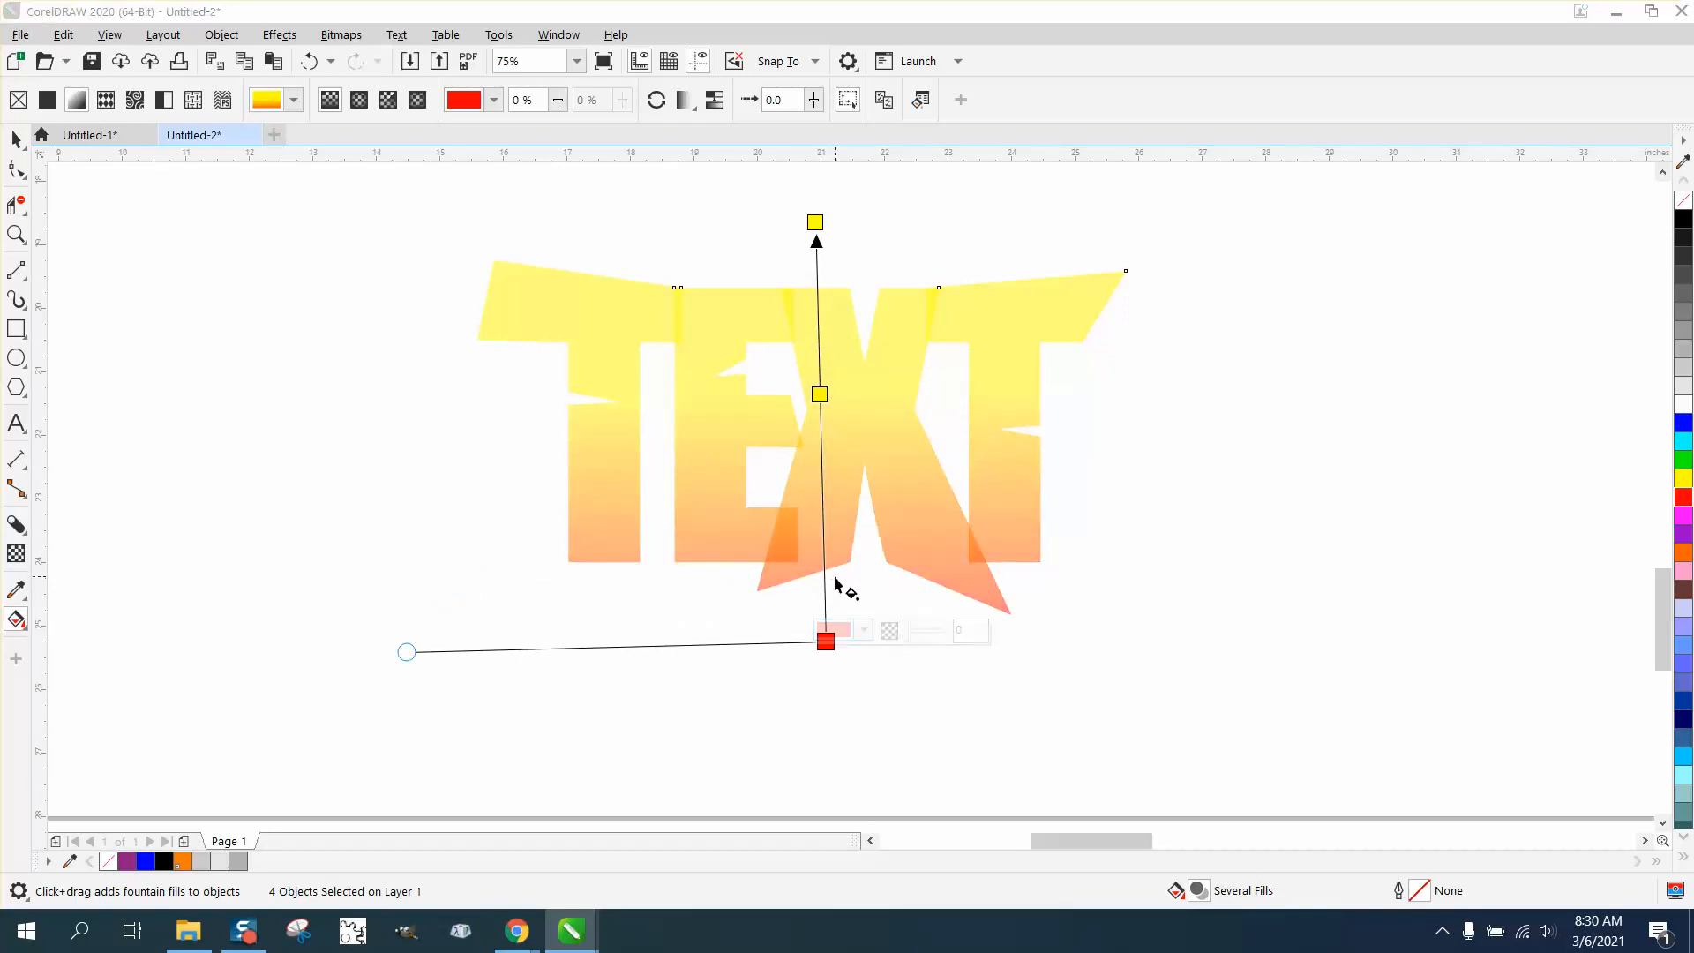
click(861, 558)
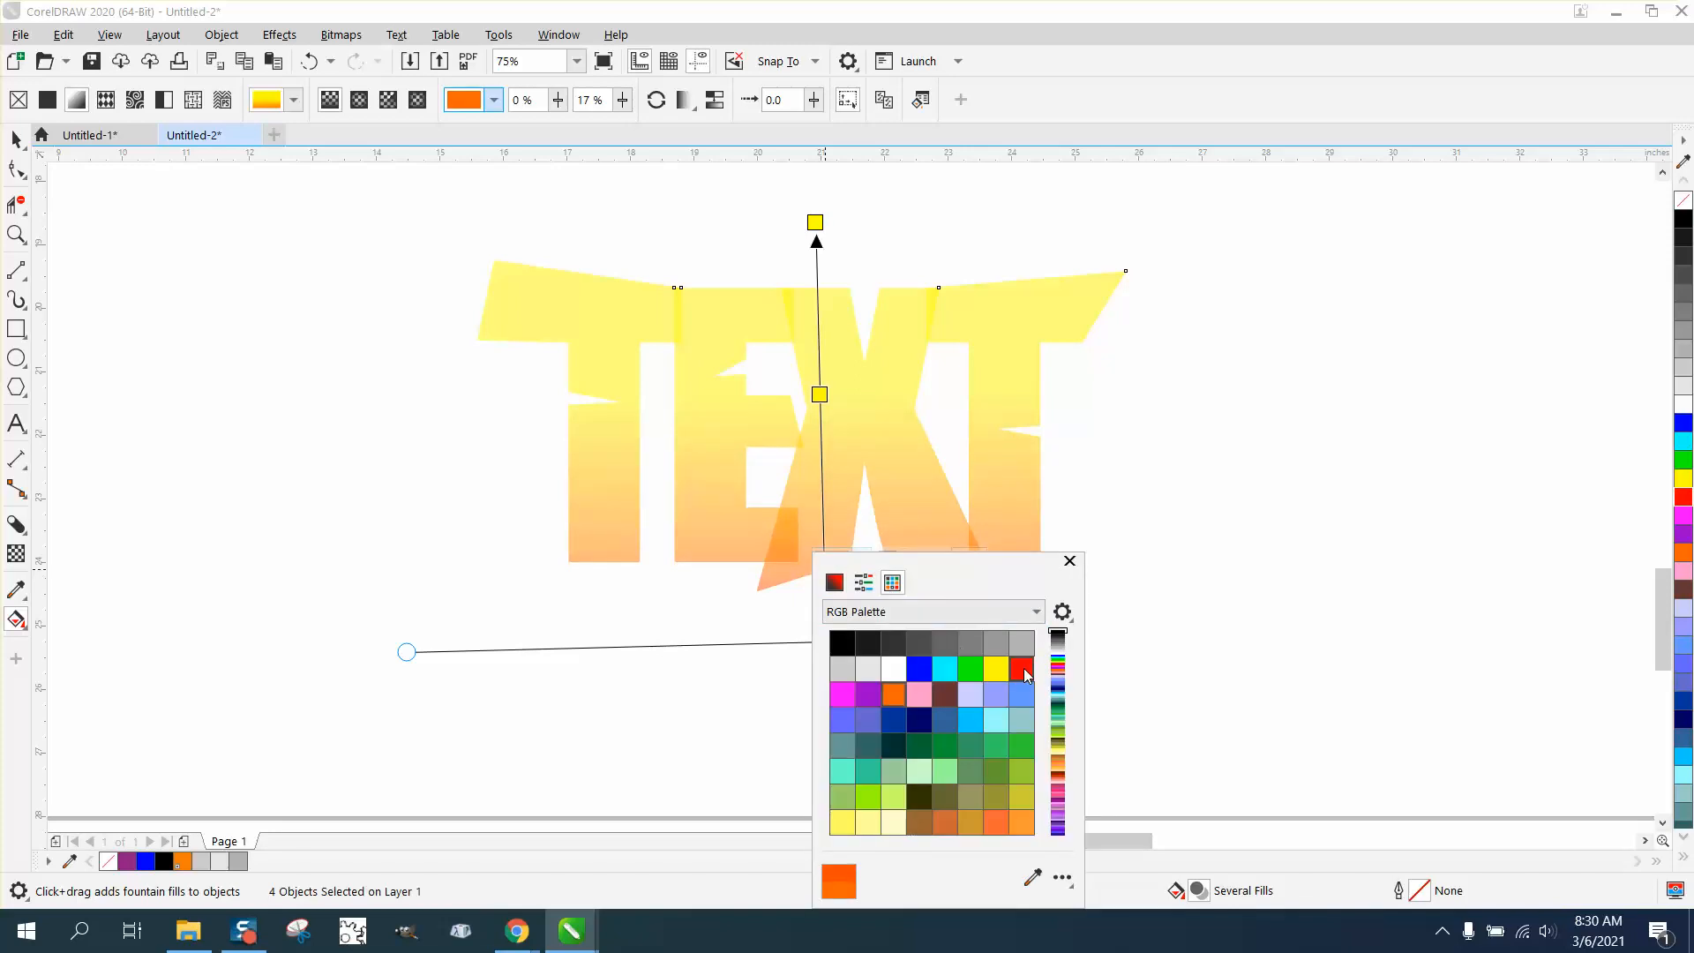
click(1022, 669)
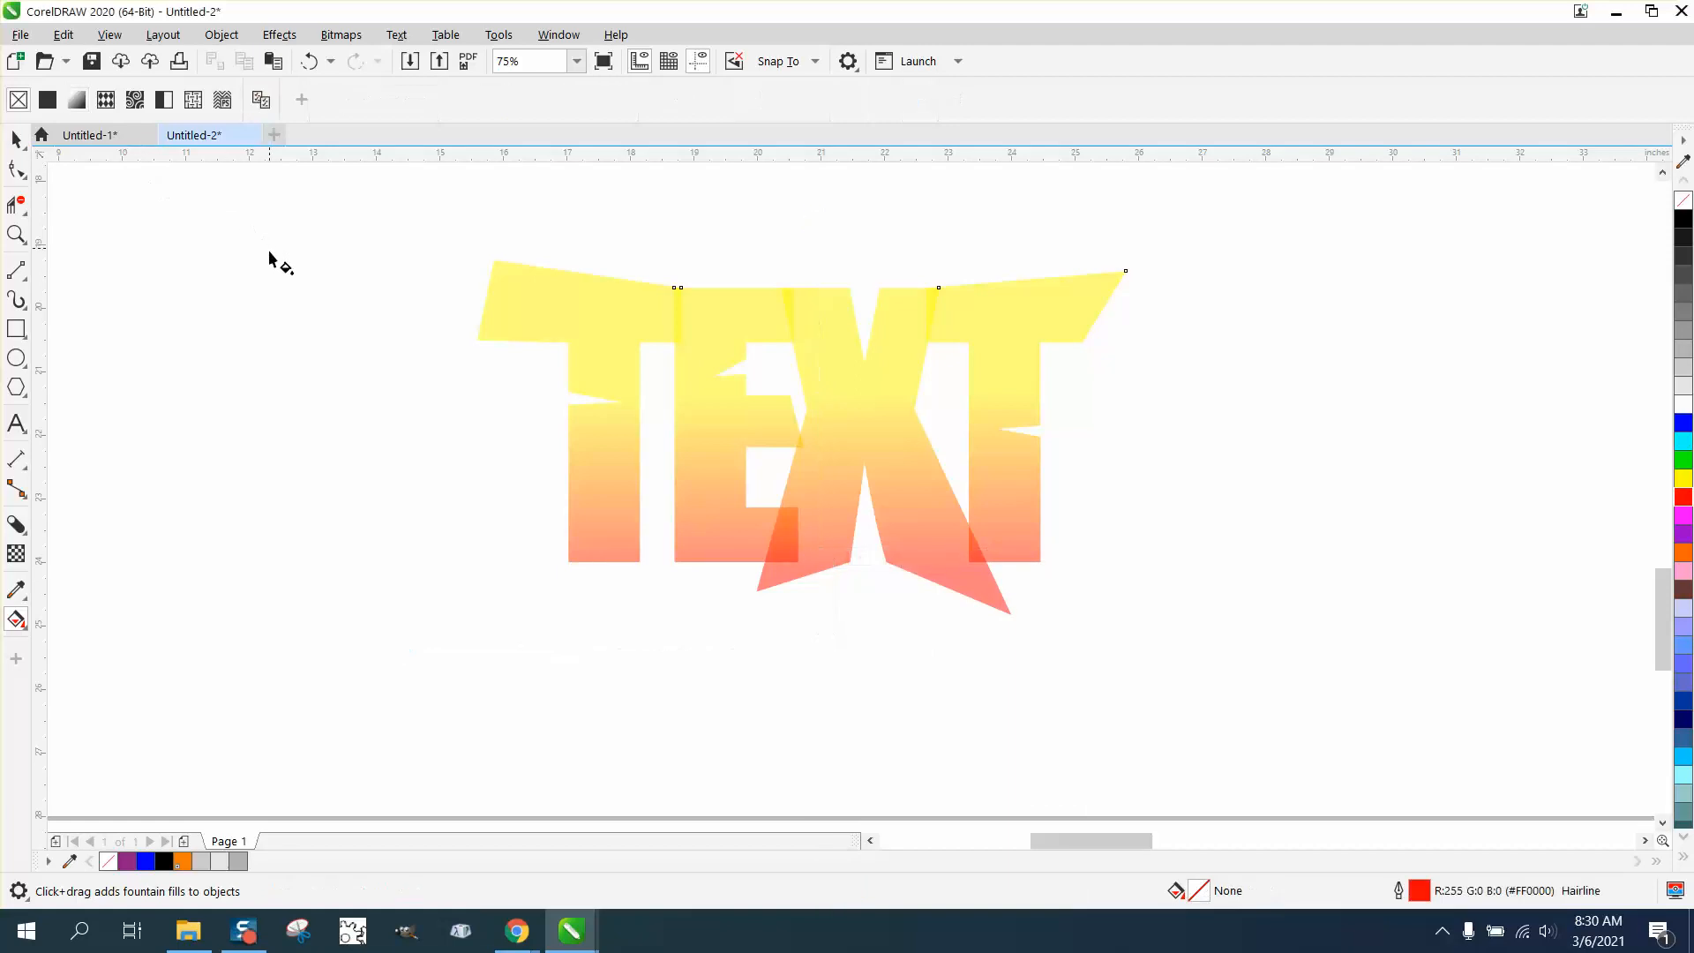
click(16, 553)
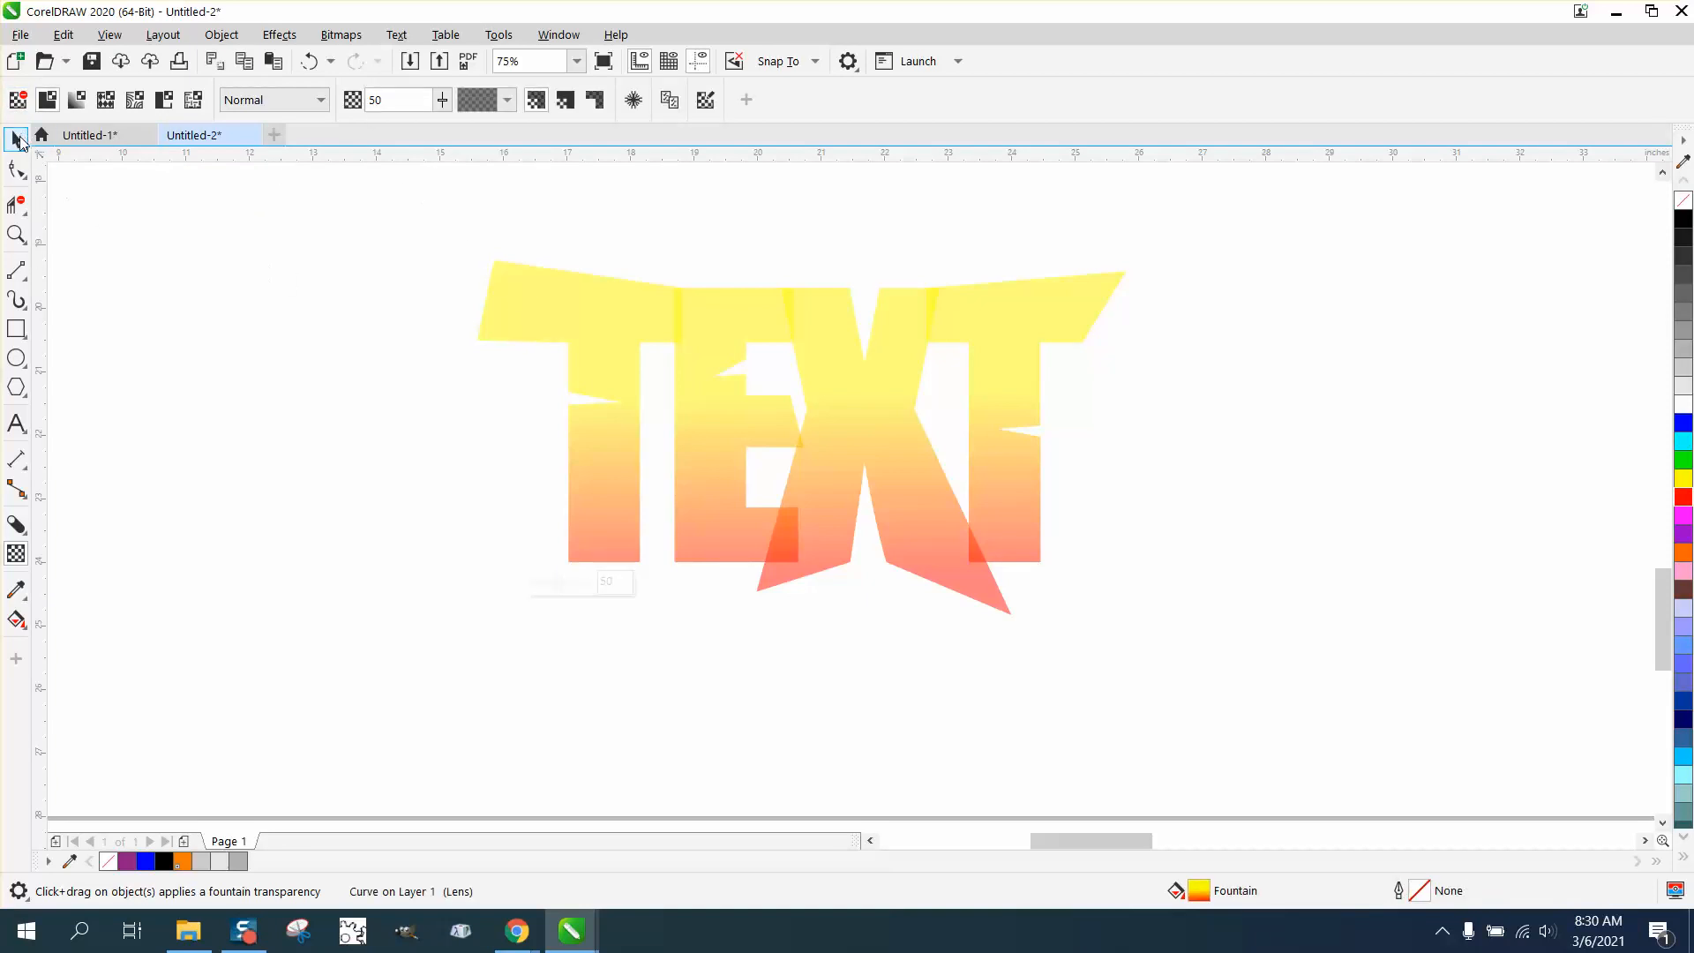
Clear the letters' transparency and give them a black 20 px outline
click(16, 140)
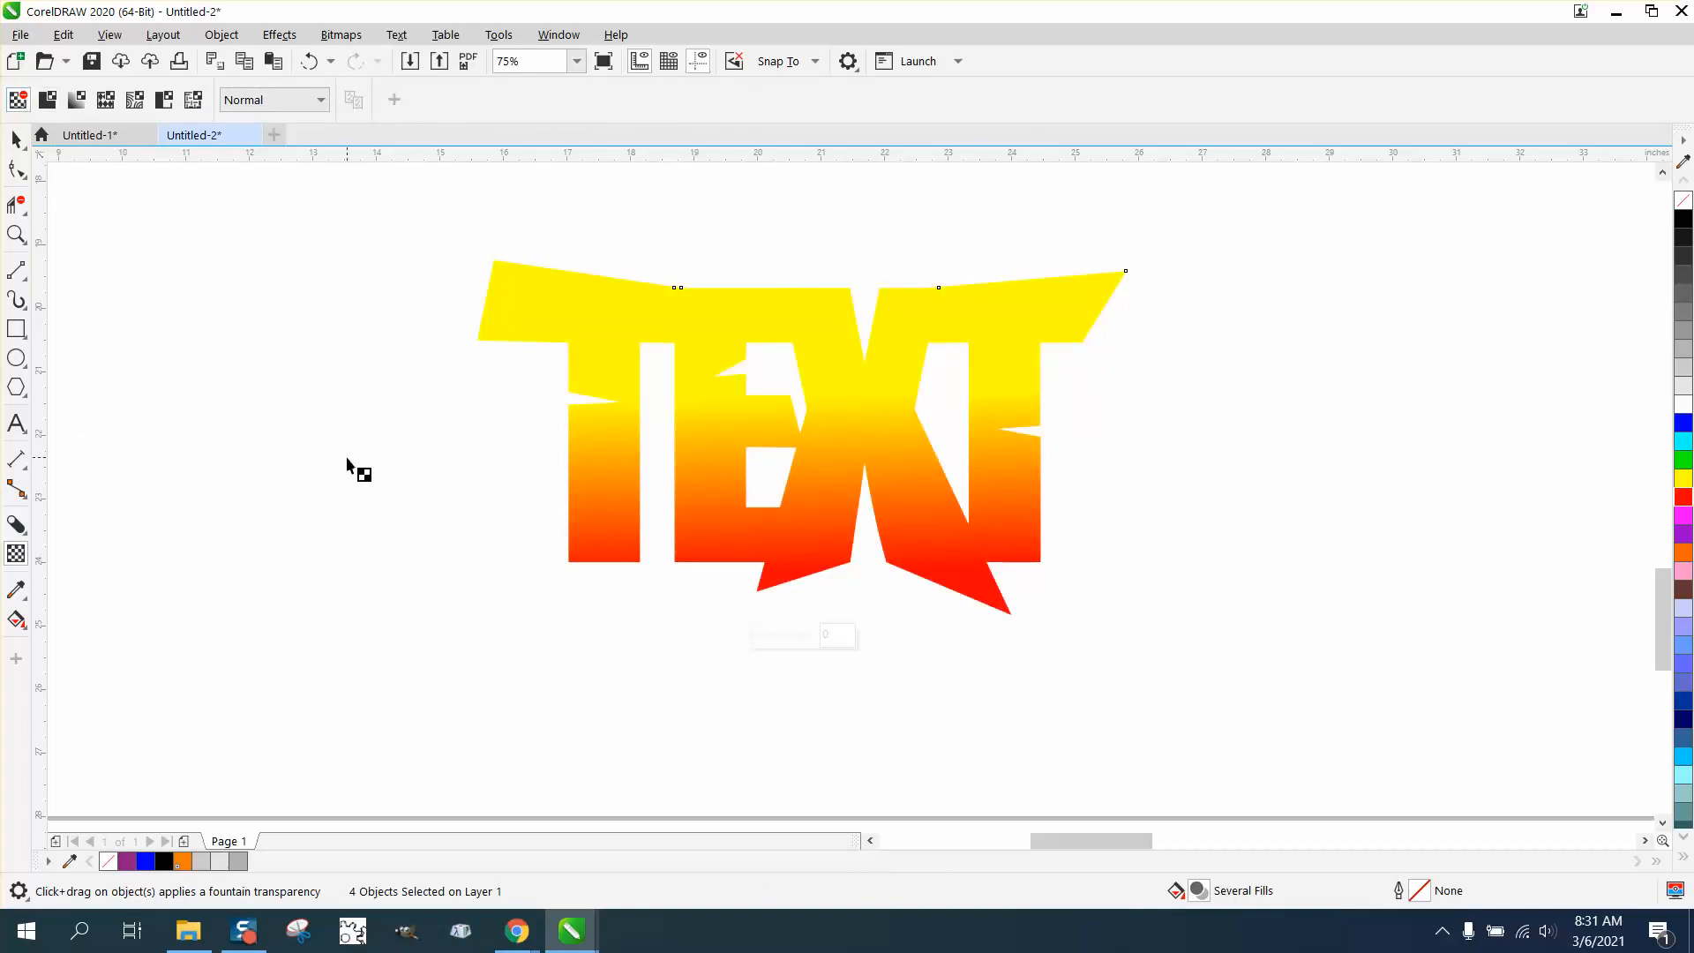
mouse_move(1391, 817)
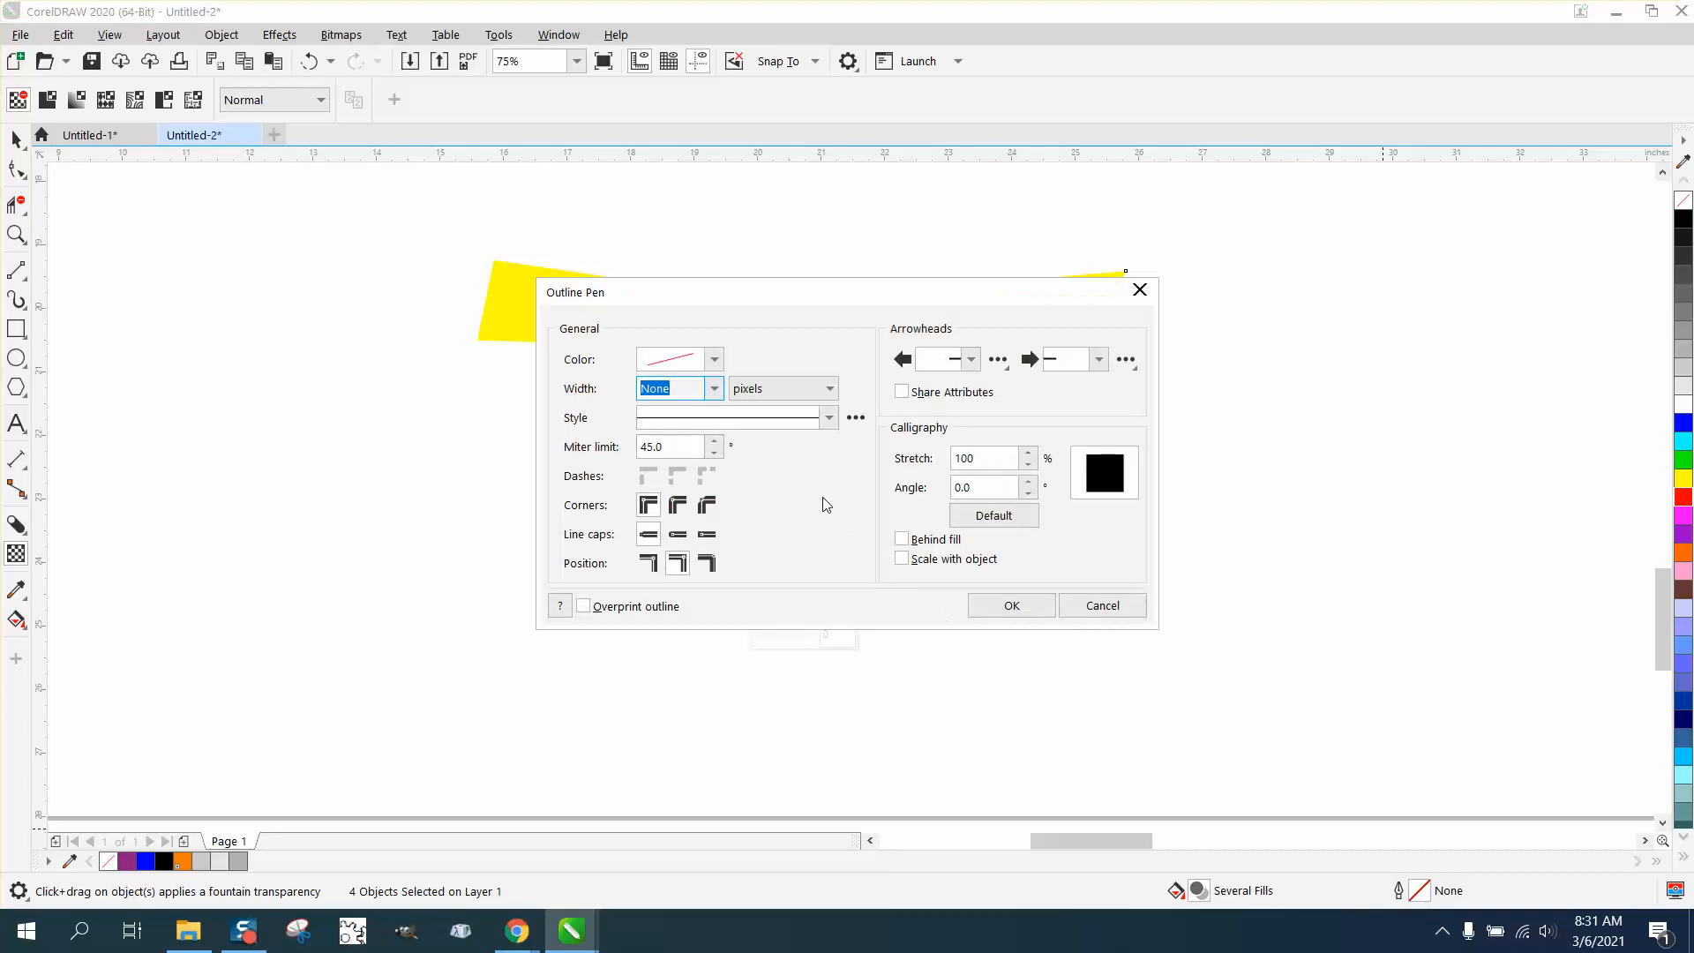
click(712, 360)
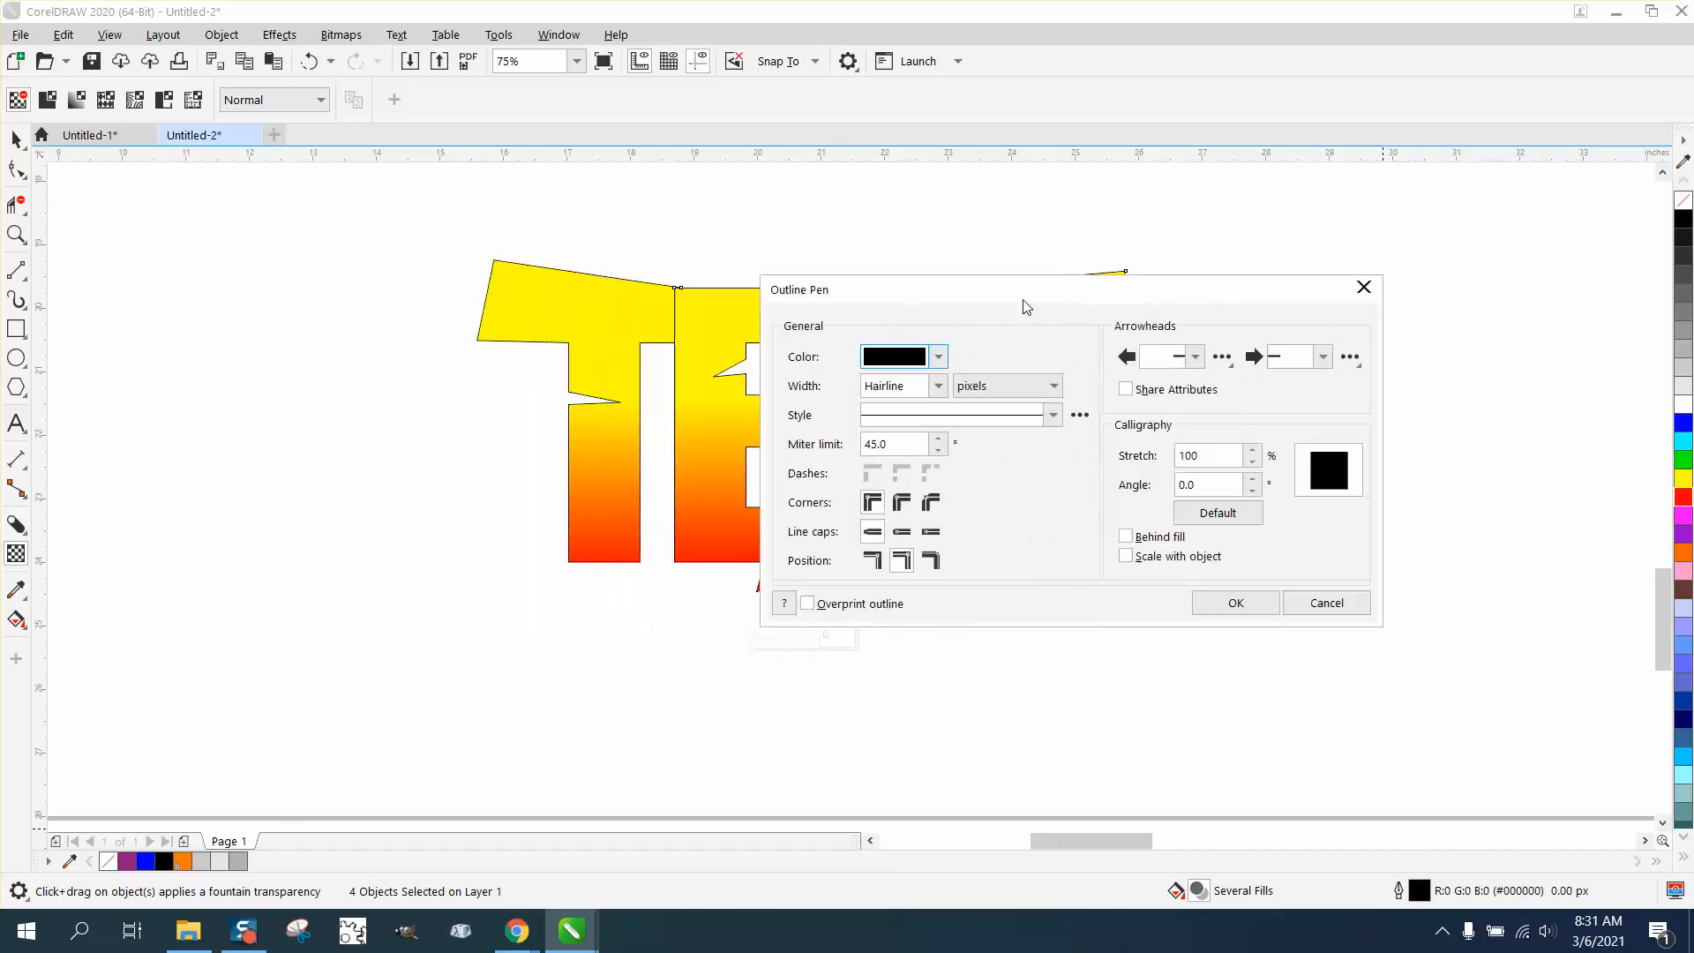
click(935, 386)
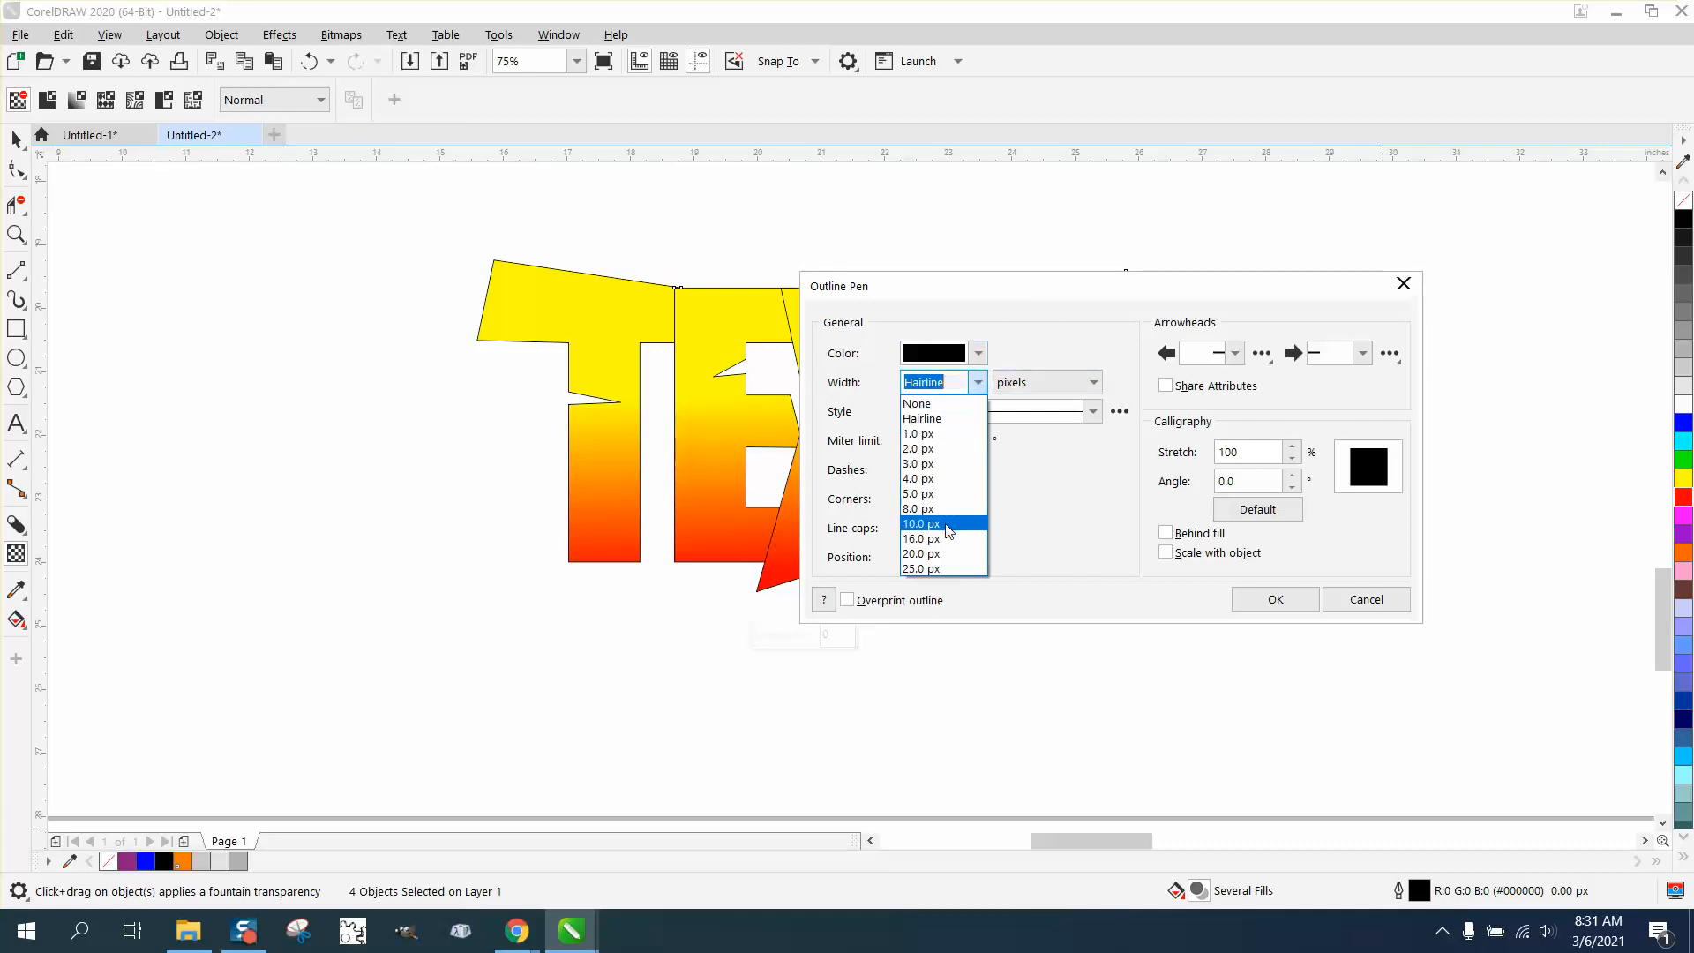
click(920, 553)
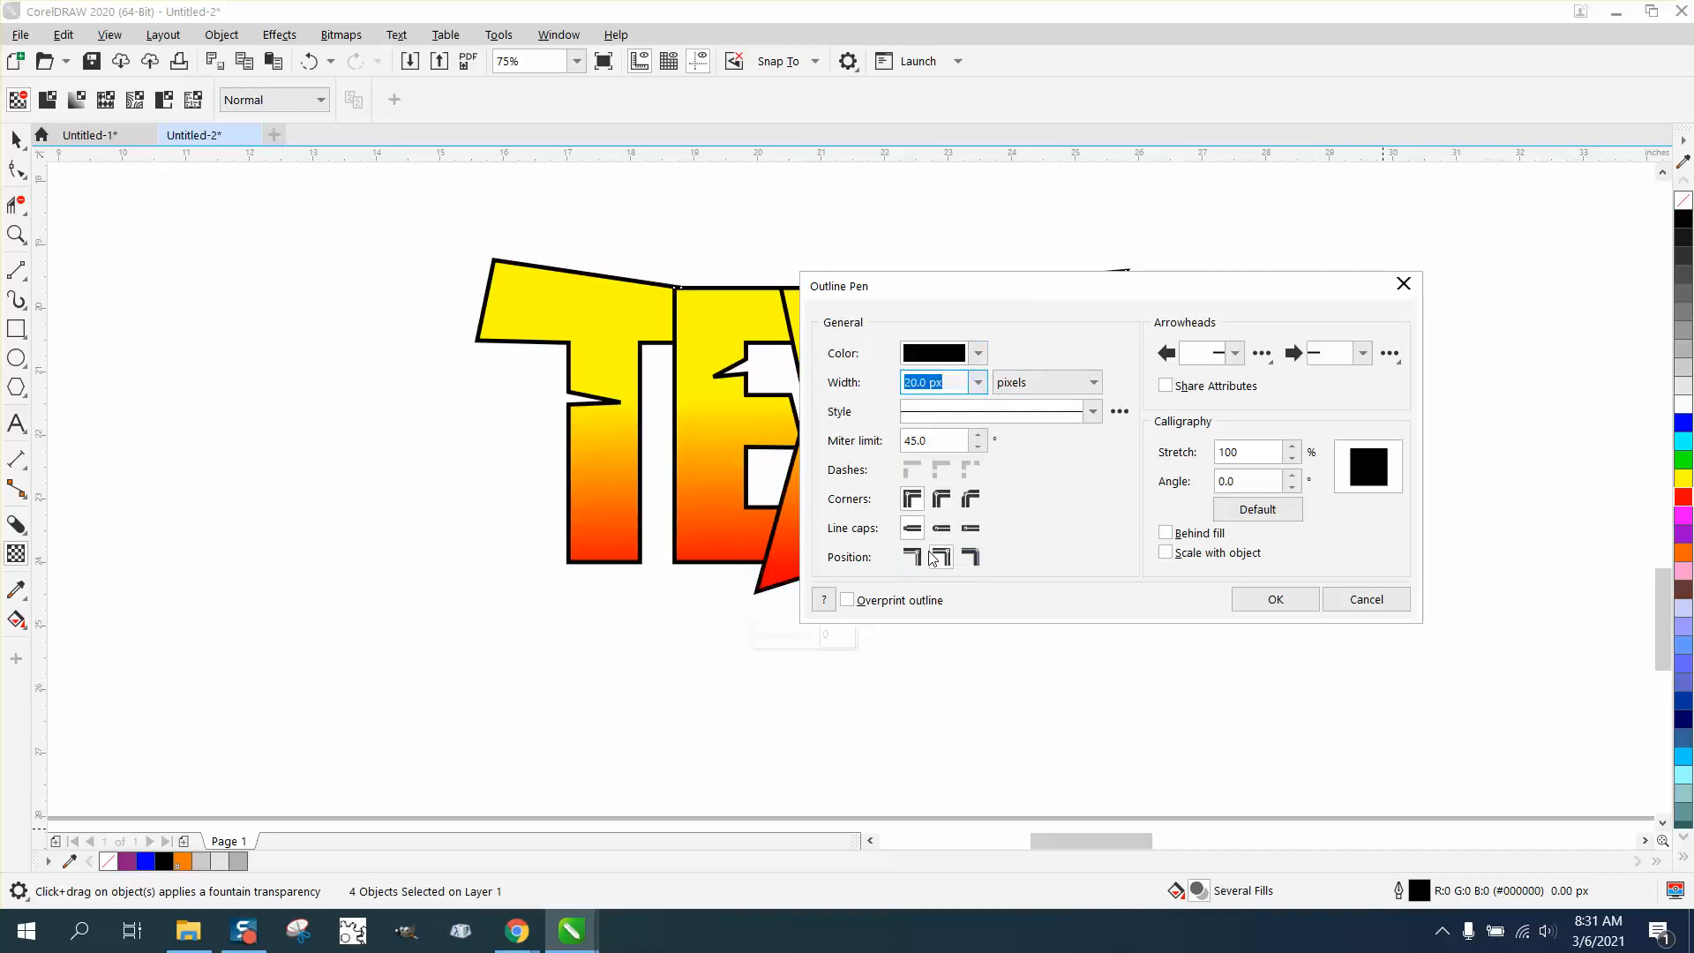
mouse_move(1064, 525)
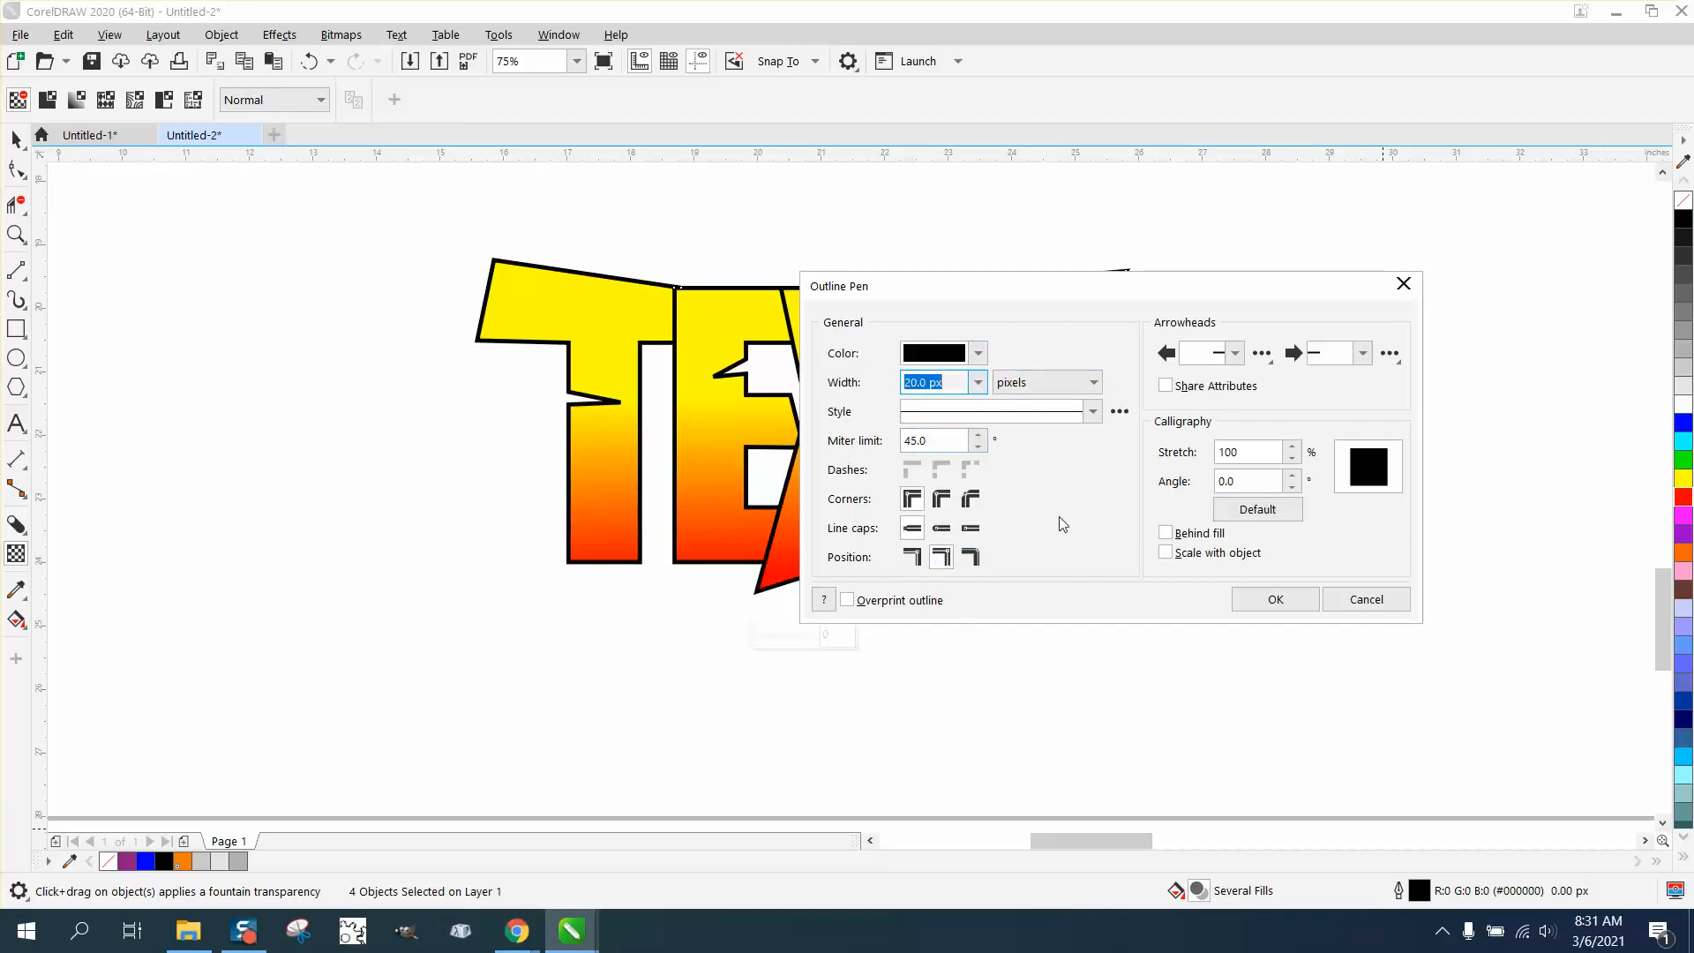
click(1274, 598)
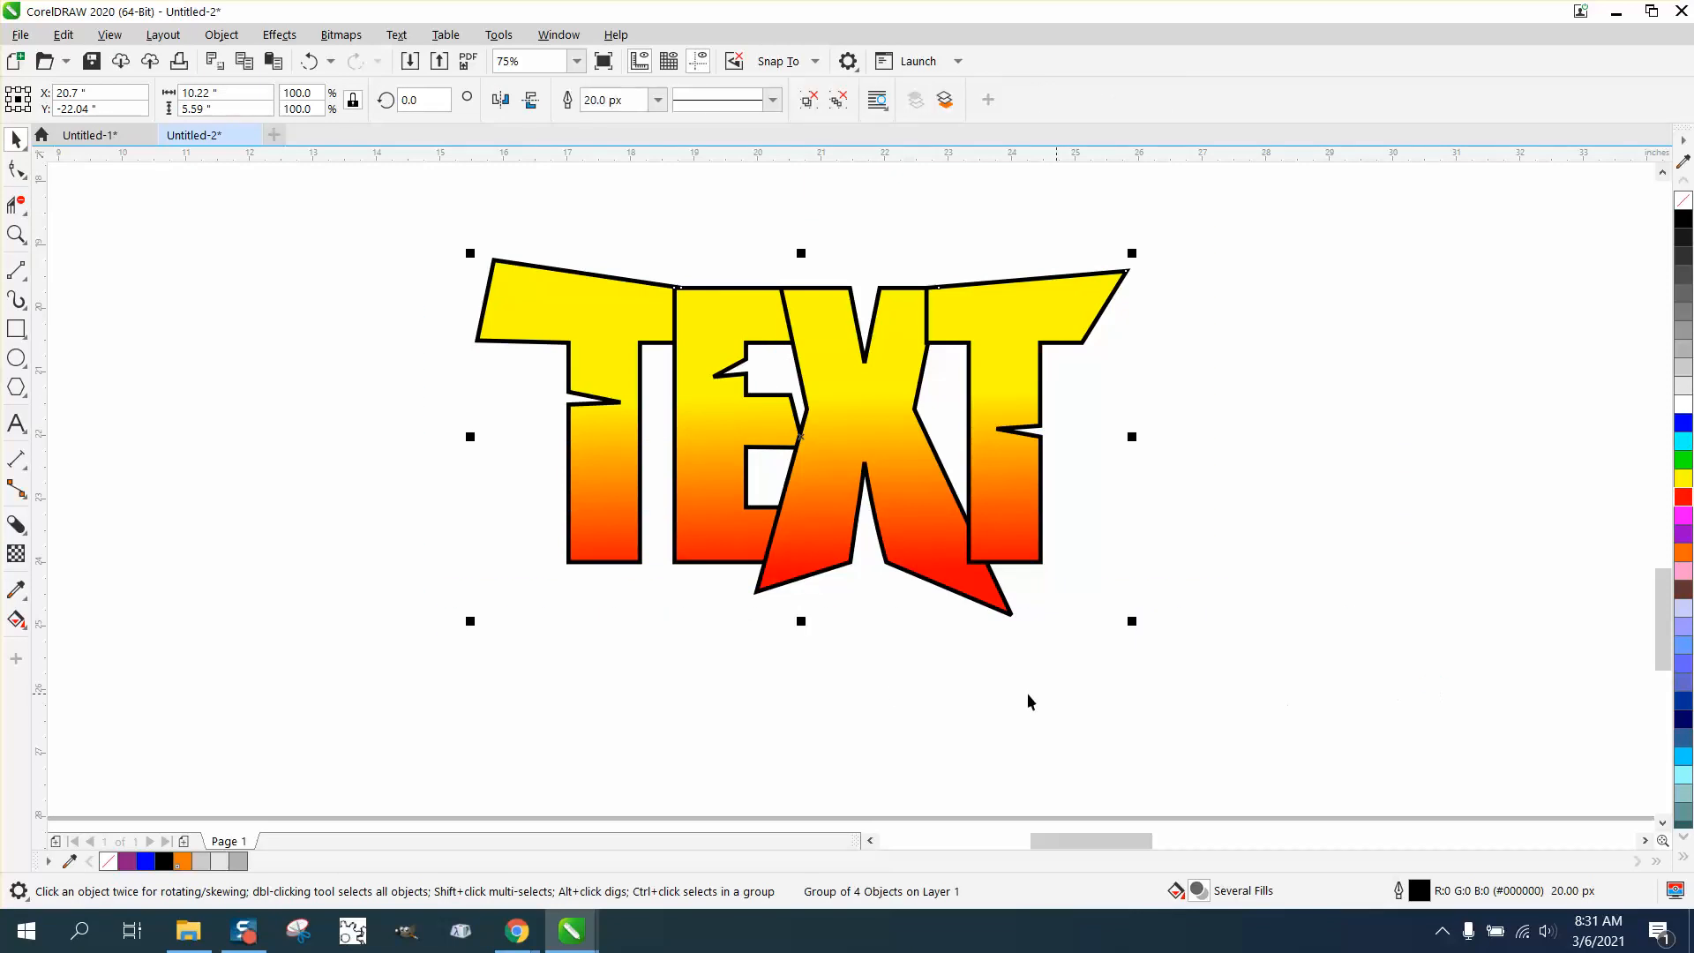
Pull a solid black block shadow down-right from the letters and zoom in
click(16, 524)
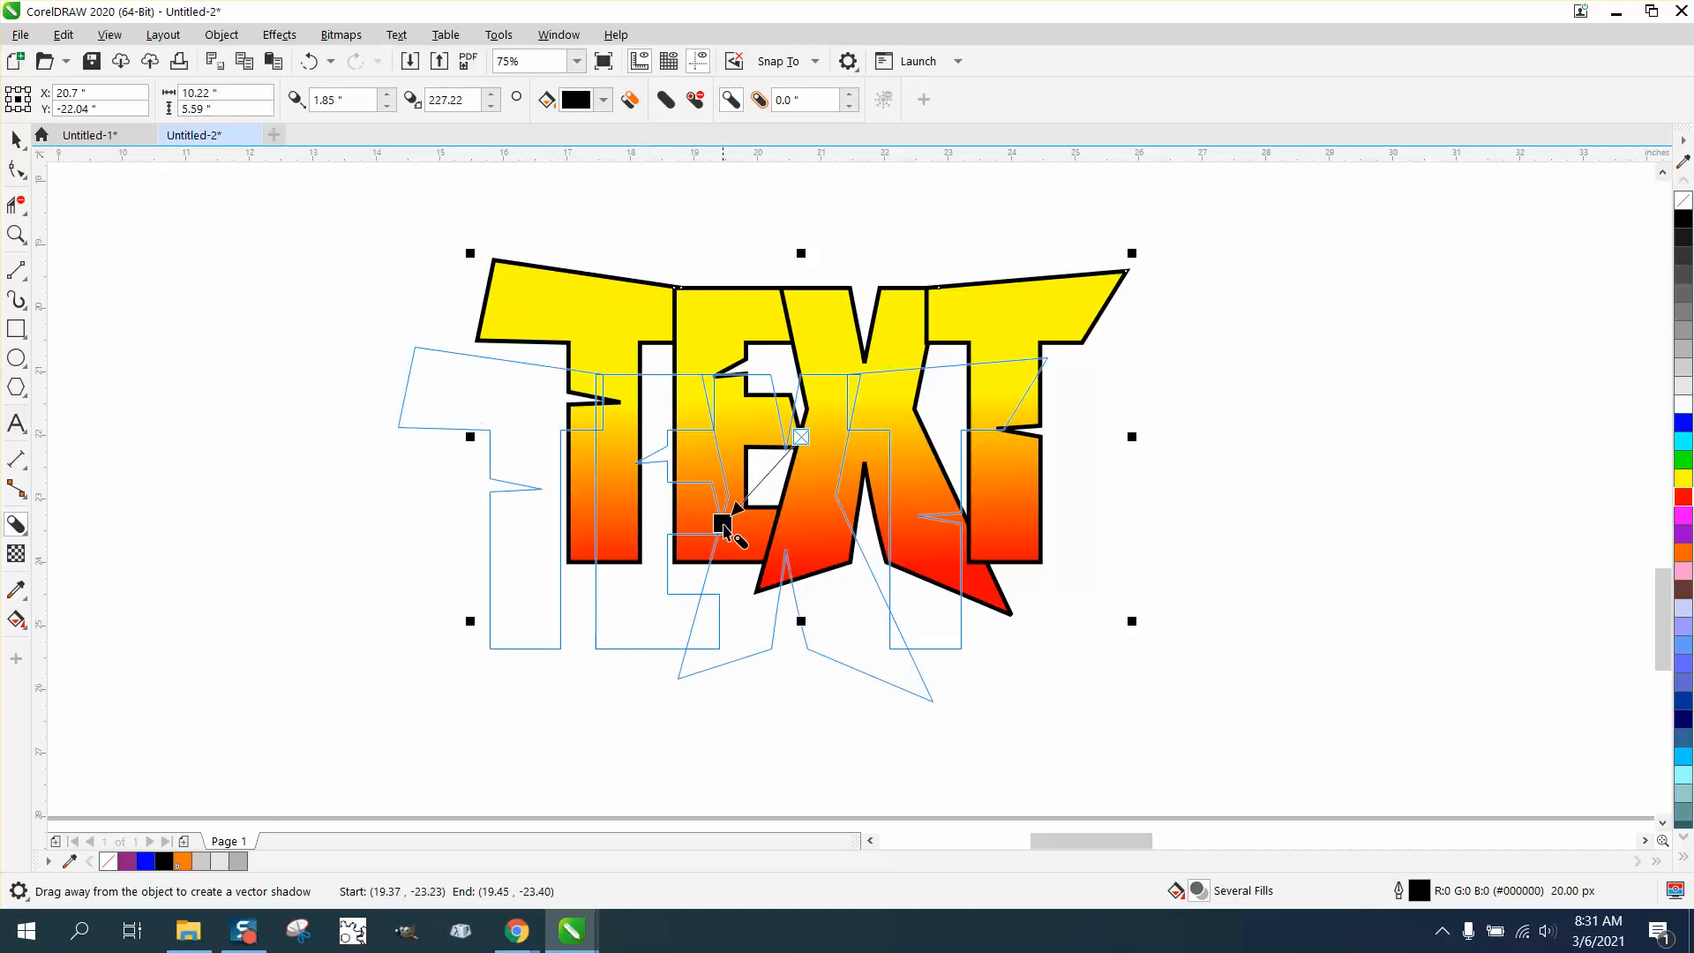
drag(730, 524, 799, 438)
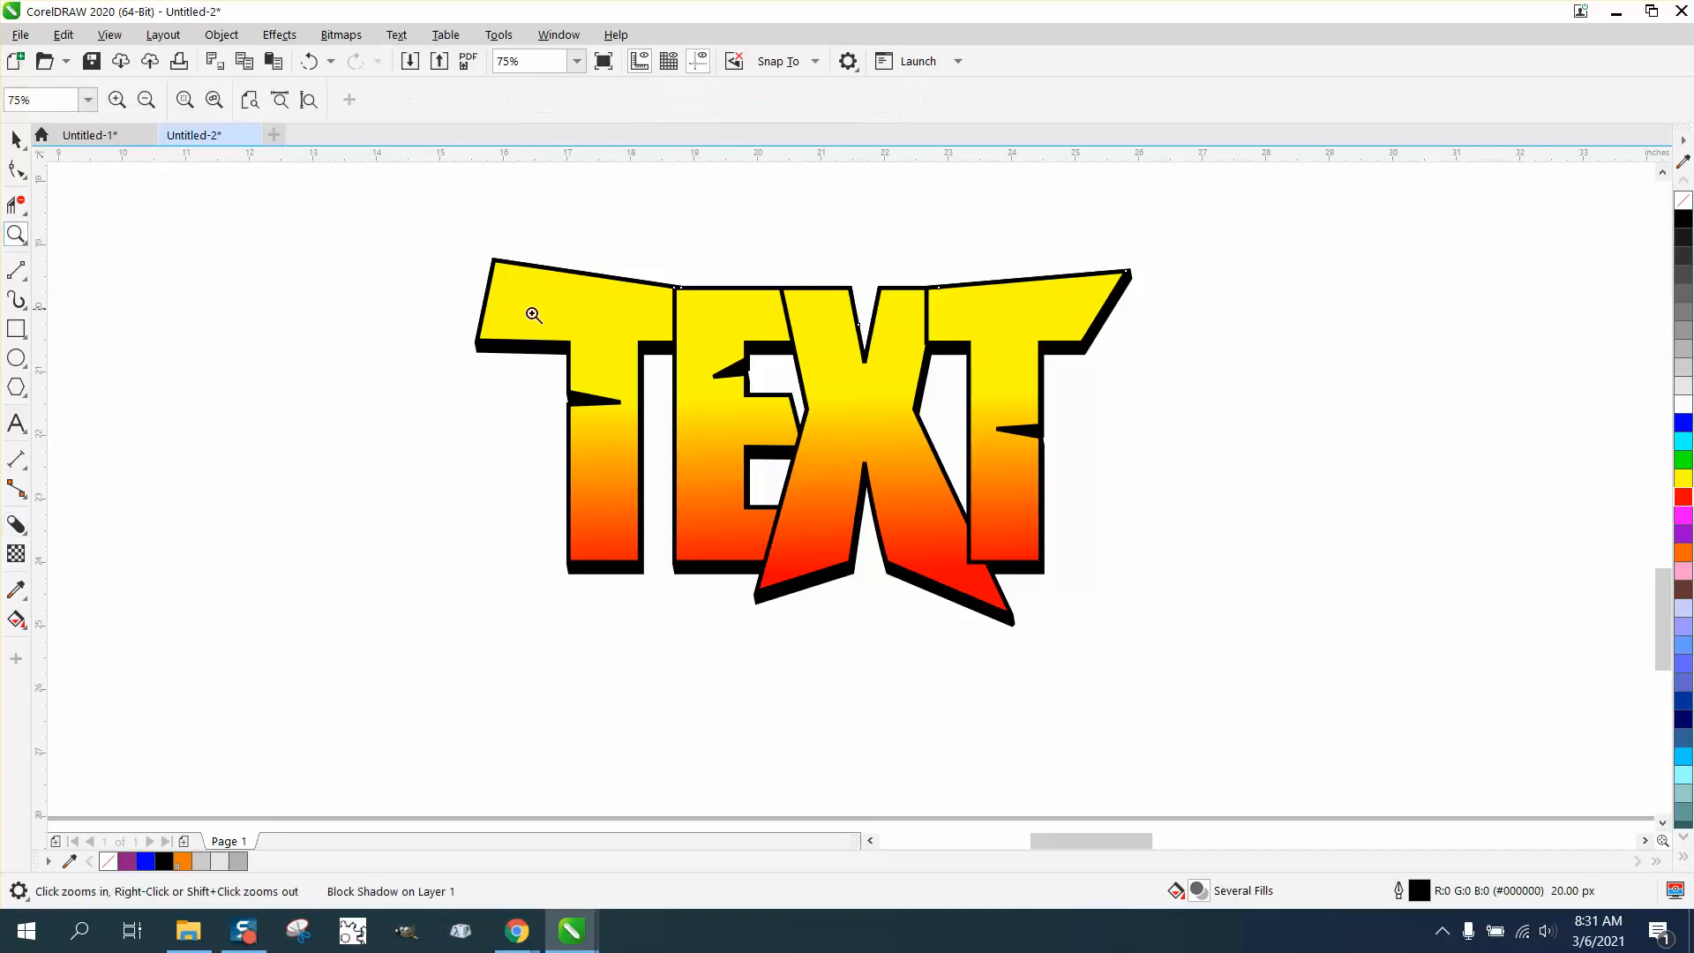
click(531, 314)
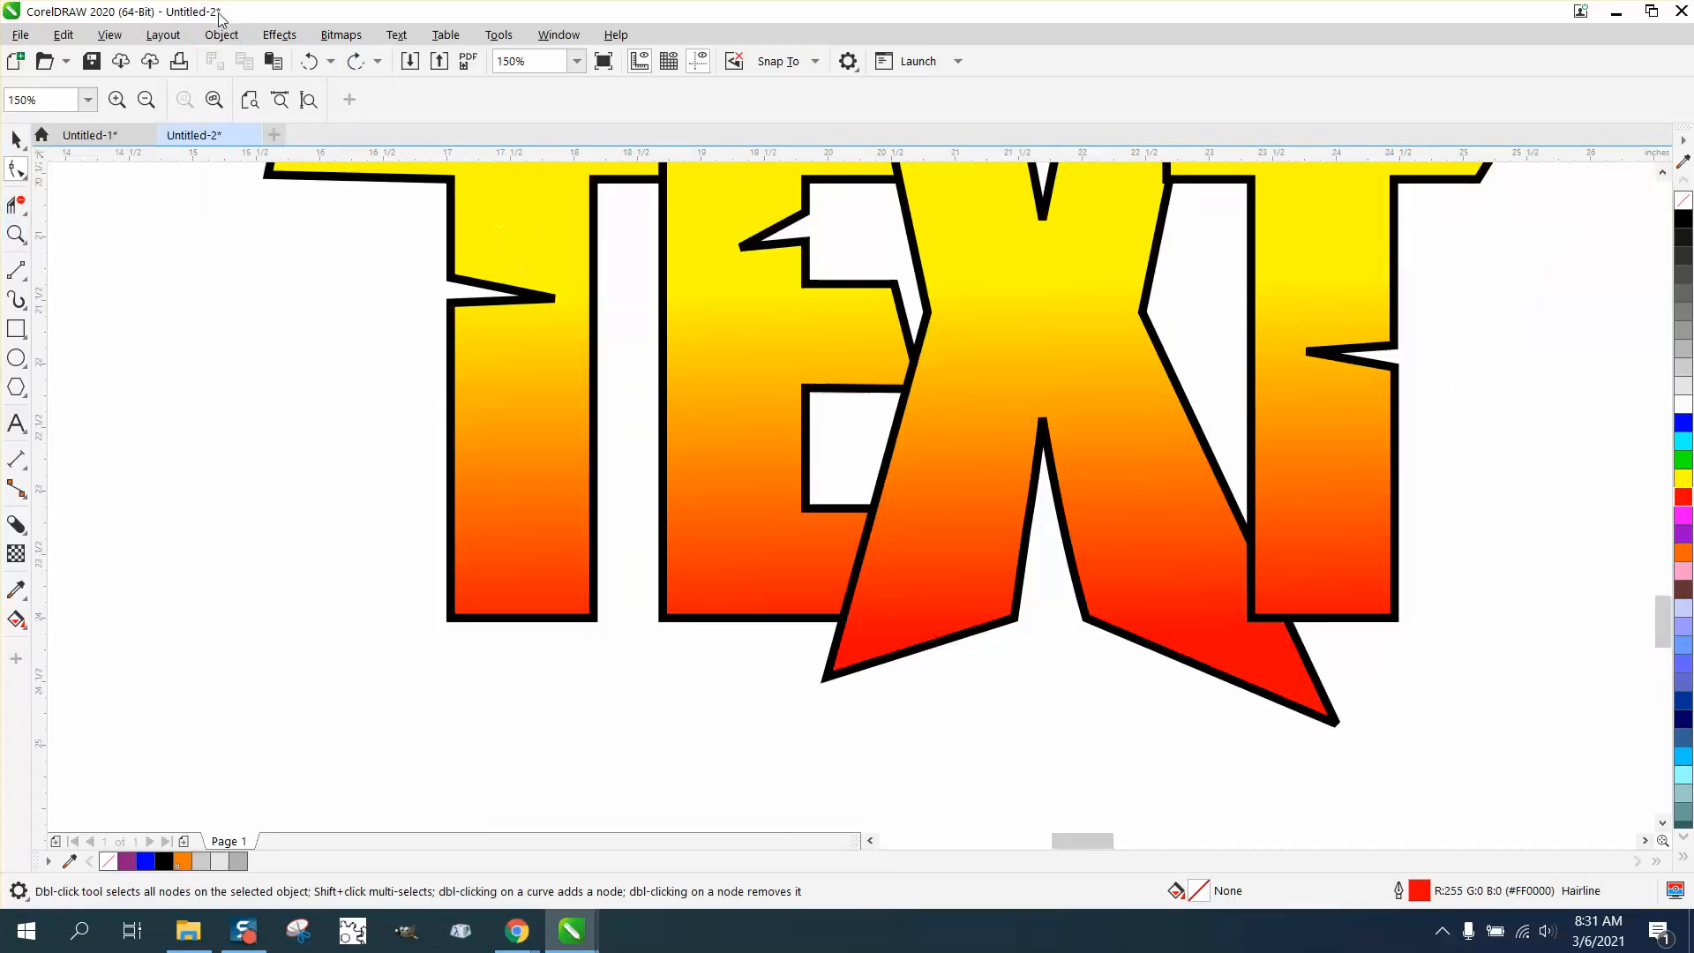
Remove the block shadow from the letters and switch to the Shape tool
click(221, 33)
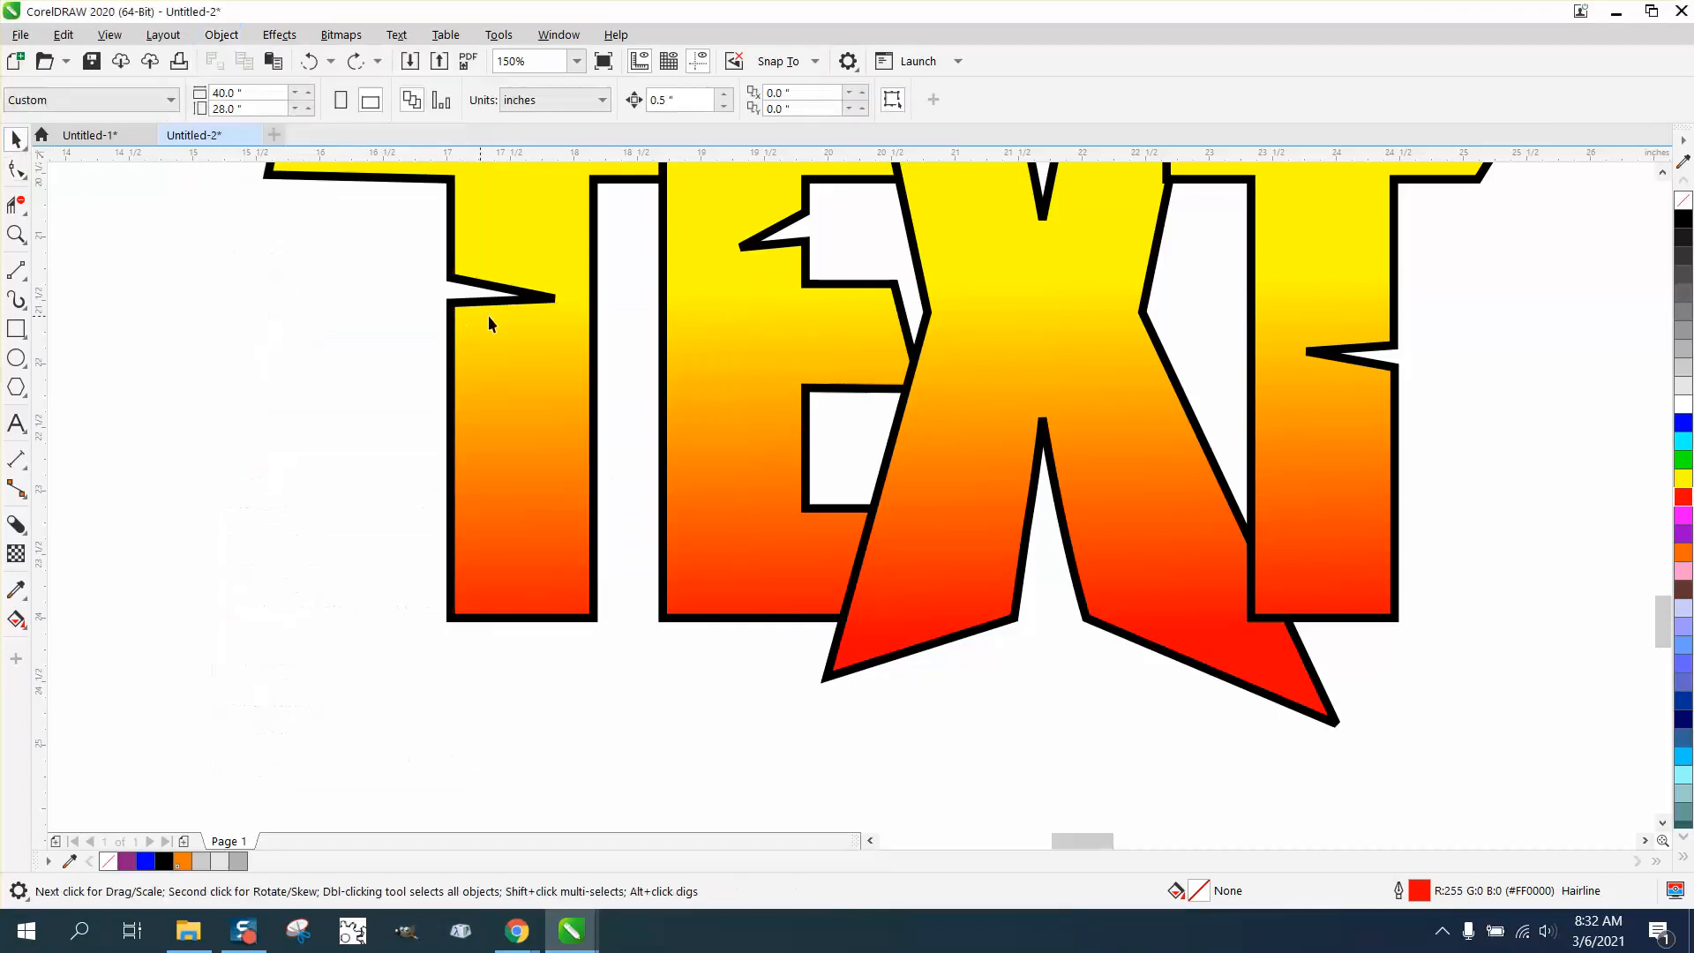
click(220, 34)
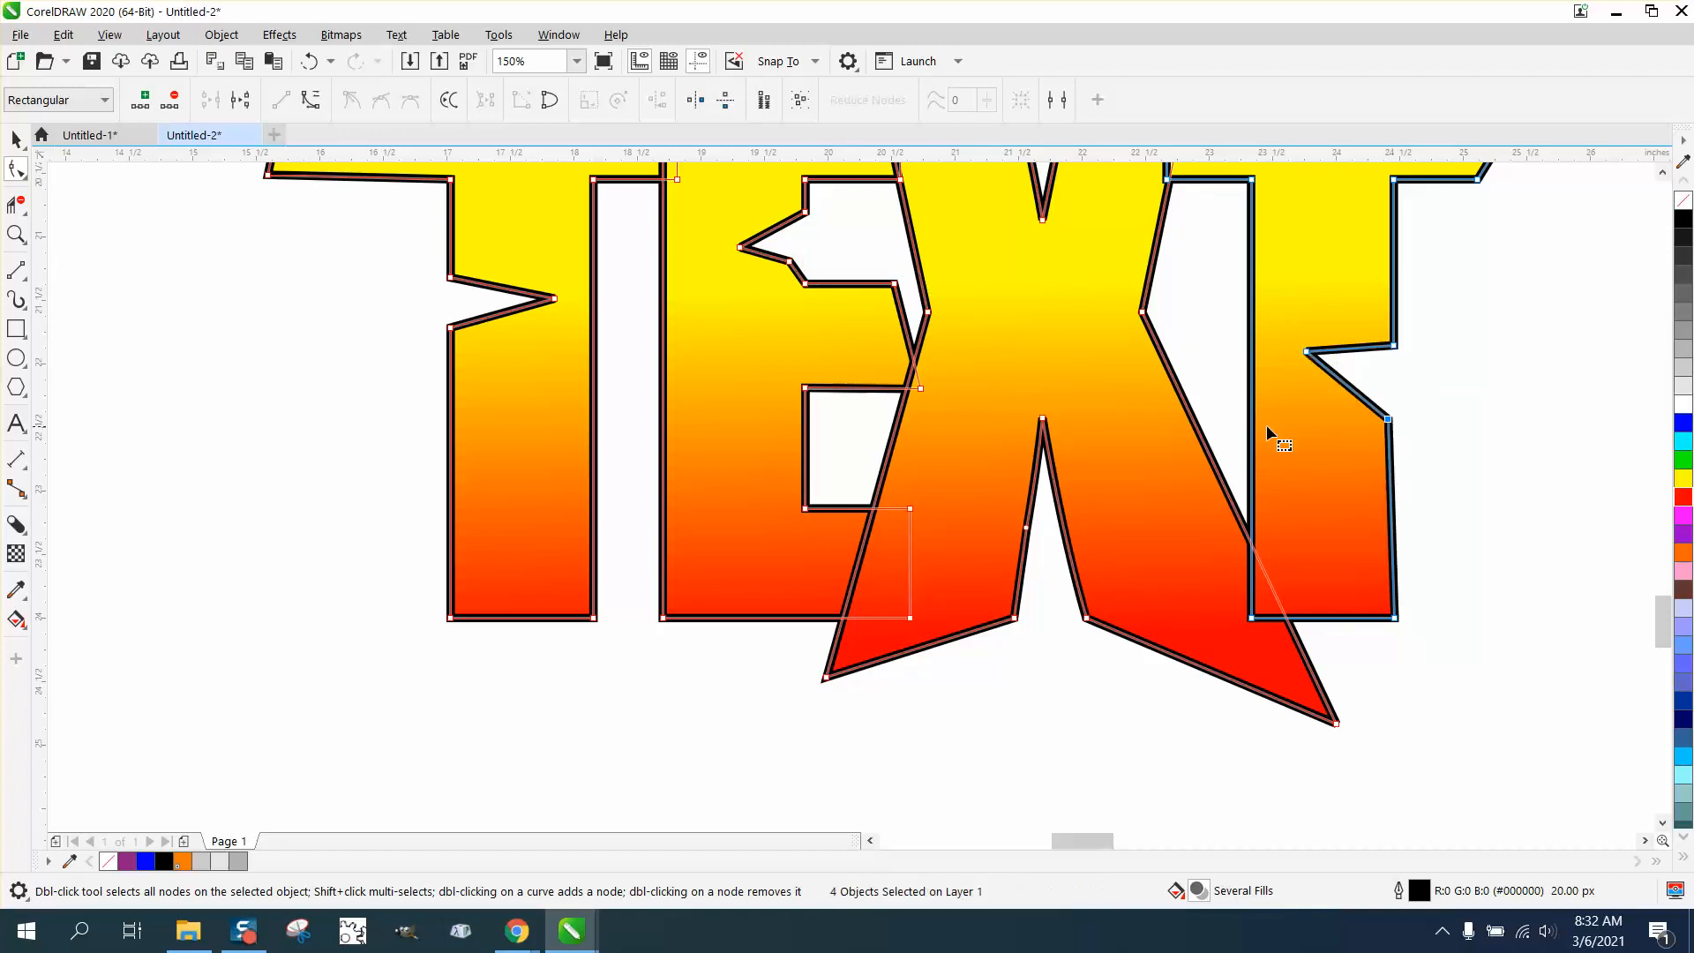
click(16, 139)
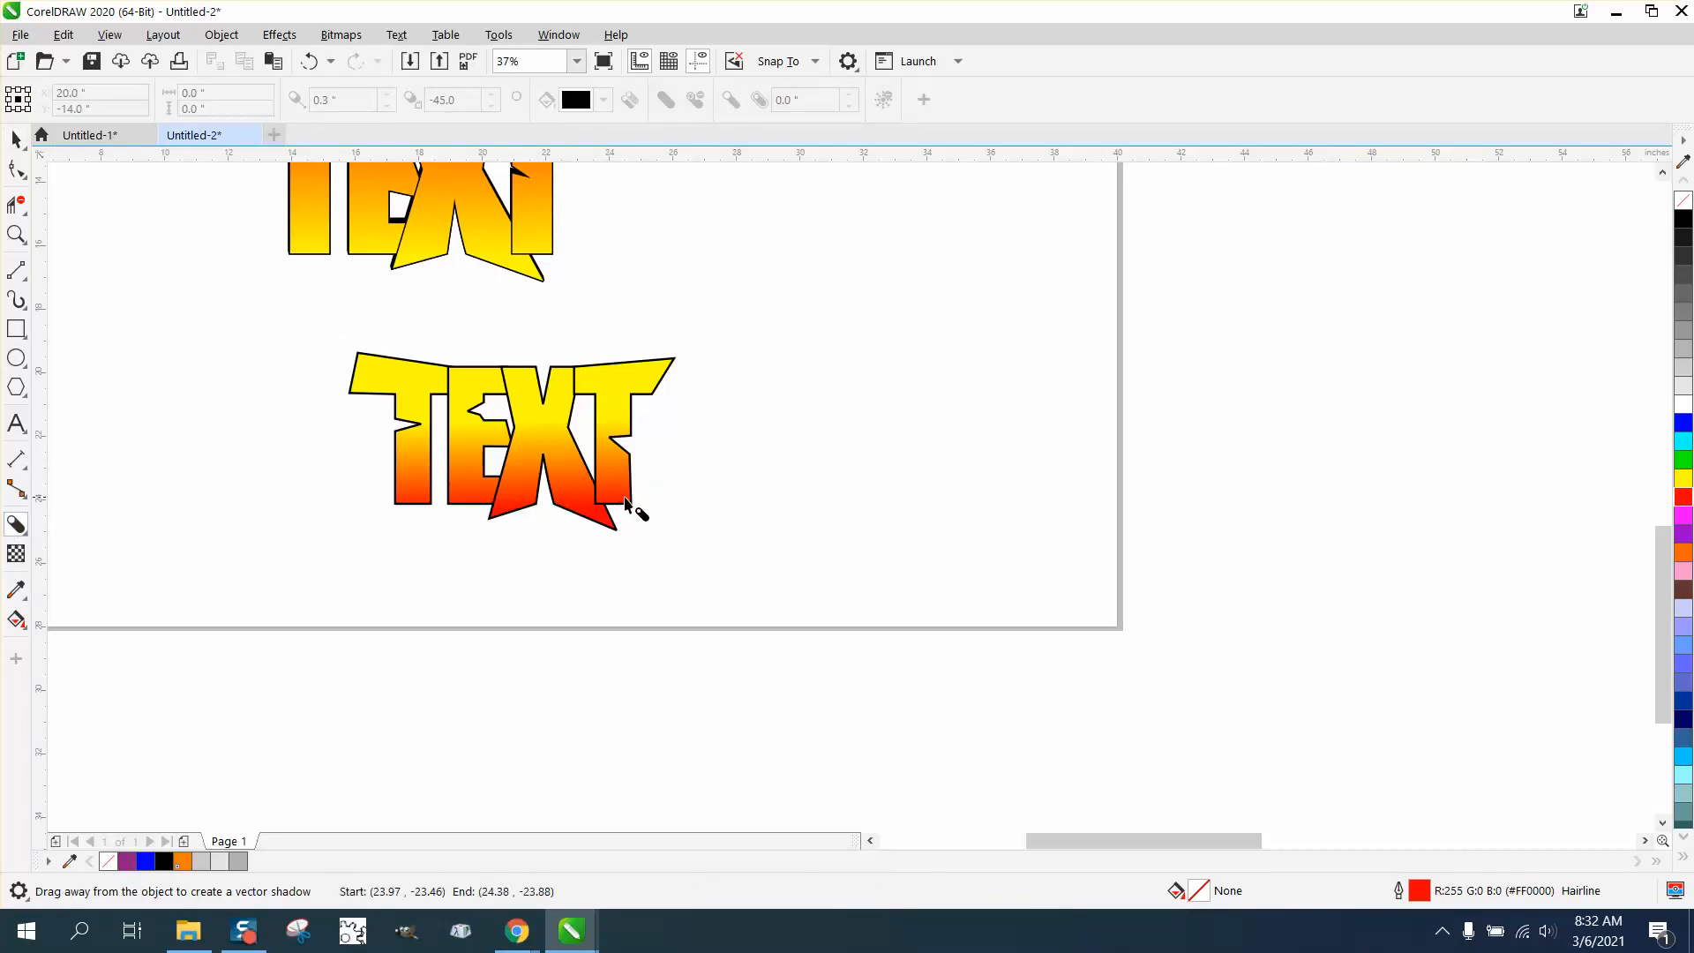
Add a black block shadow with a short down-right offset to the smaller TEXT
drag(508, 441, 631, 502)
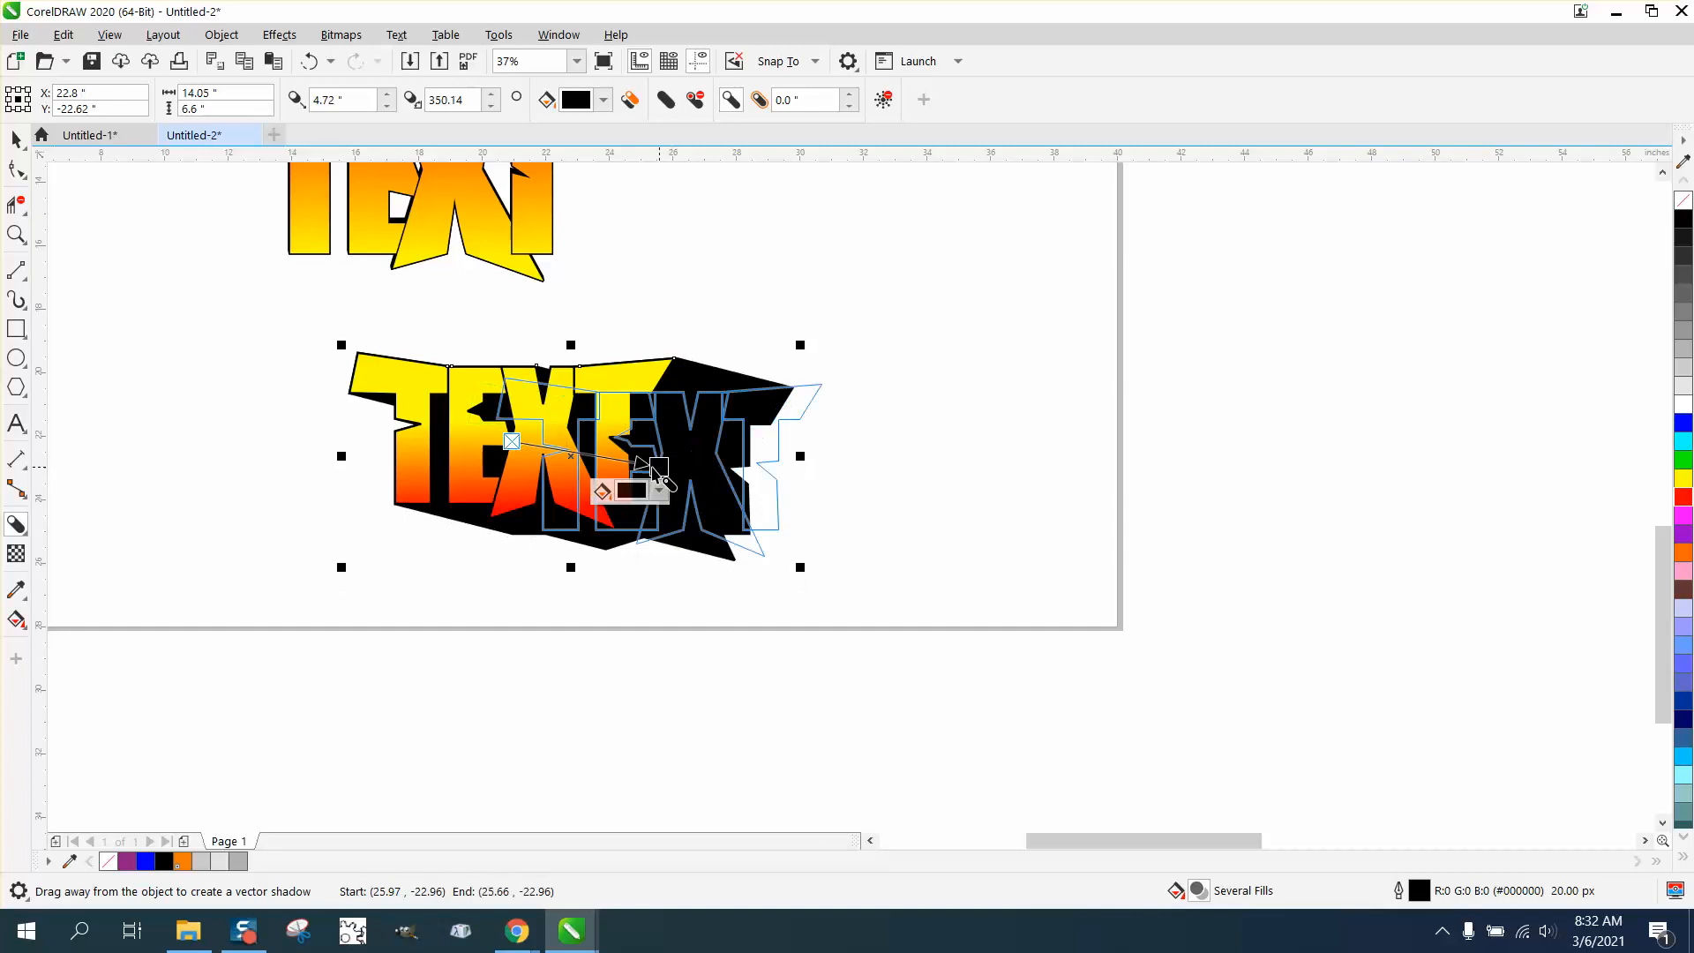
drag(649, 470, 529, 454)
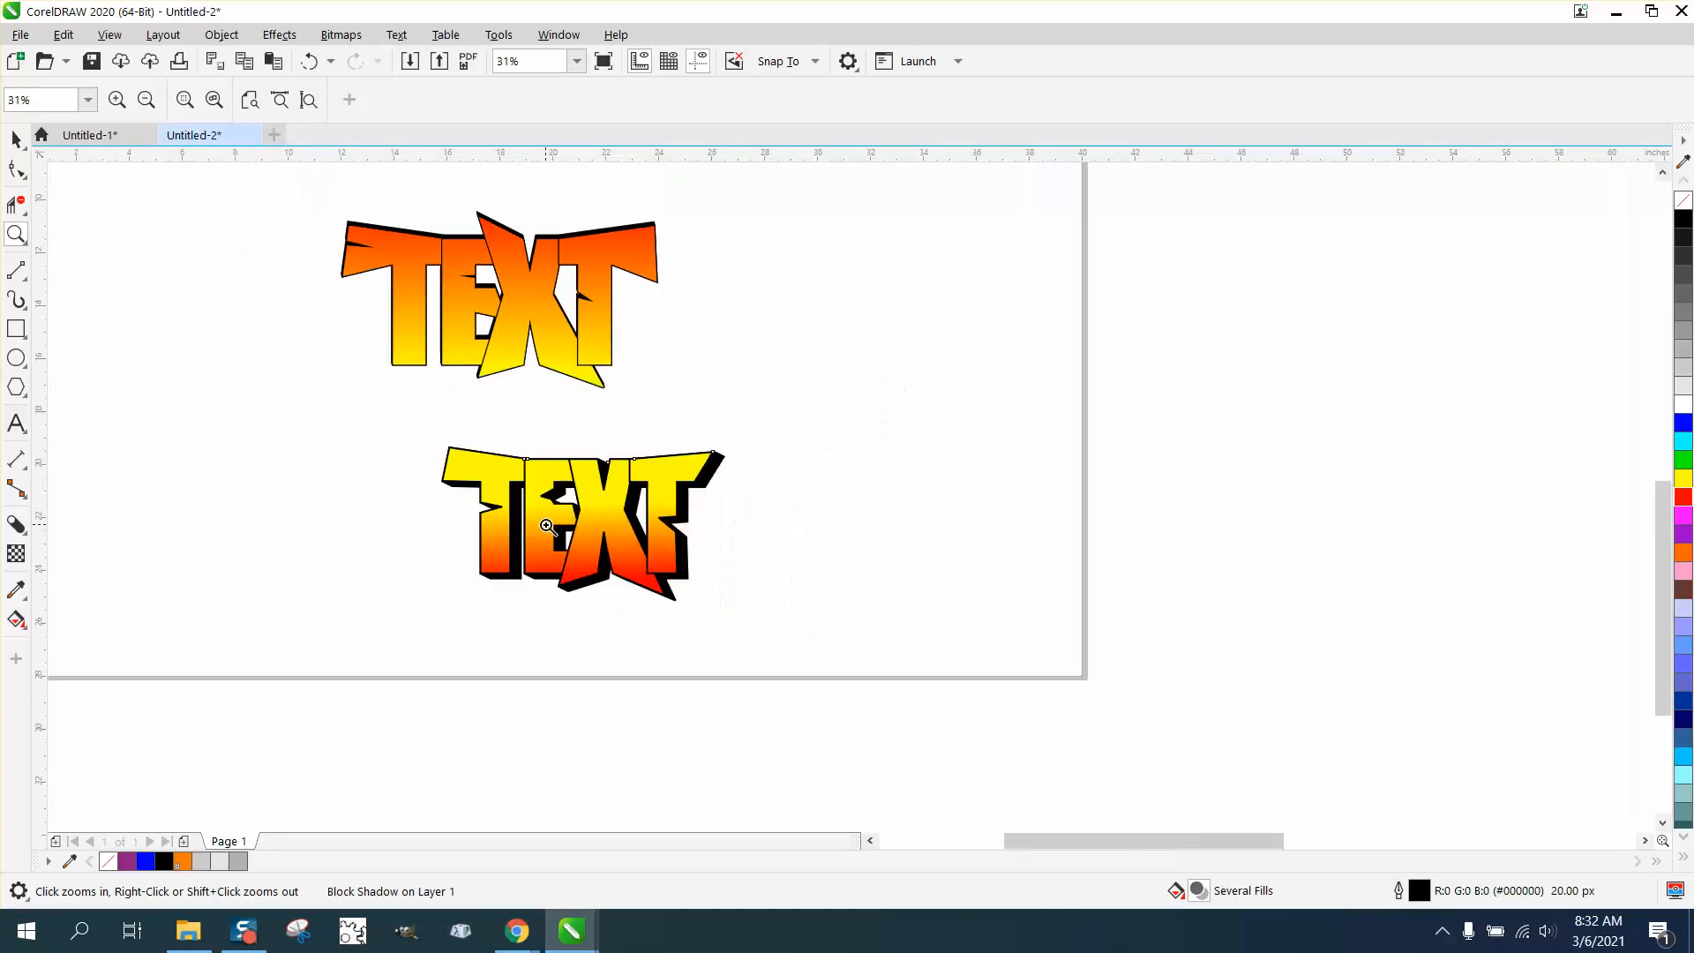
mouse_move(473, 402)
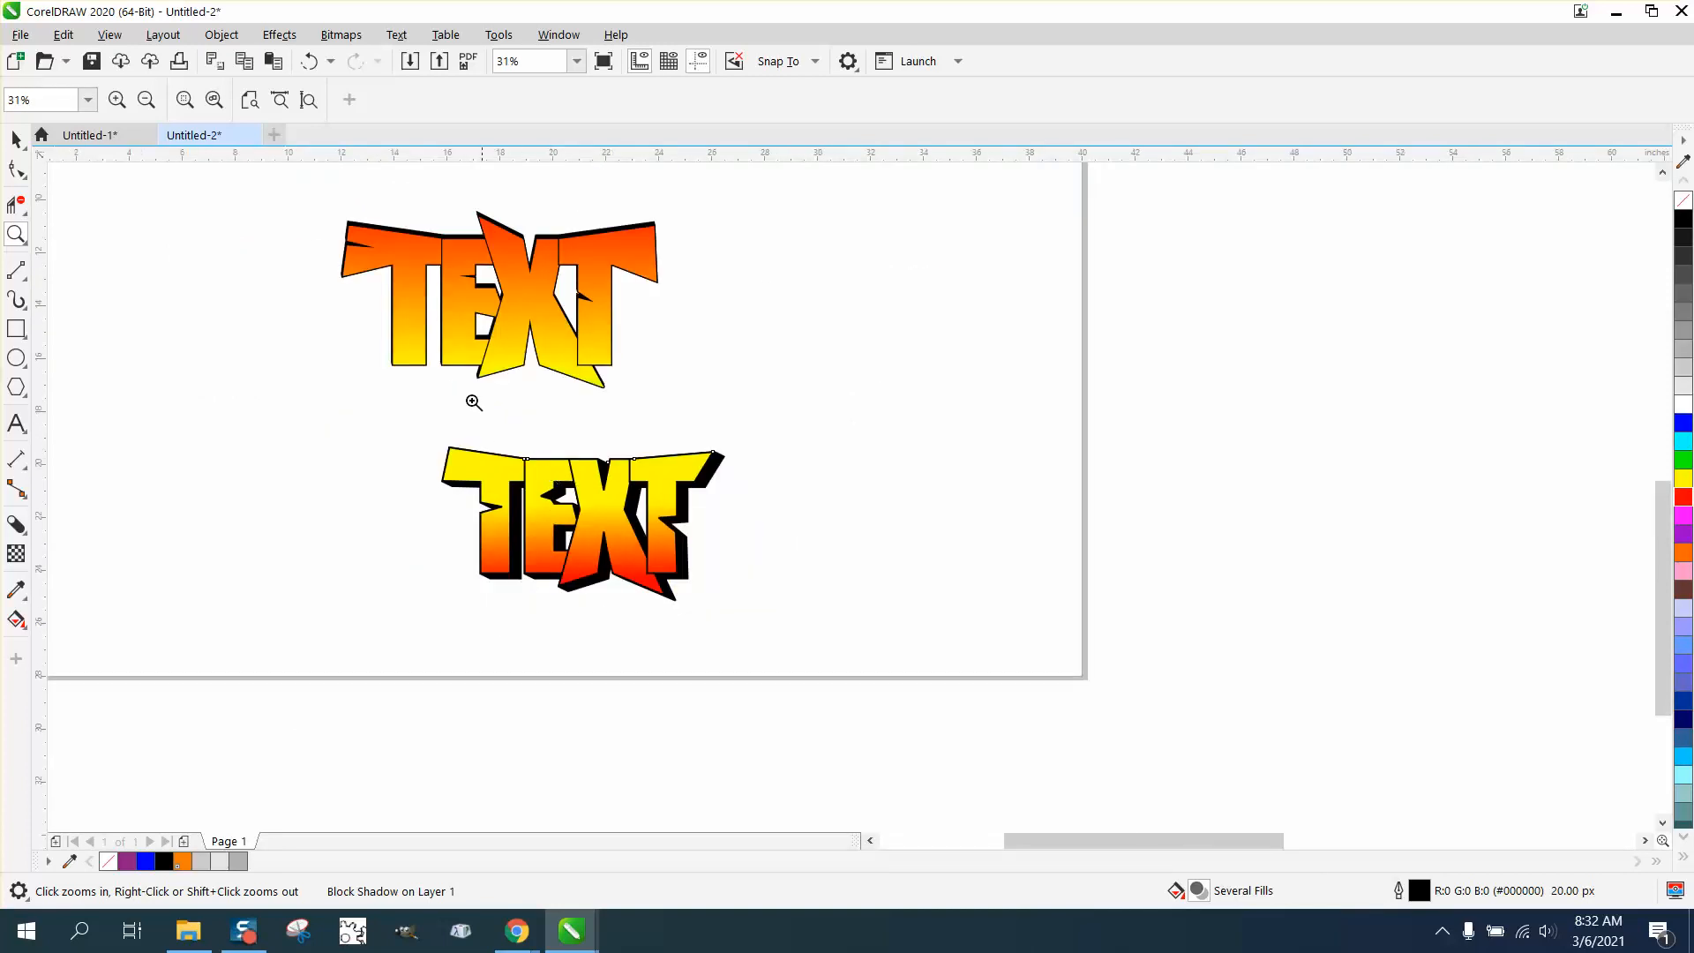